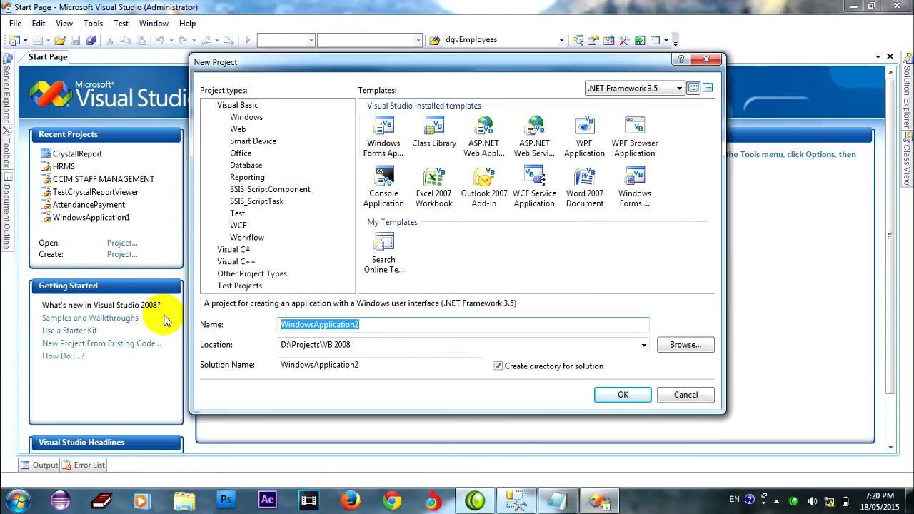
Step: Create a Visual Basic Windows Forms Application project named 'Report'
text(Re)
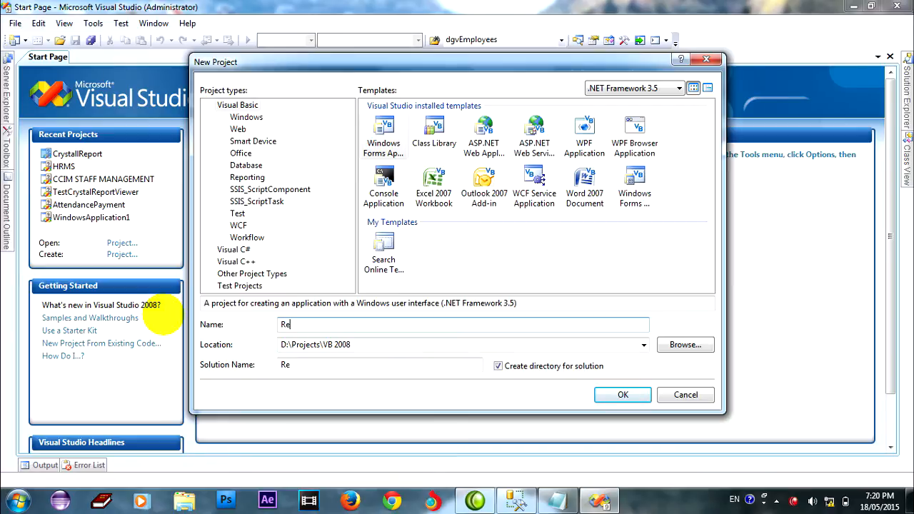
text(port)
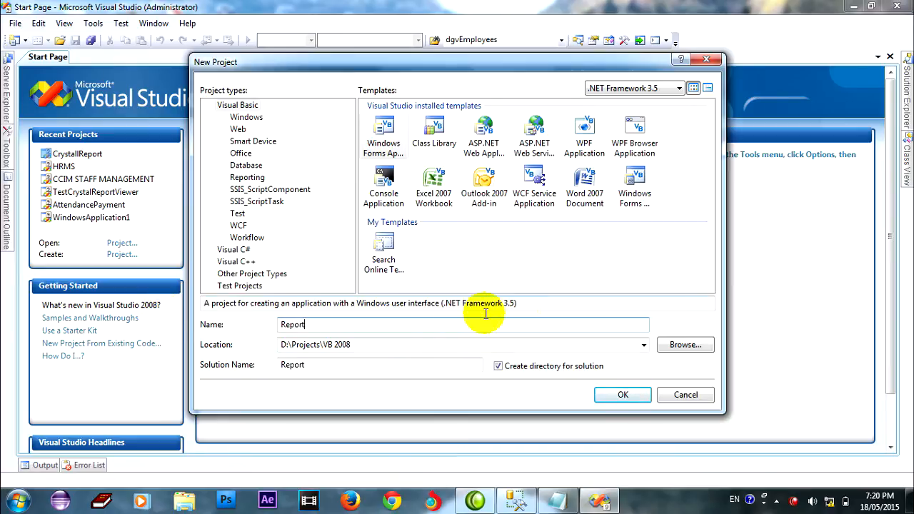
click(622, 394)
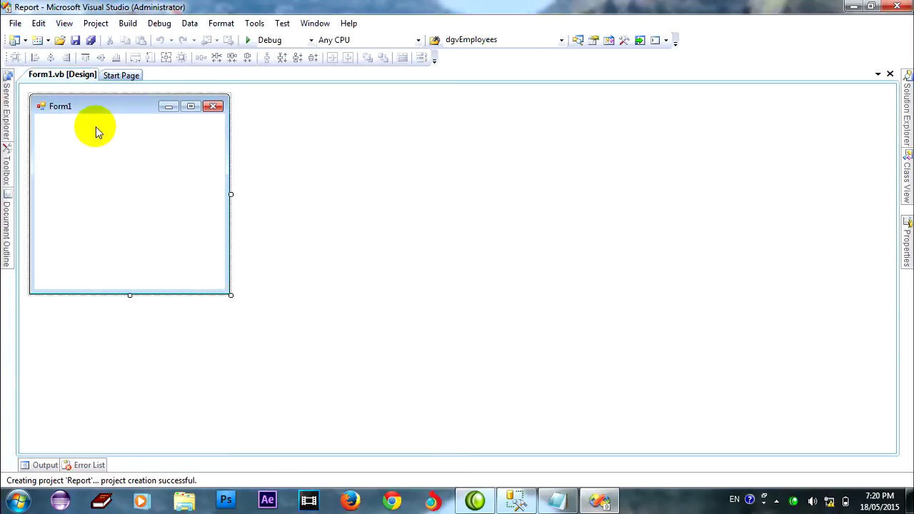
Step: Resize Form1 to about 604 by 405 by dragging its corner handle
drag(231, 294, 368, 329)
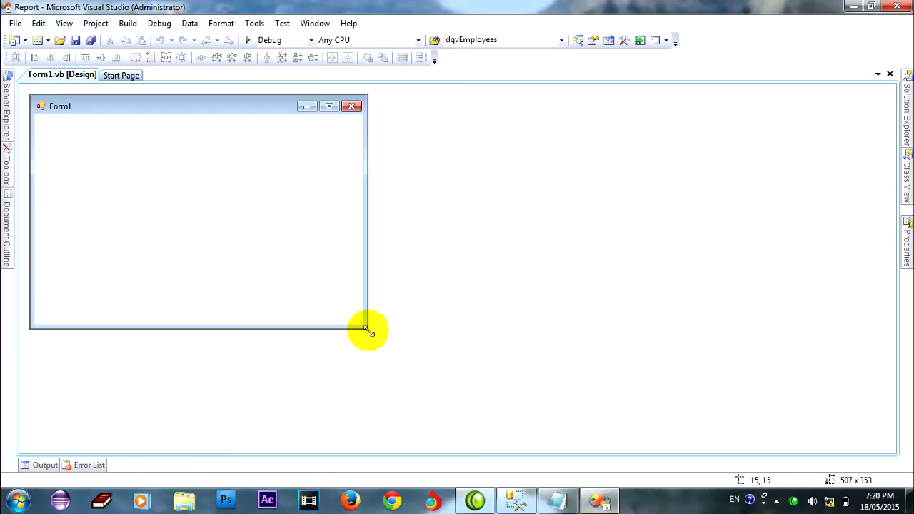
drag(368, 330, 429, 363)
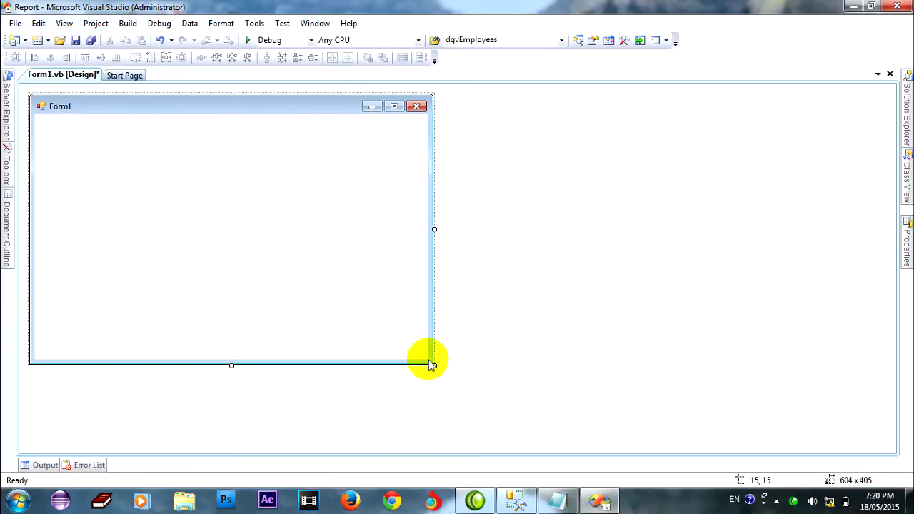
mouse_move(236, 116)
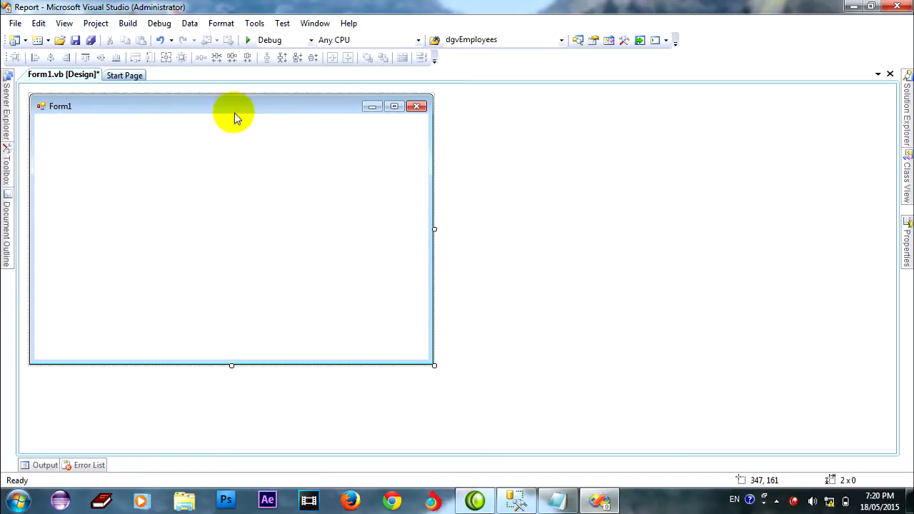
mouse_move(228, 106)
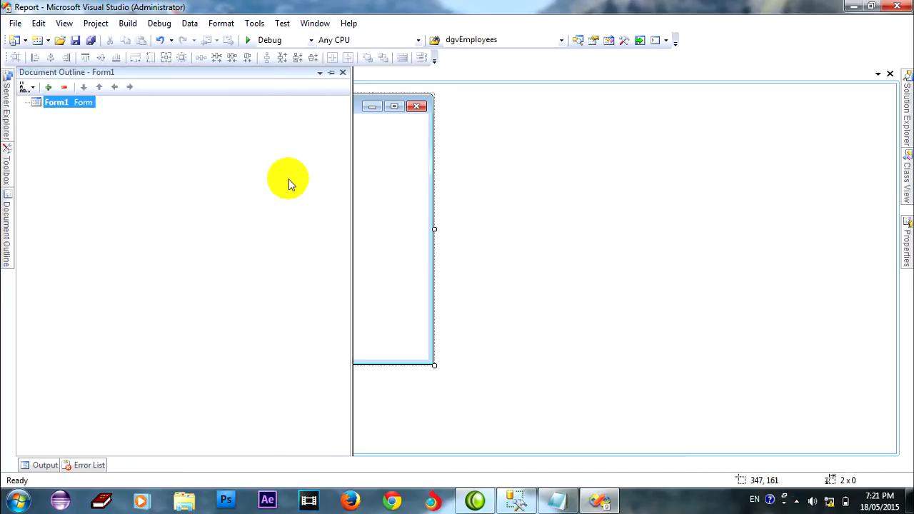
click(342, 72)
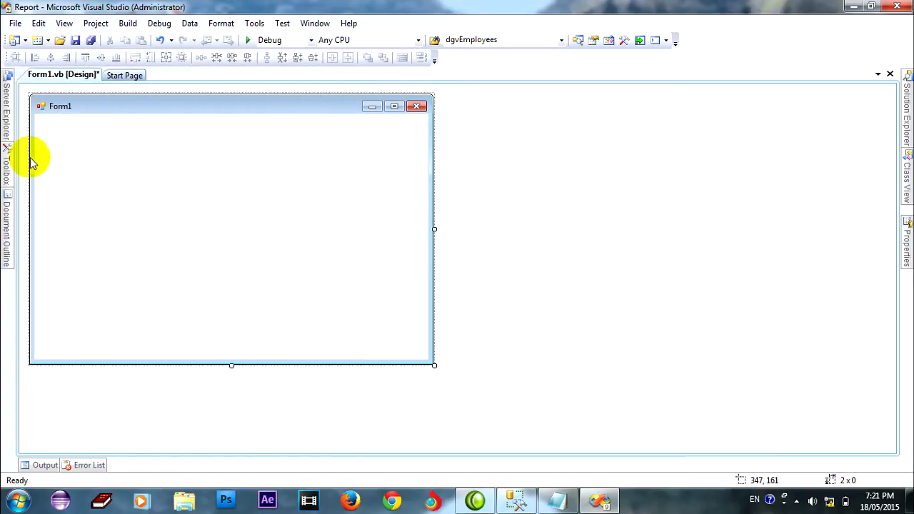
Step: Add a CrystalReportViewer from the Toolbox's Reporting group onto Form1
click(7, 164)
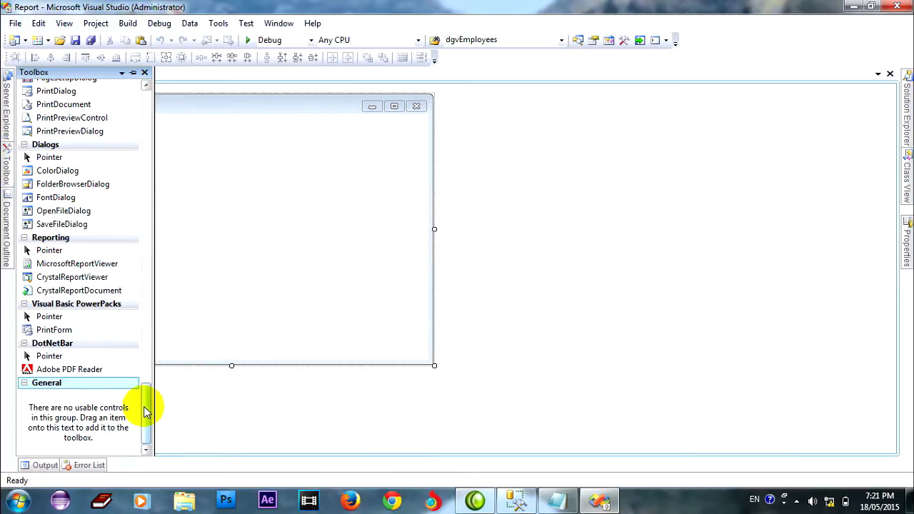
scroll(up, 3)
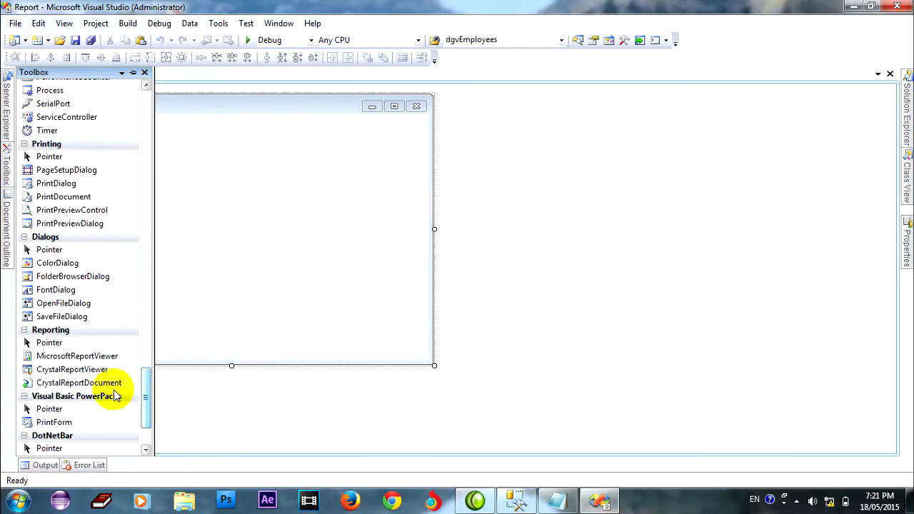
click(73, 370)
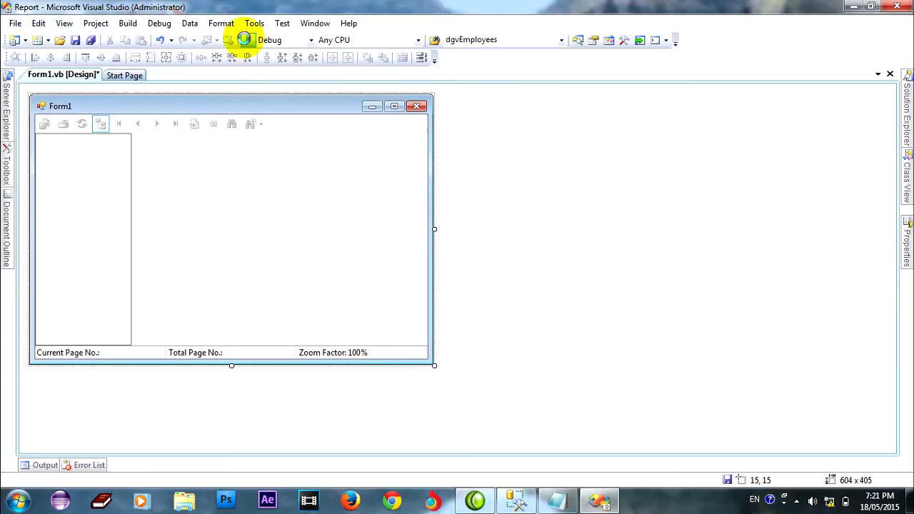
Step: Test-run the form, maximize it to view the empty viewer, then close it
click(245, 39)
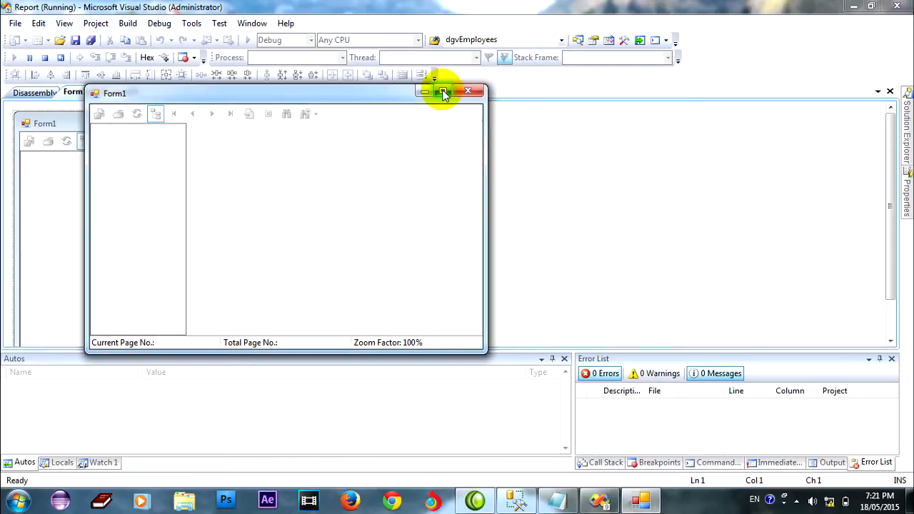
click(443, 91)
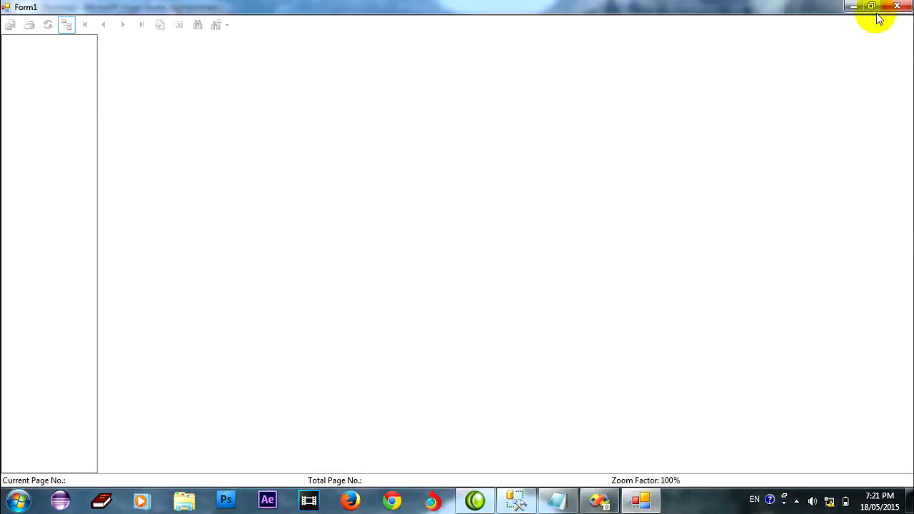
click(870, 6)
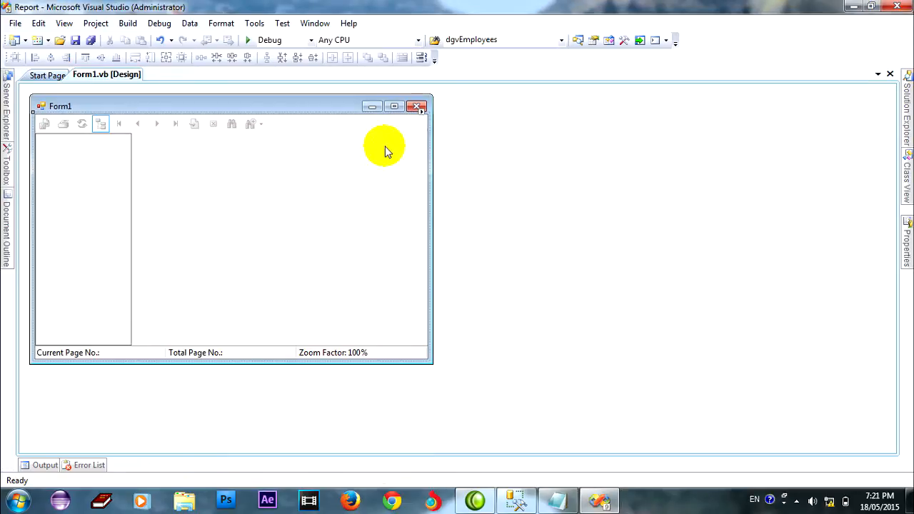
Step: Create blank report CrystalReport1 through the viewer's 'Create a New Crystal Report' smart-tag task
click(421, 112)
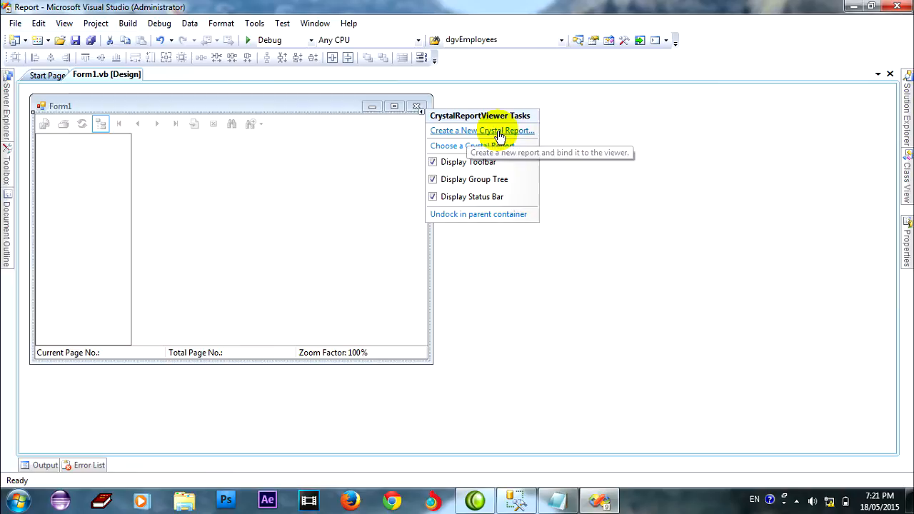
click(482, 130)
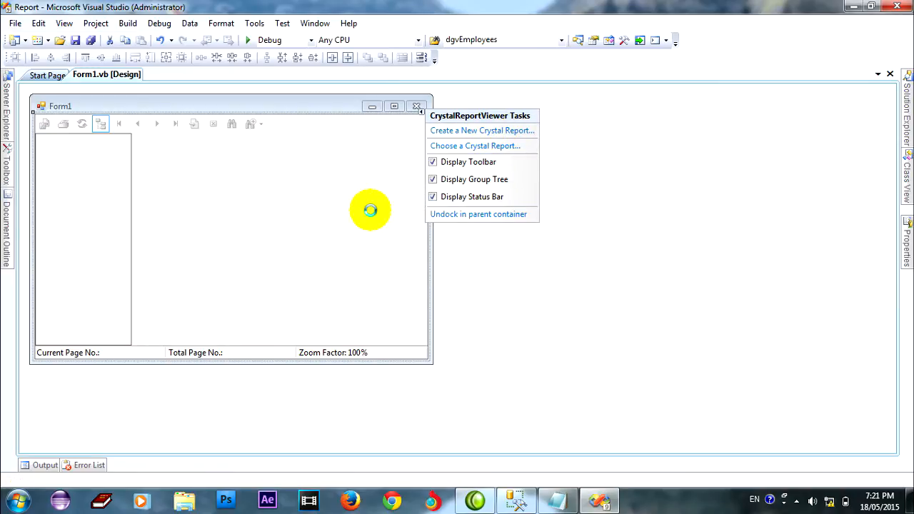
click(482, 130)
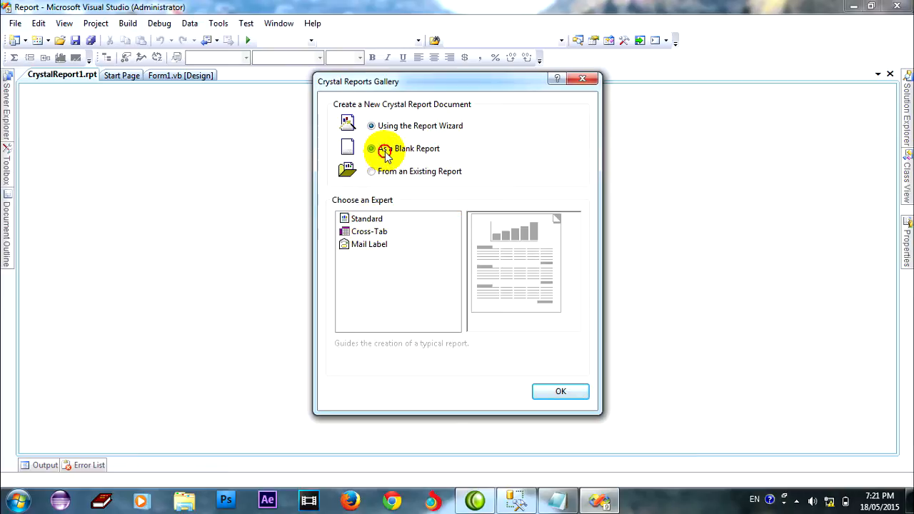
click(560, 392)
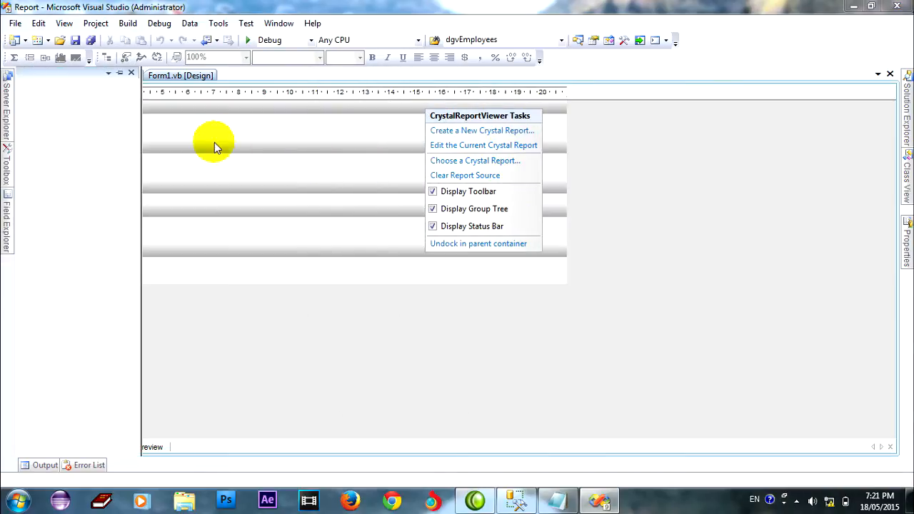
click(484, 145)
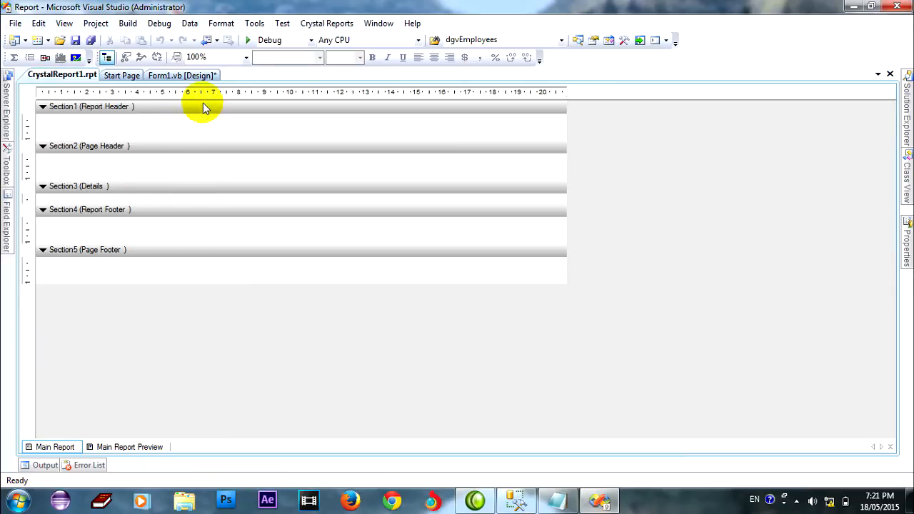
mouse_move(26, 259)
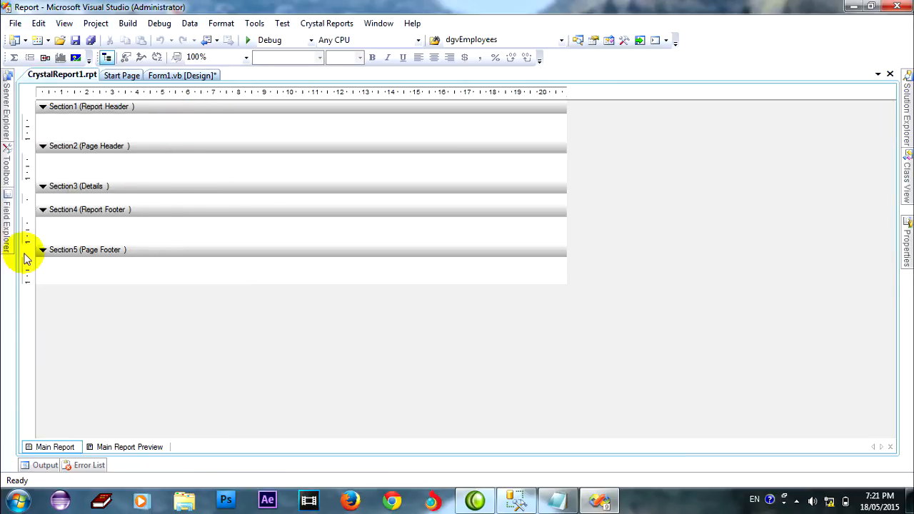
Step: Open Database Expert from Field Explorer's Database Fields and start an OLE DB (ADO) connection
click(7, 225)
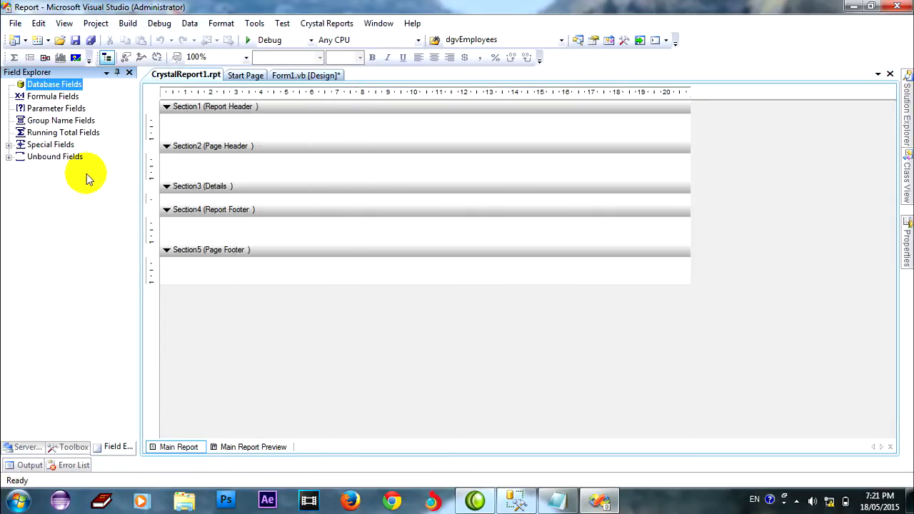
right_click(54, 84)
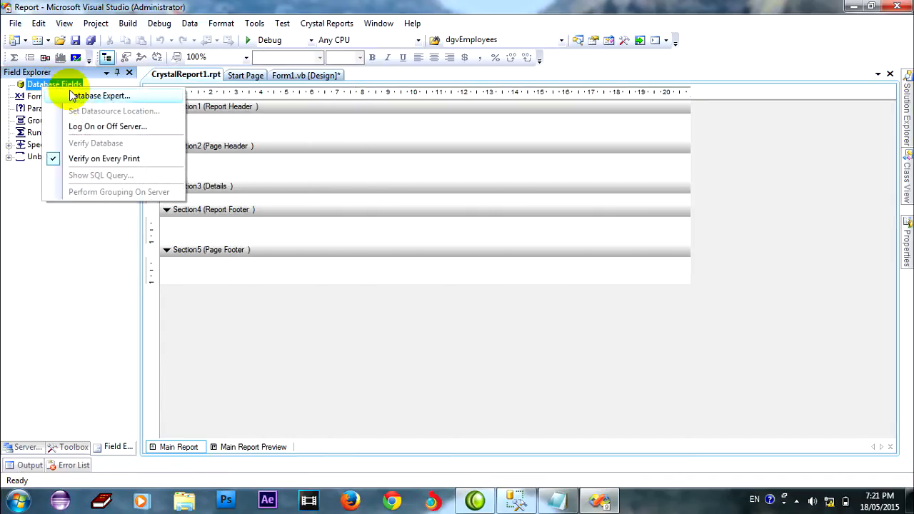
click(100, 95)
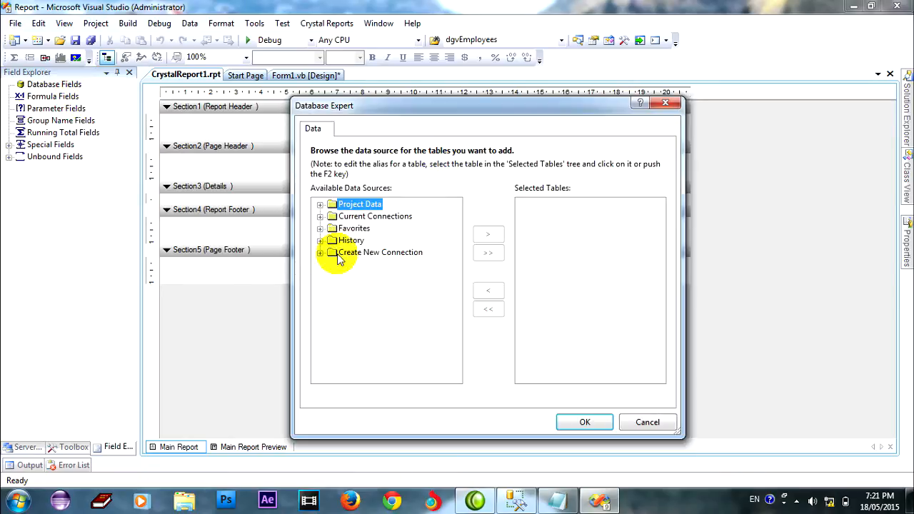
click(321, 252)
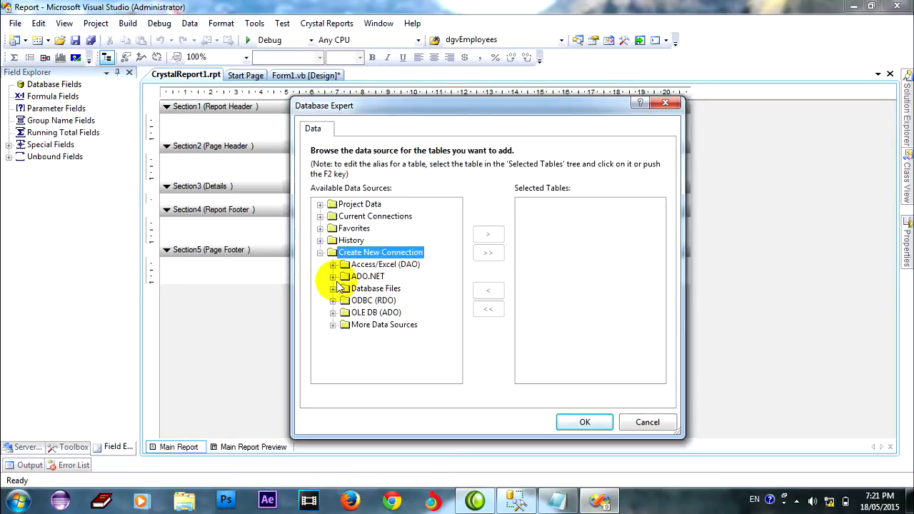
double_click(375, 312)
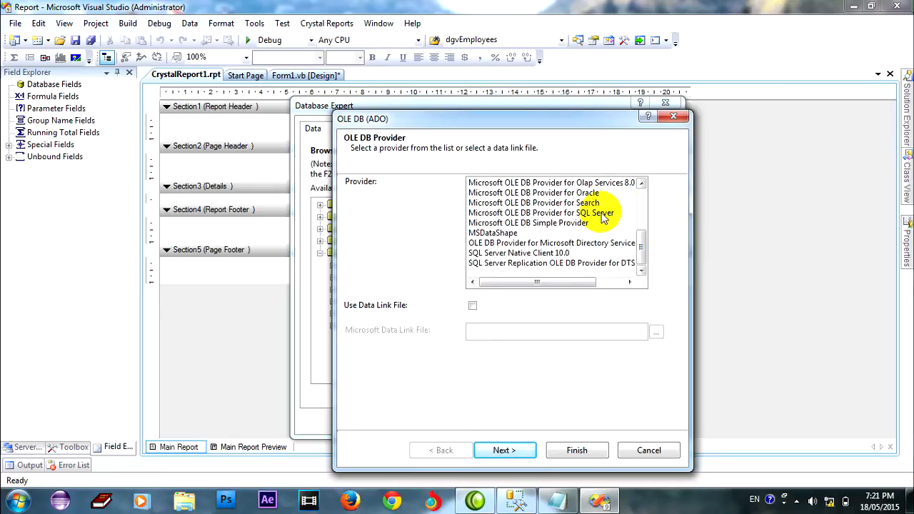
Step: Connect through the SQL Server OLE DB provider to server TELA-PC, database tester
click(540, 212)
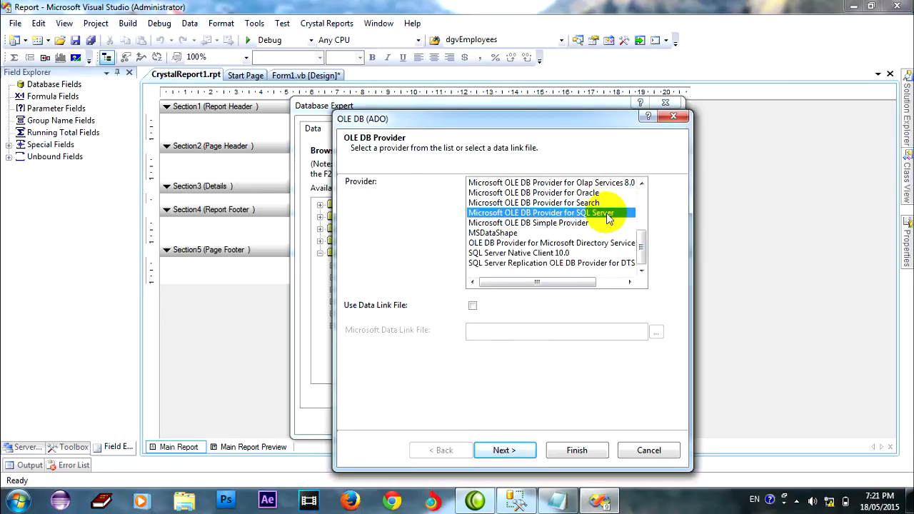
click(504, 450)
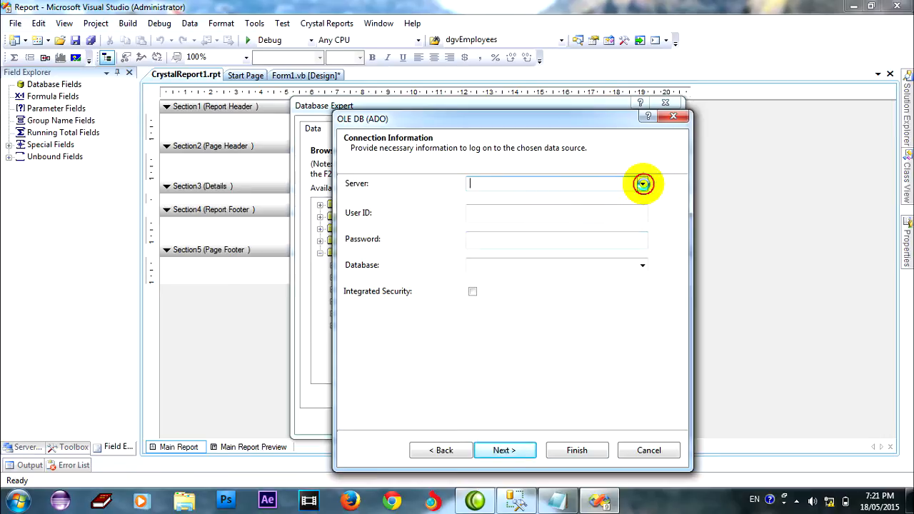
click(641, 184)
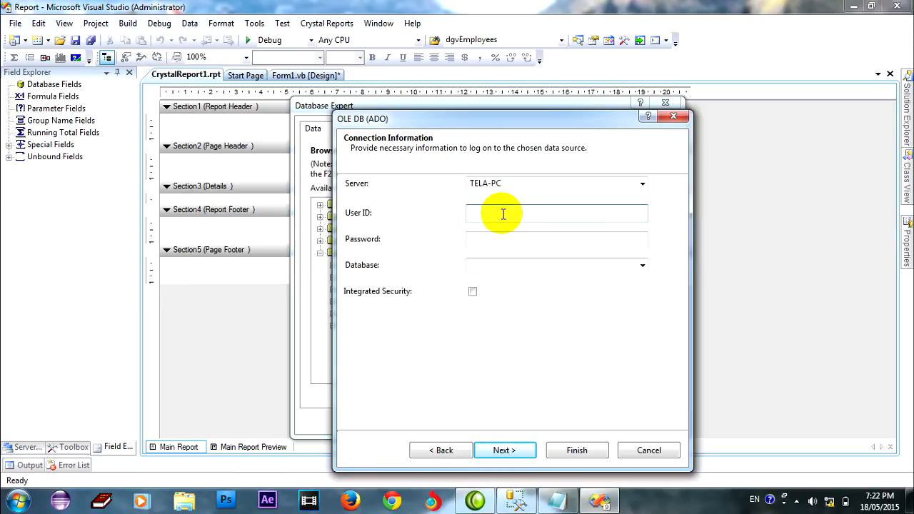
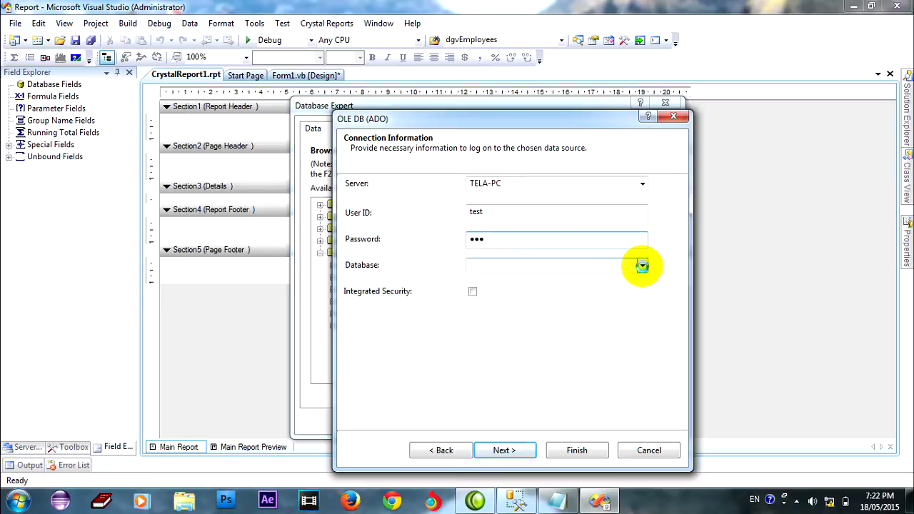
click(641, 265)
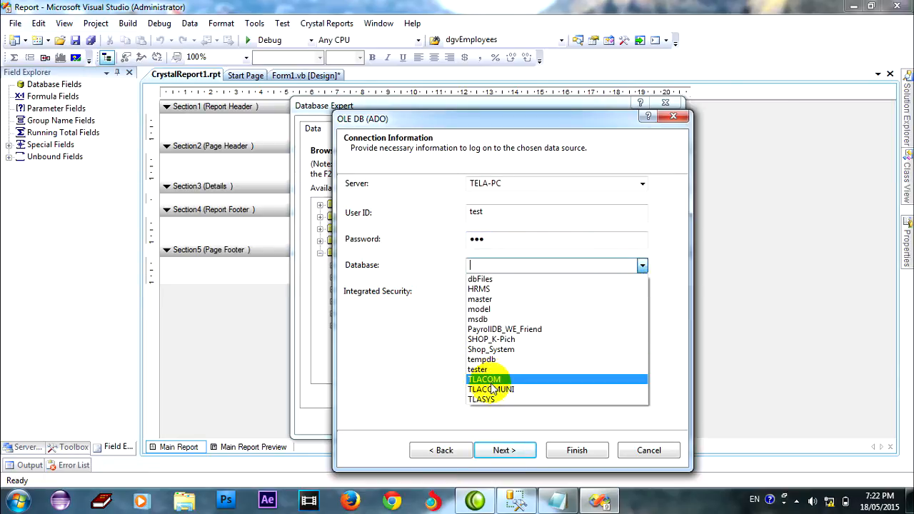
click(477, 369)
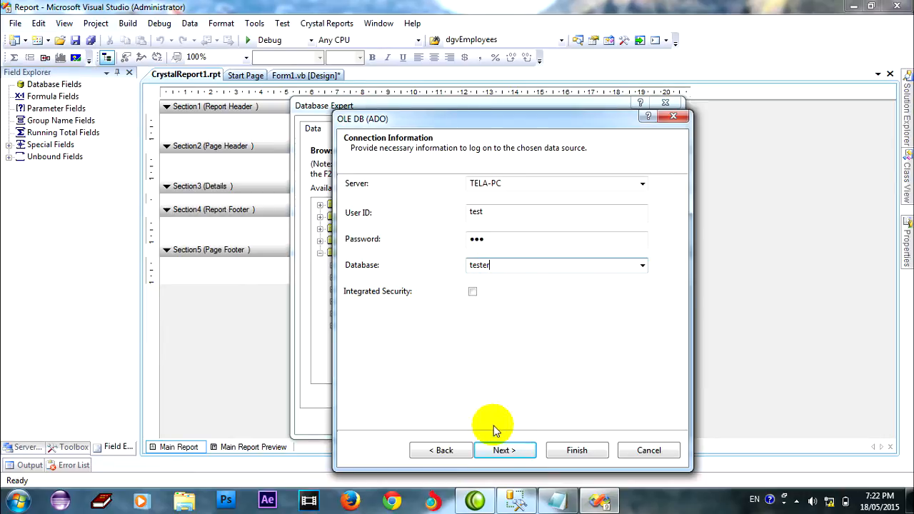
click(503, 450)
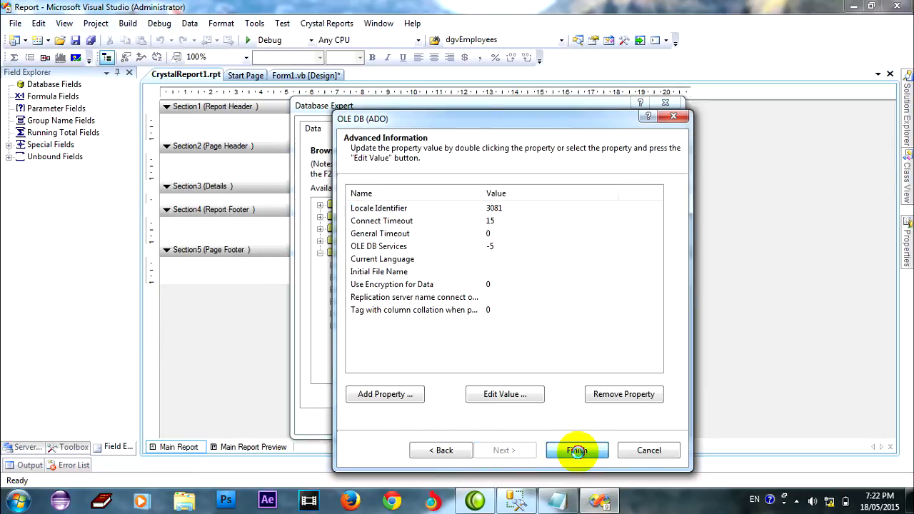
click(577, 450)
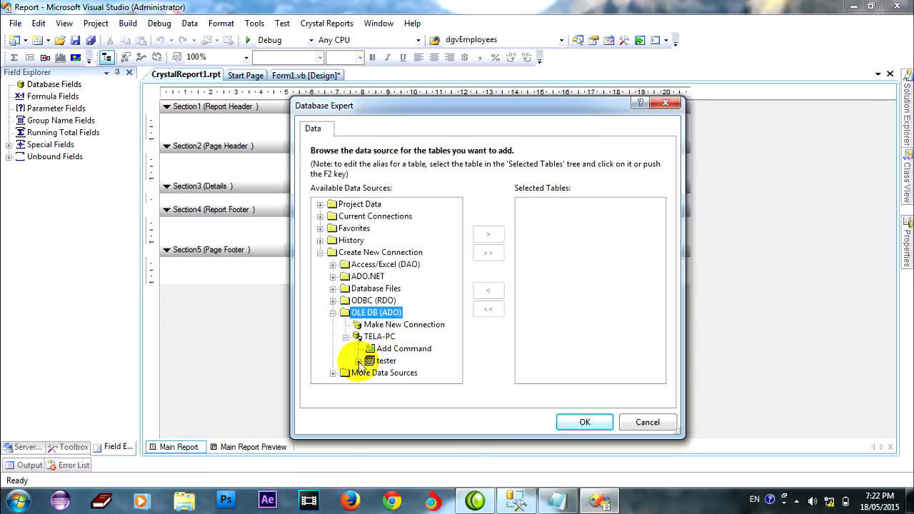
Step: Add the tblcrystal table from tester's dbo schema to Selected Tables
click(359, 361)
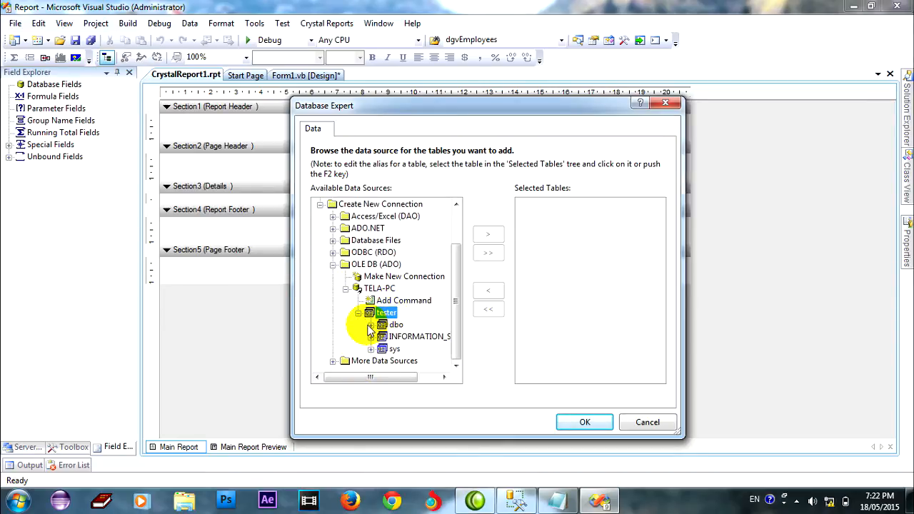
click(489, 234)
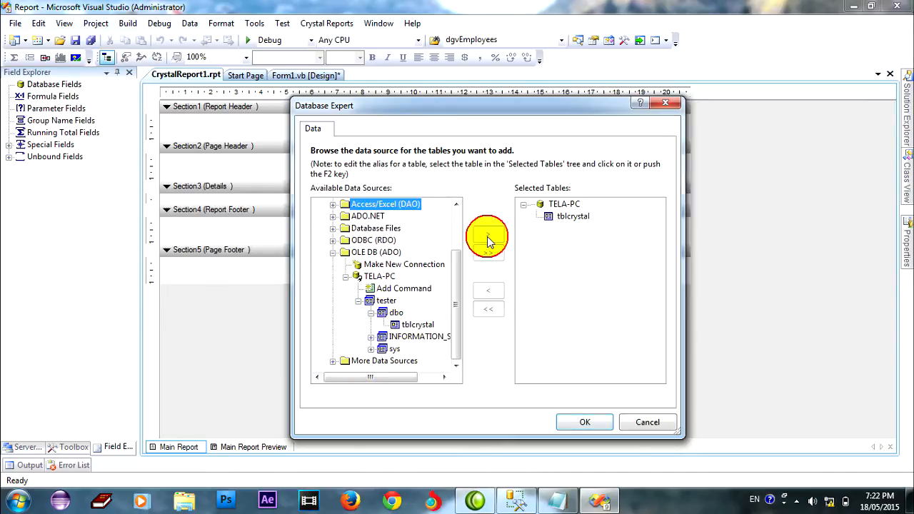
click(584, 422)
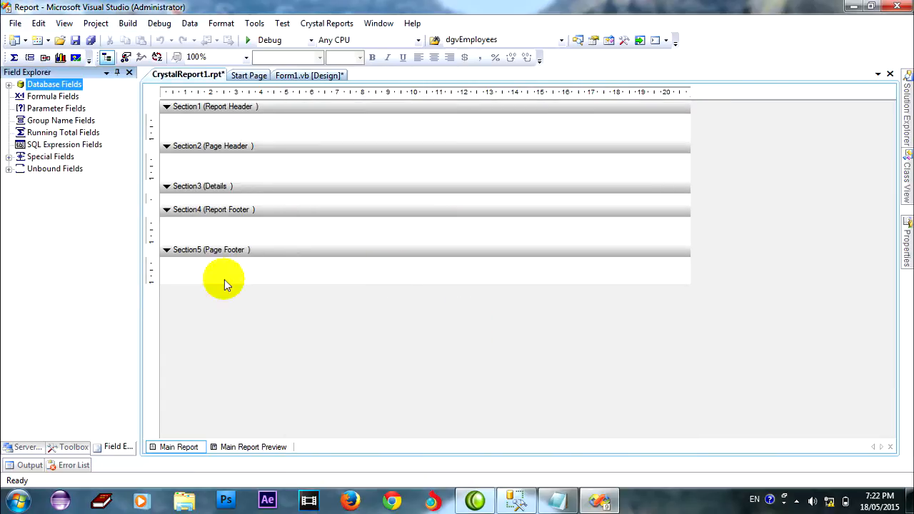
Step: Drag tblcrystal's ID, Namekh and Sex into the Details section and select them with headings
click(9, 85)
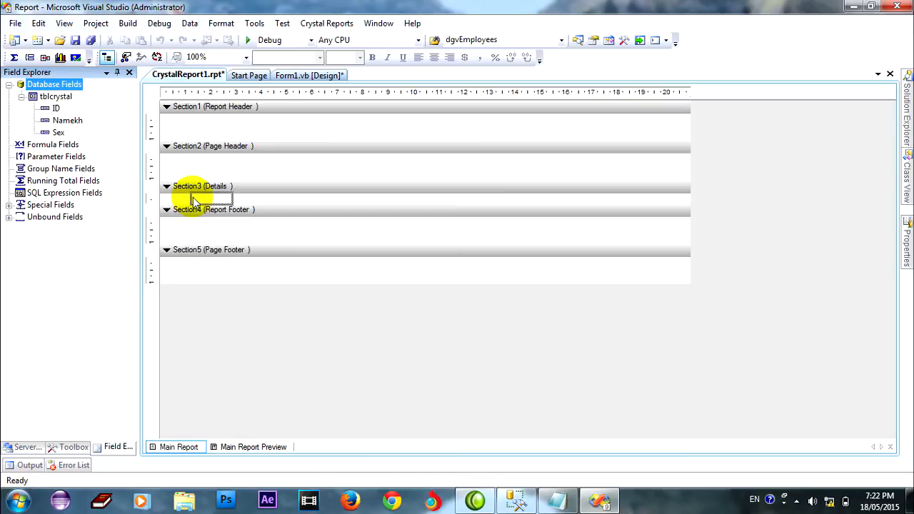
drag(56, 108, 221, 199)
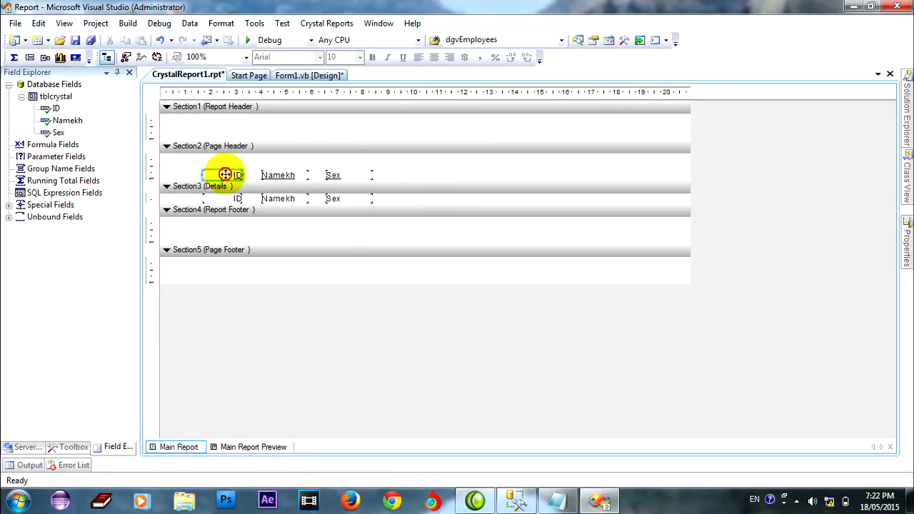
click(338, 175)
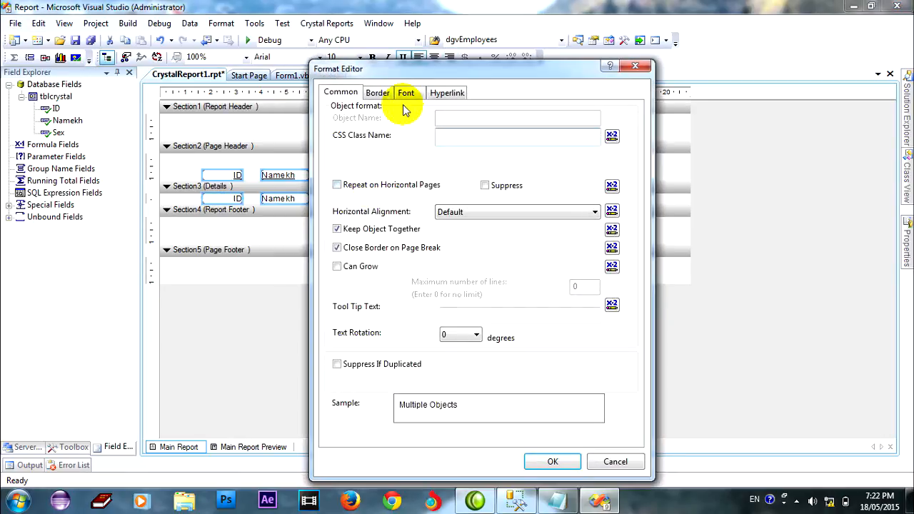
Step: Apply the Khmer OS Content font to the fields and headings in Format Editor
click(405, 92)
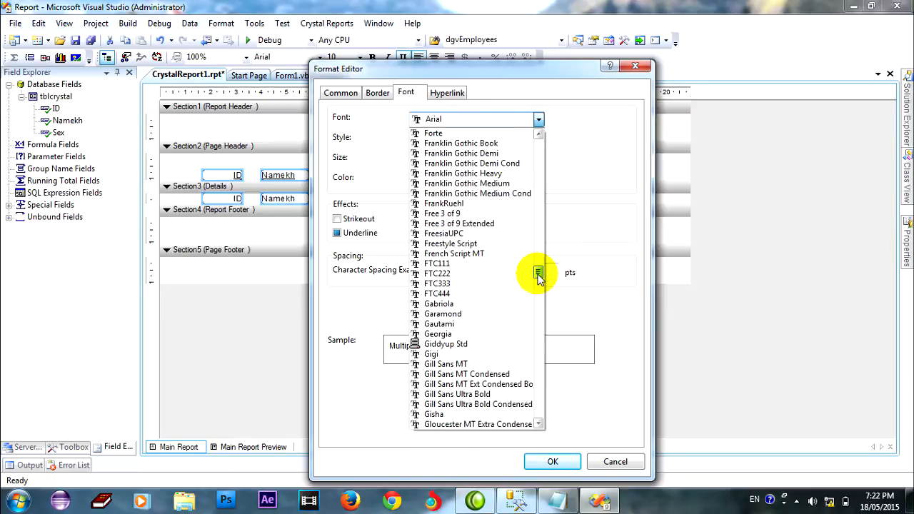
scroll(down, 3)
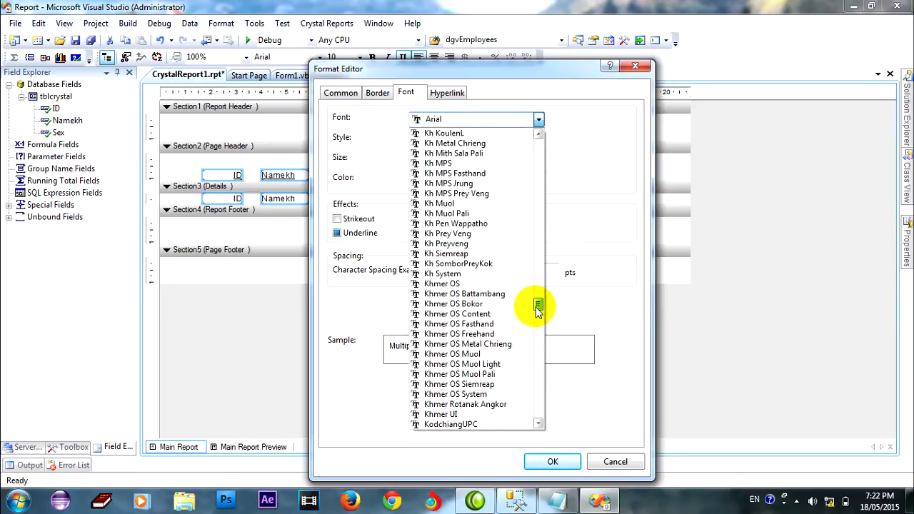
scroll(down, 3)
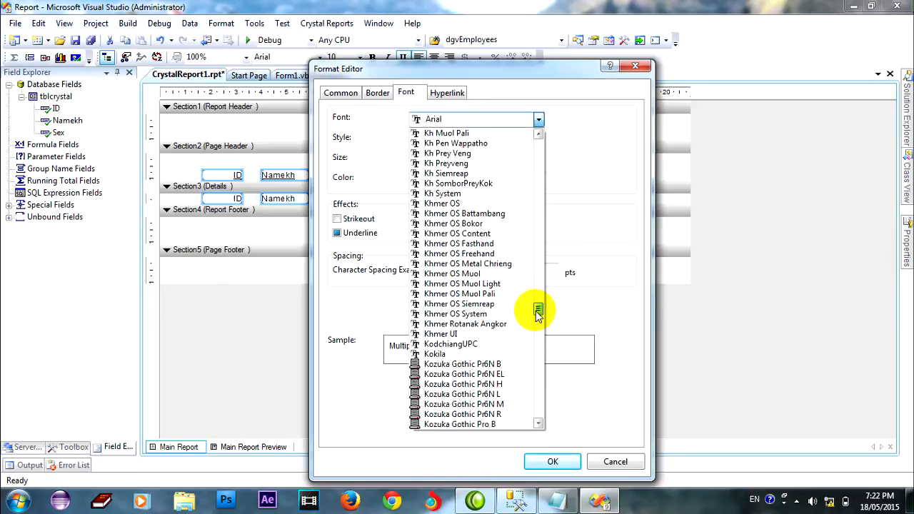
click(457, 234)
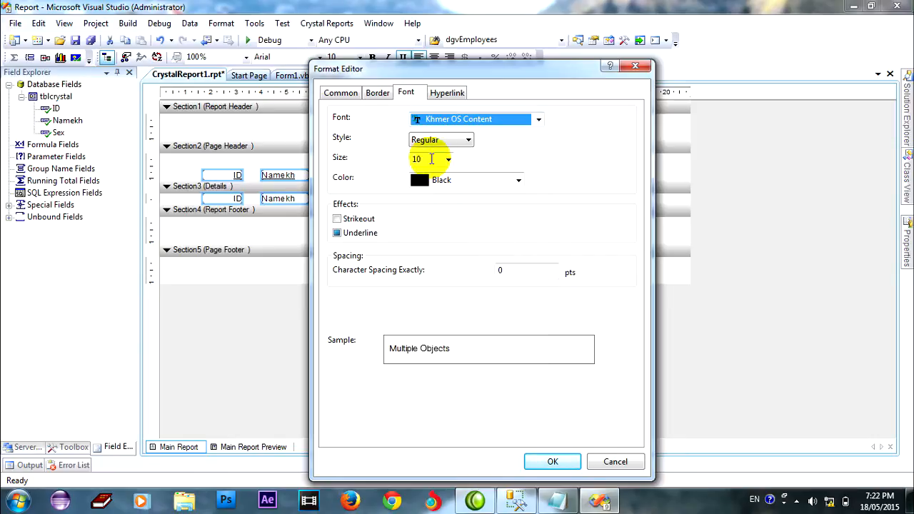
click(552, 461)
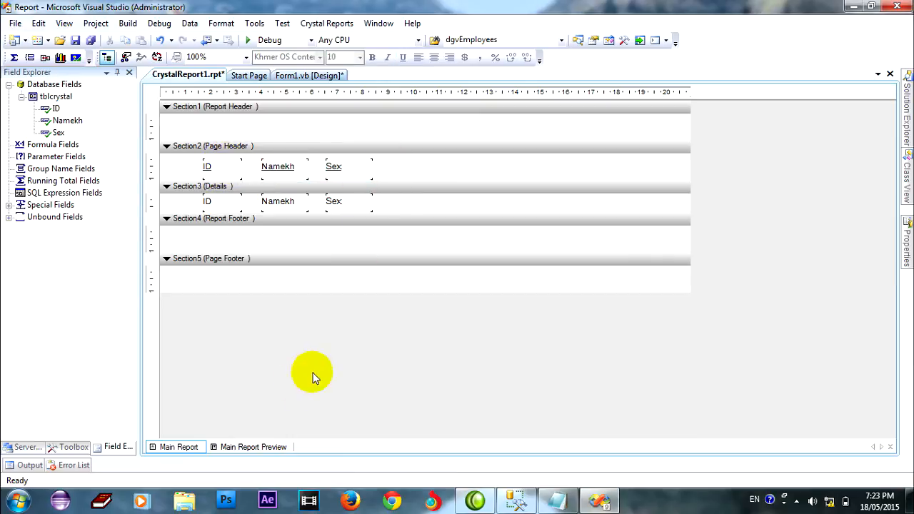
Step: Preview the report showing IDs 1 and 2 with Khmer names and sex
click(253, 446)
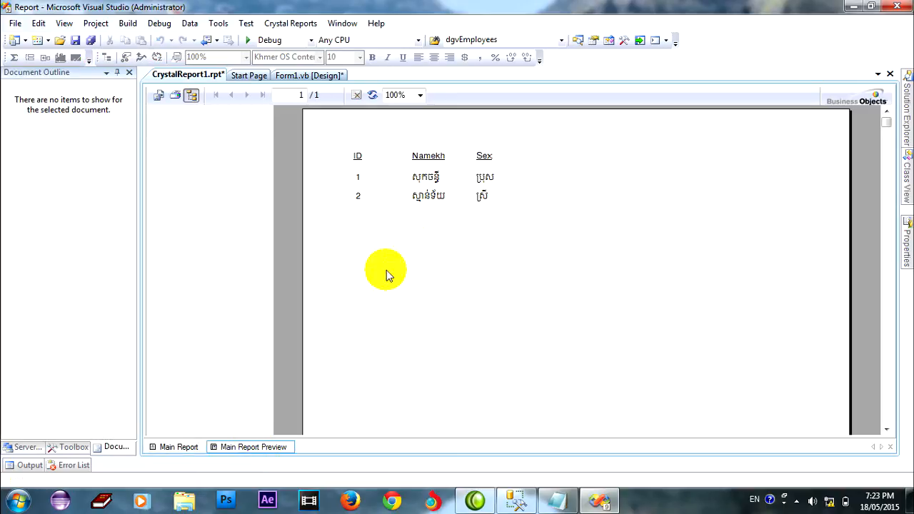
mouse_move(429, 196)
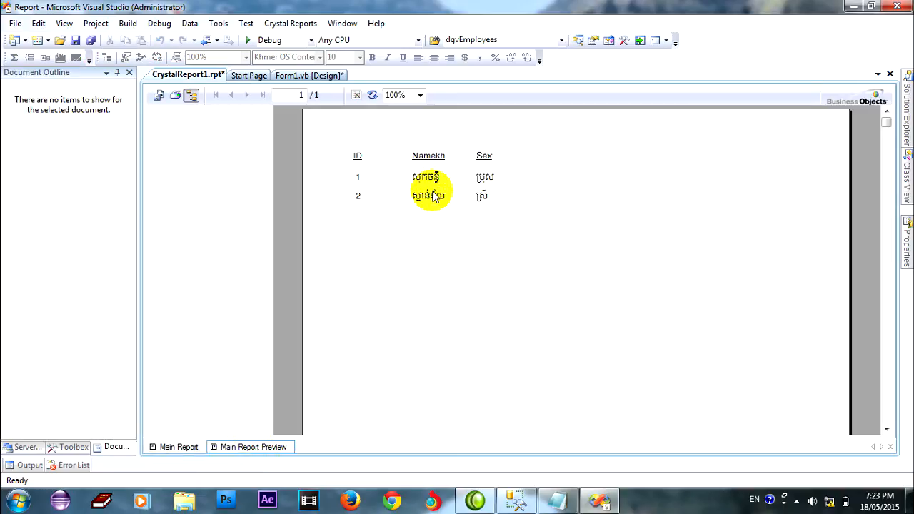
click(482, 197)
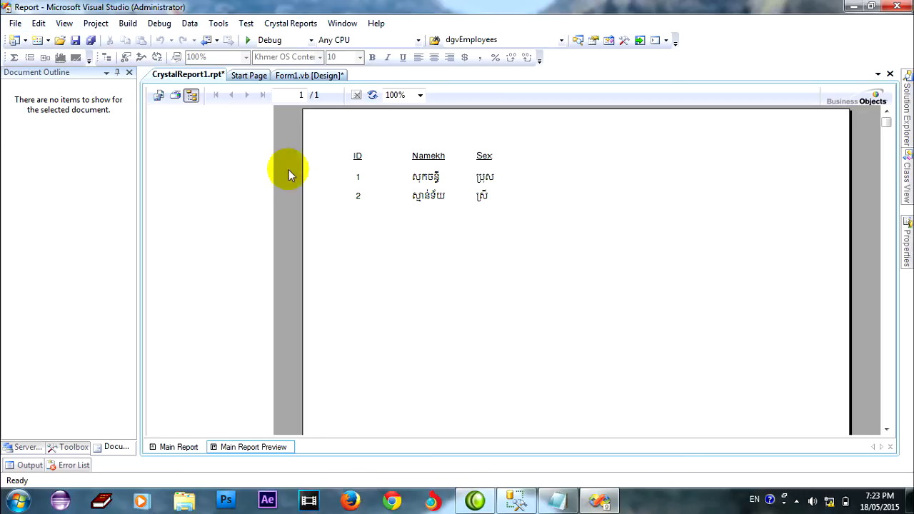
mouse_move(300, 228)
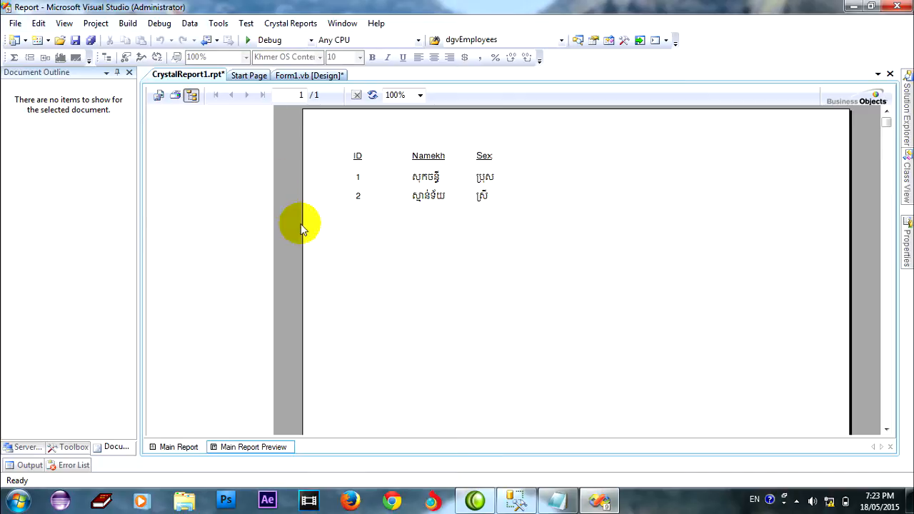
mouse_move(300, 204)
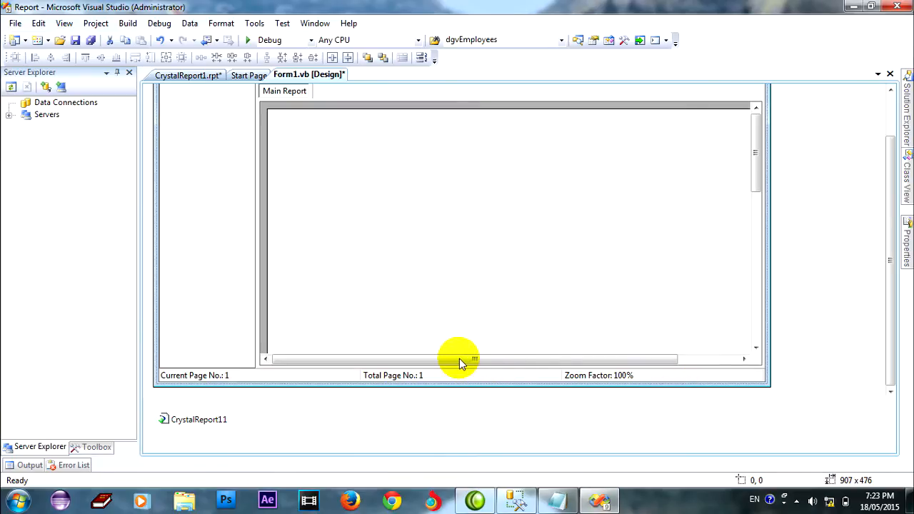
mouse_move(766, 155)
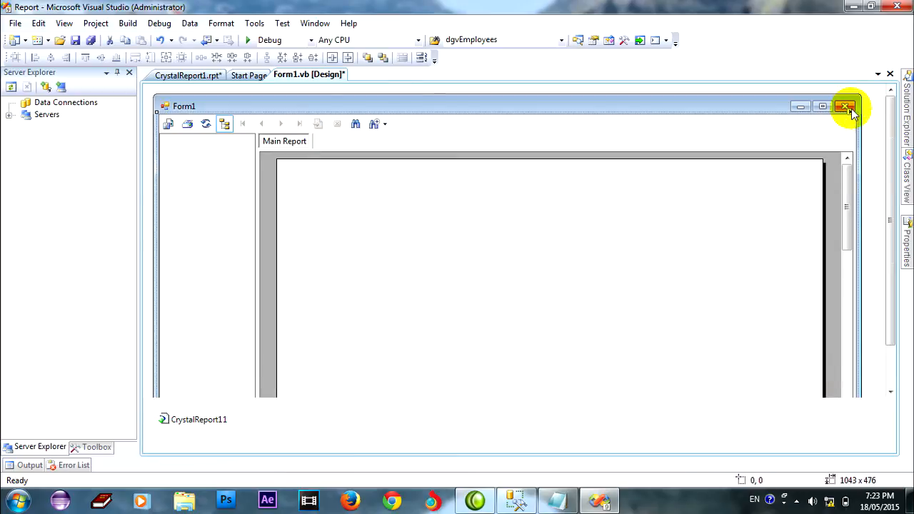
Step: Show the CrystalReportViewer's Tasks list from its smart-tag arrow on Form1
click(849, 107)
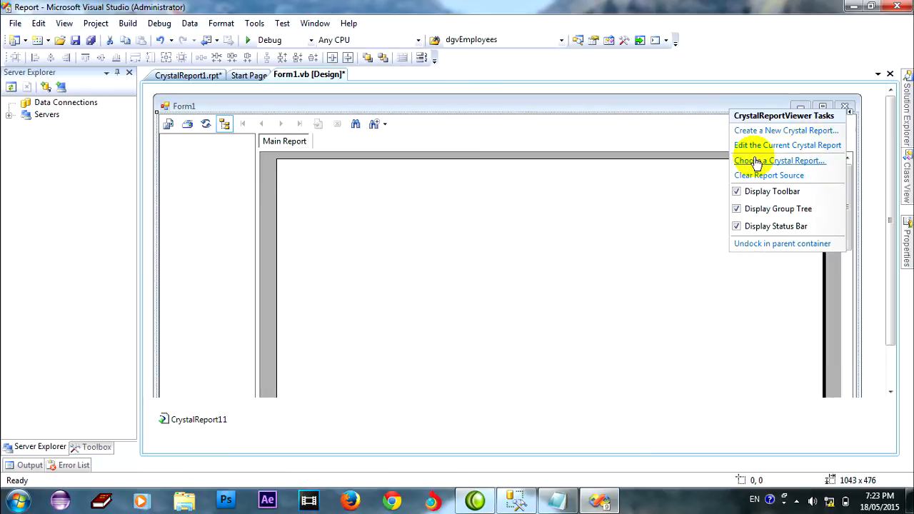
Step: Set the report viewer's report to CrystalReport1 from Projects\VB 2008\Report\Report
click(779, 160)
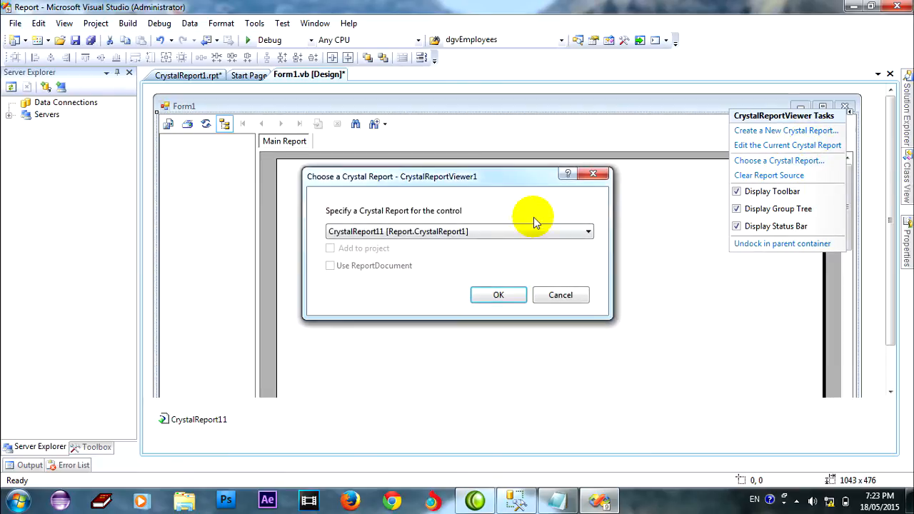
click(587, 230)
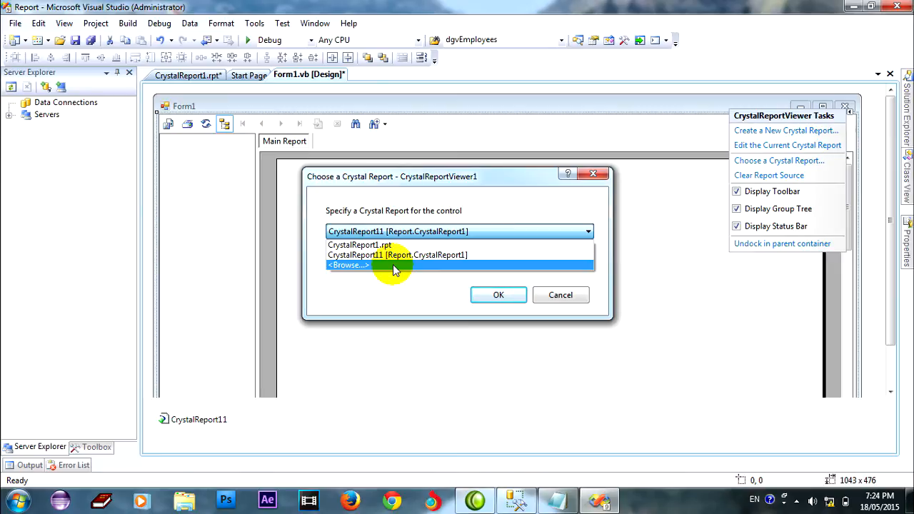
click(348, 265)
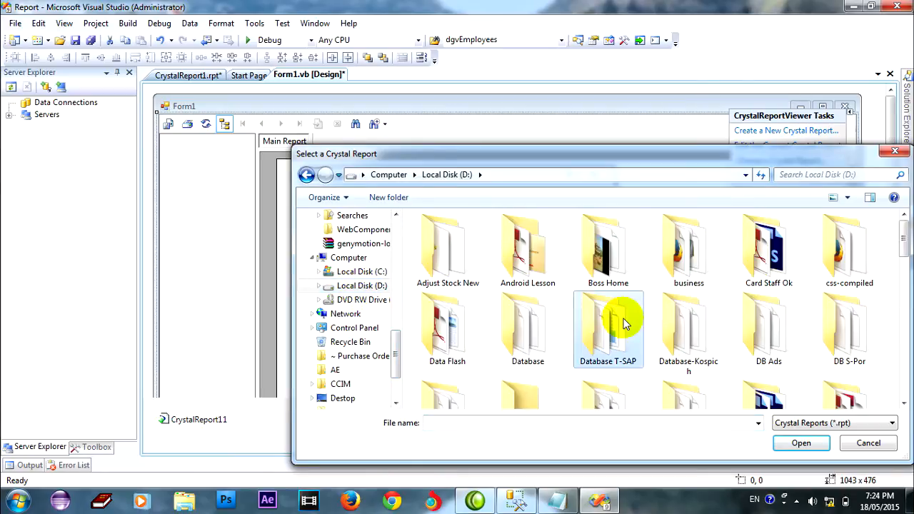
scroll(down, 3)
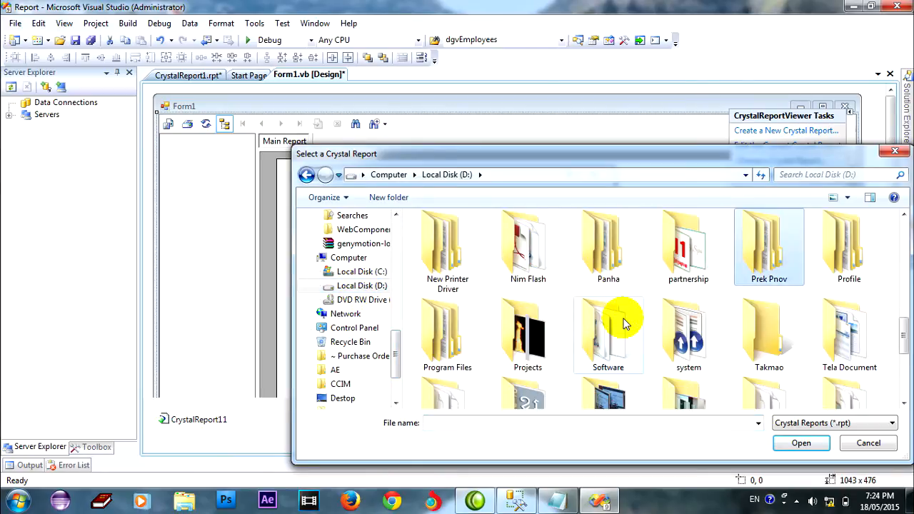
double_click(528, 335)
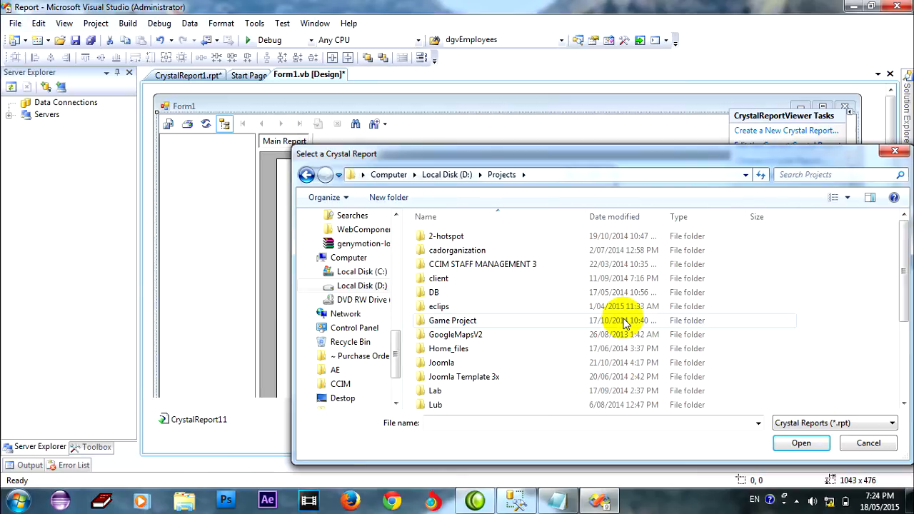
scroll(down, 3)
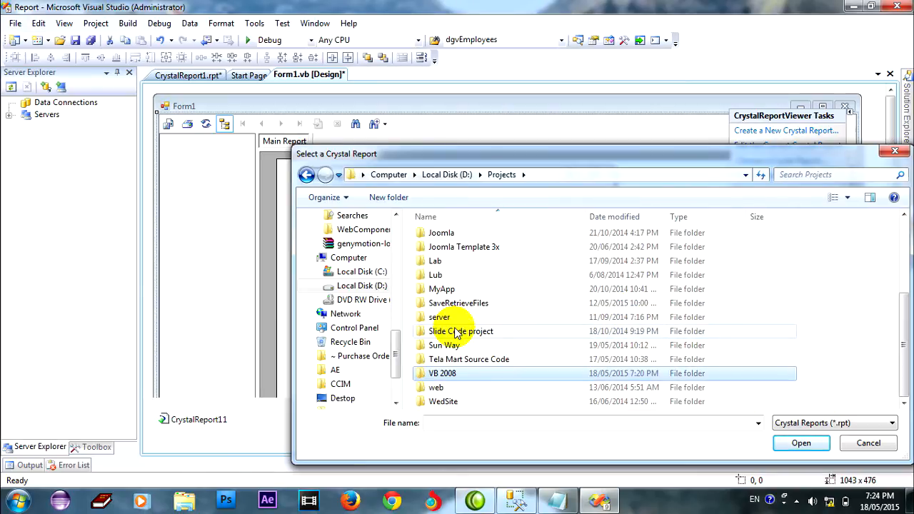
double_click(442, 373)
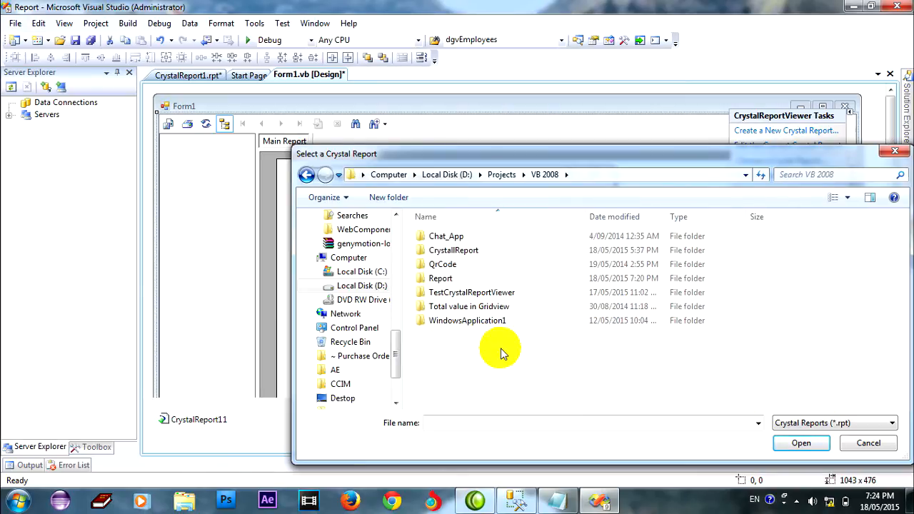
mouse_move(469, 306)
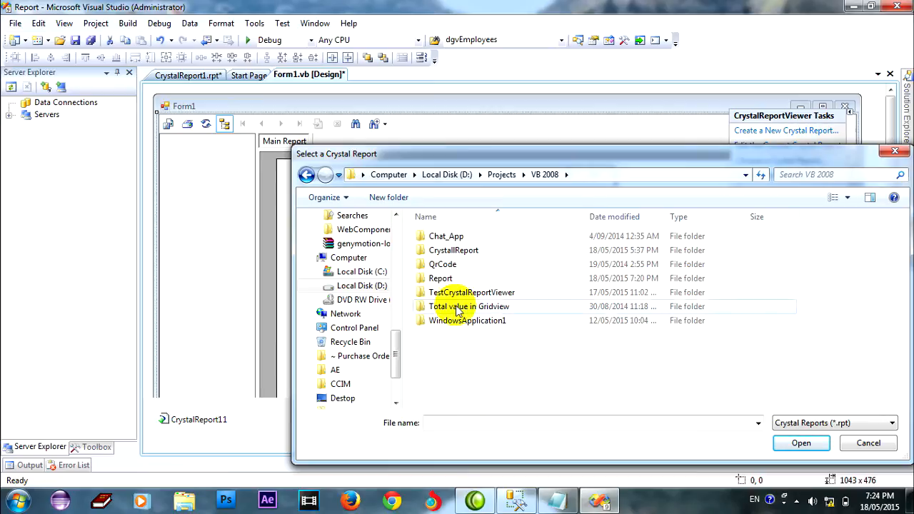
double_click(441, 278)
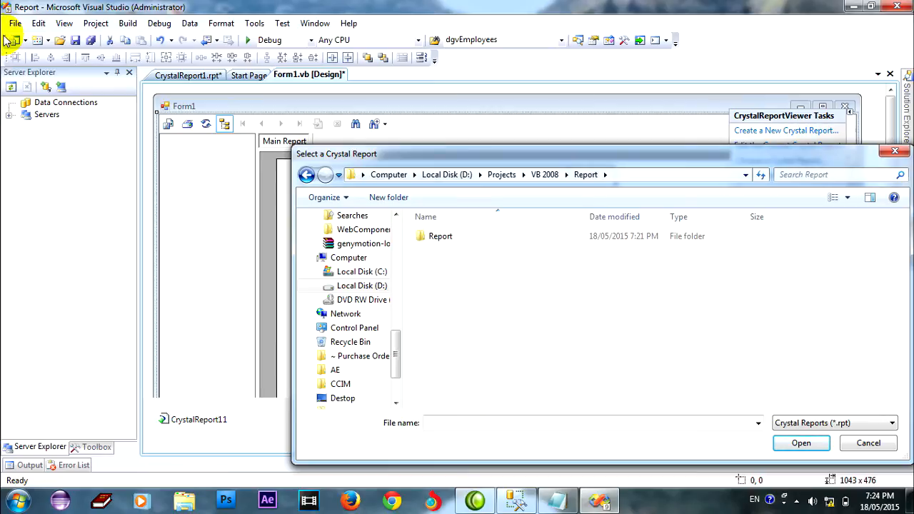
click(440, 236)
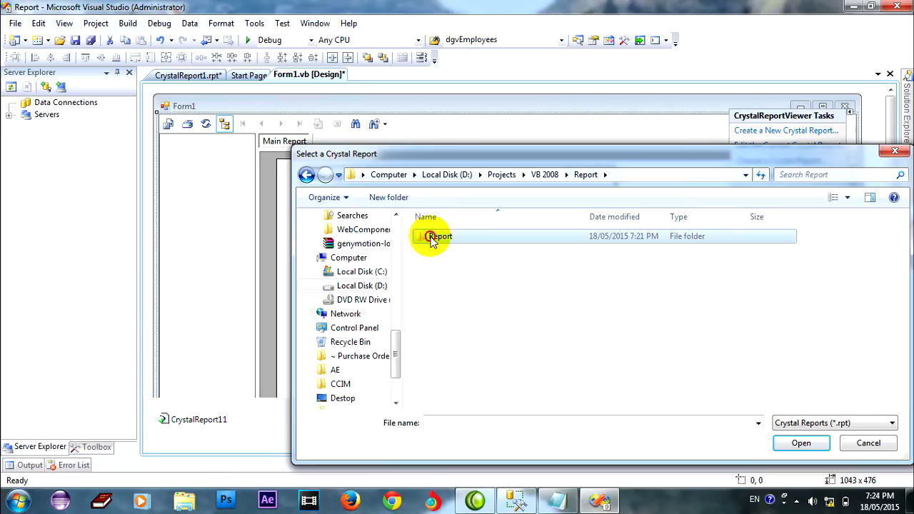
double_click(440, 235)
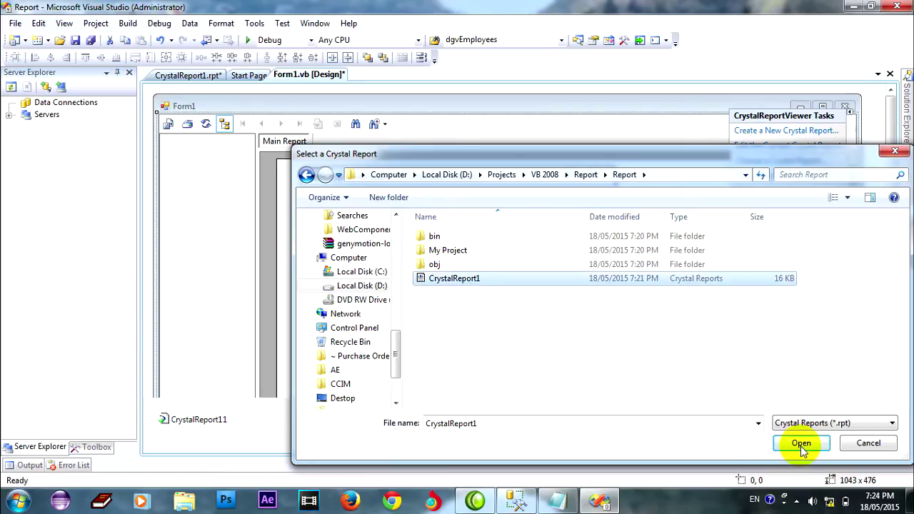
click(801, 443)
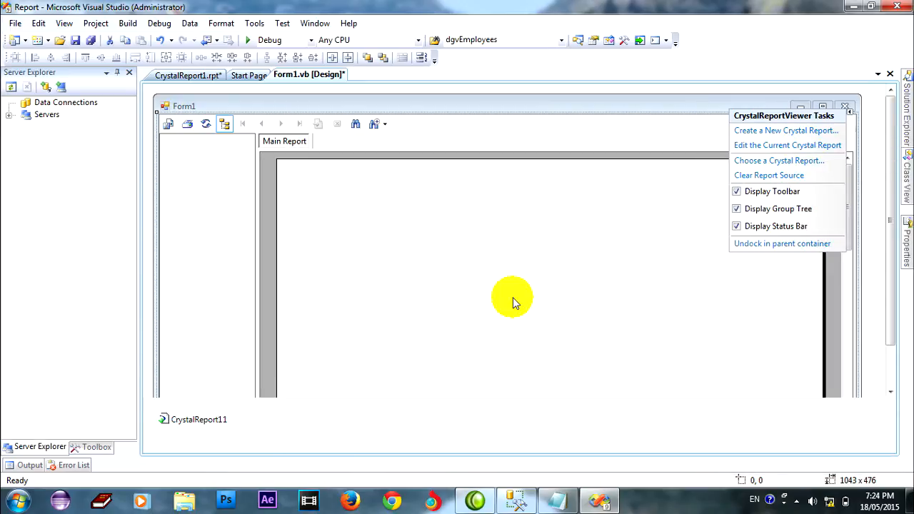
mouse_move(365, 257)
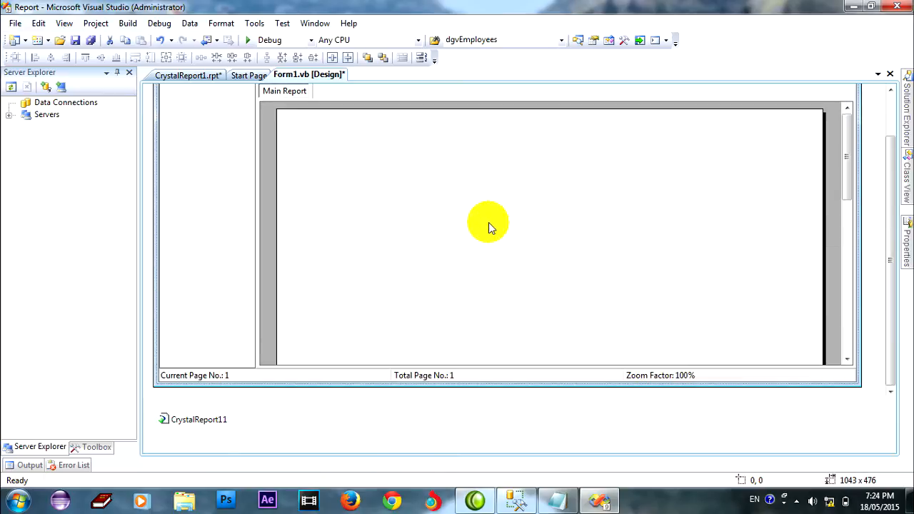
Step: Run Form1, submit the database password, review the Khmer records, then close the form
click(248, 40)
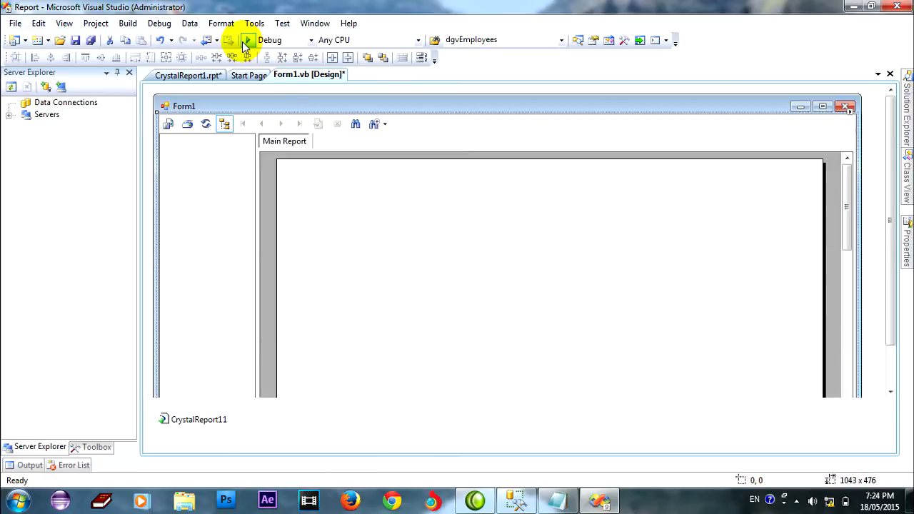
click(248, 40)
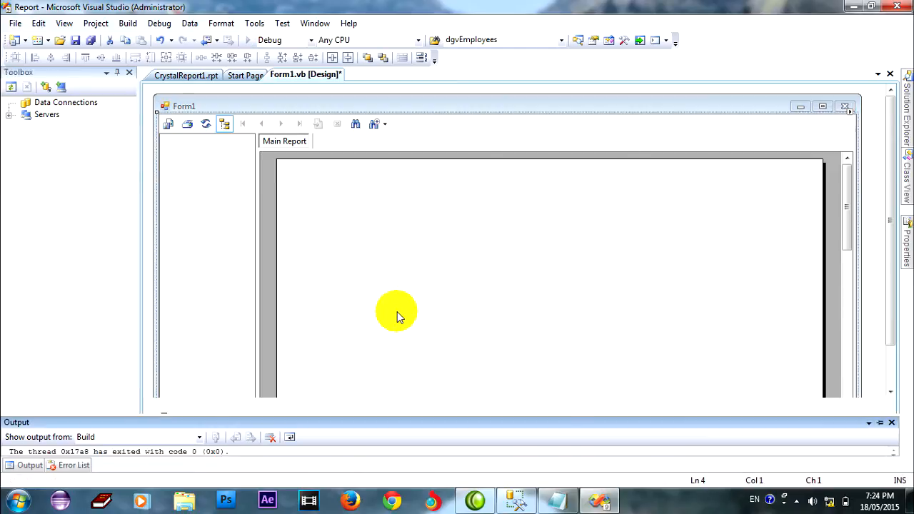
click(248, 39)
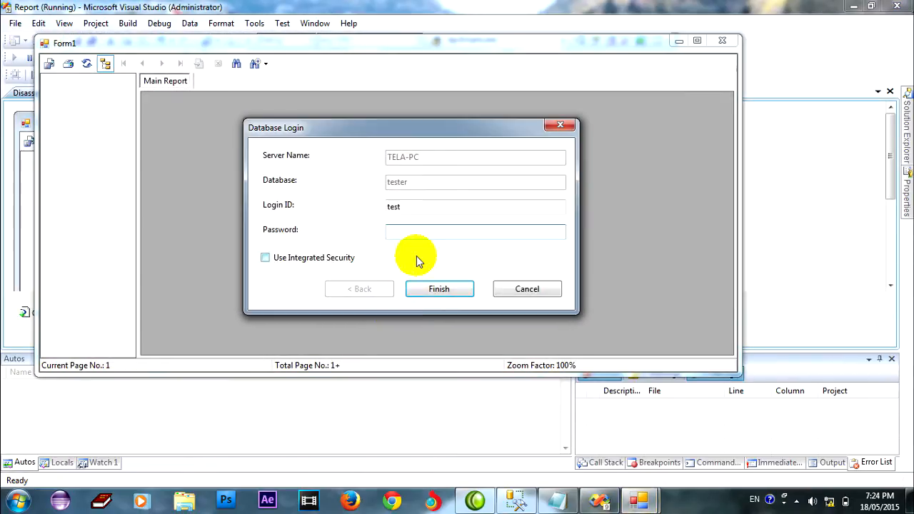
text(***)
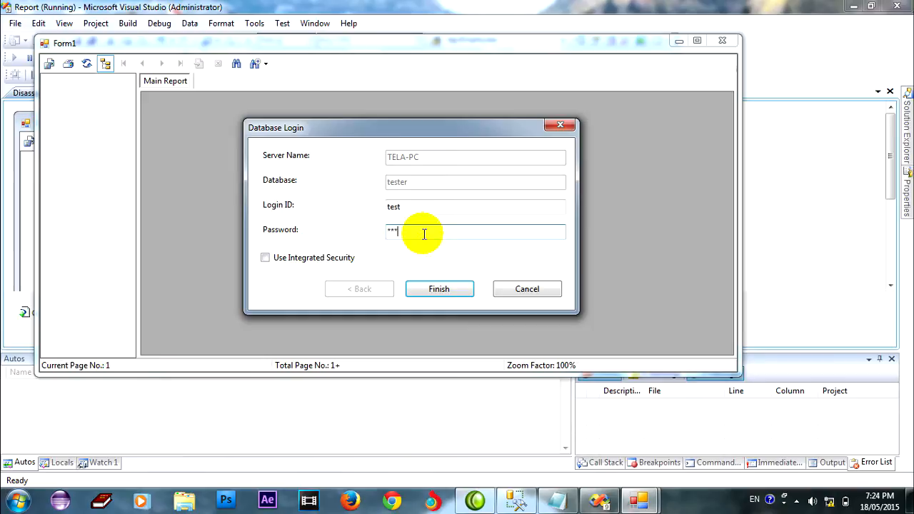
click(439, 289)
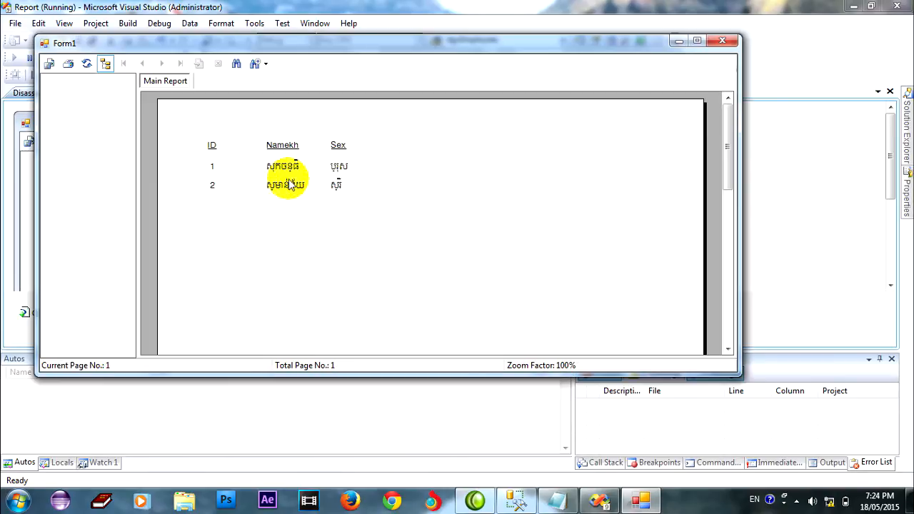
click(354, 167)
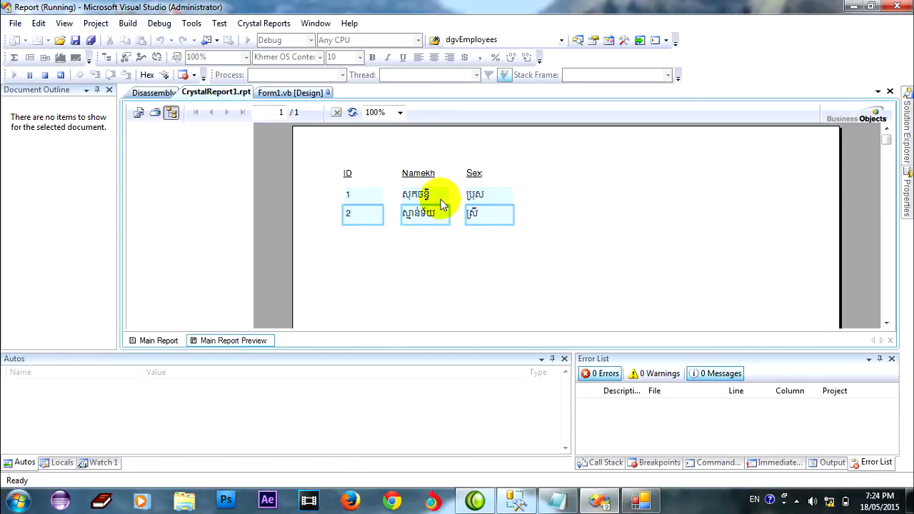
click(480, 195)
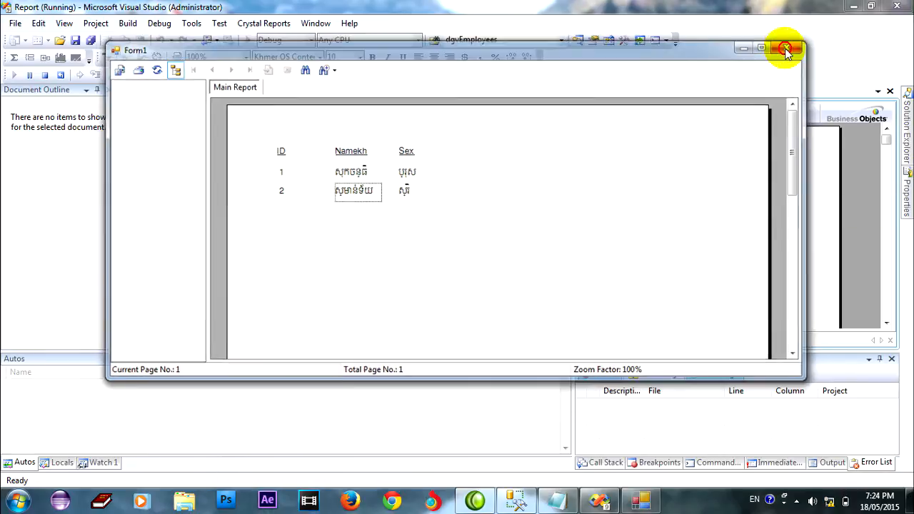
click(785, 48)
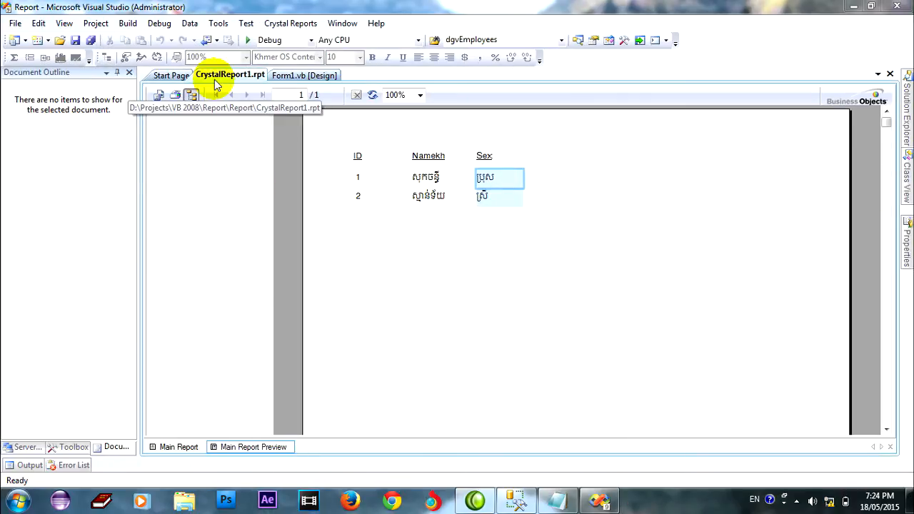
mouse_move(243, 157)
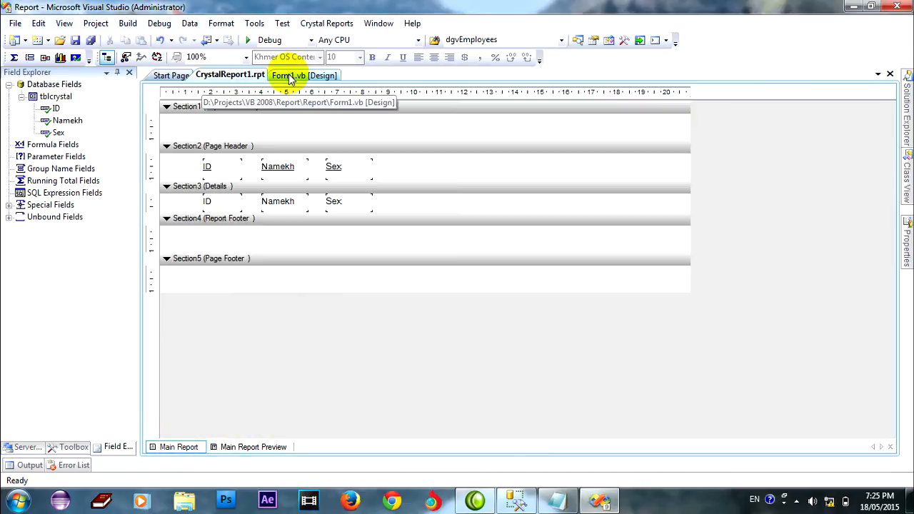
Step: Return to Form1's design view
click(306, 75)
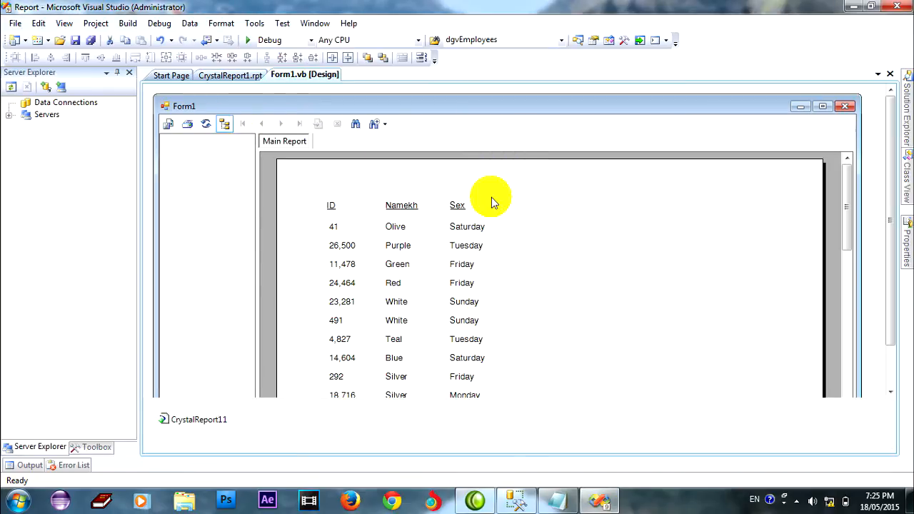
mouse_move(530, 132)
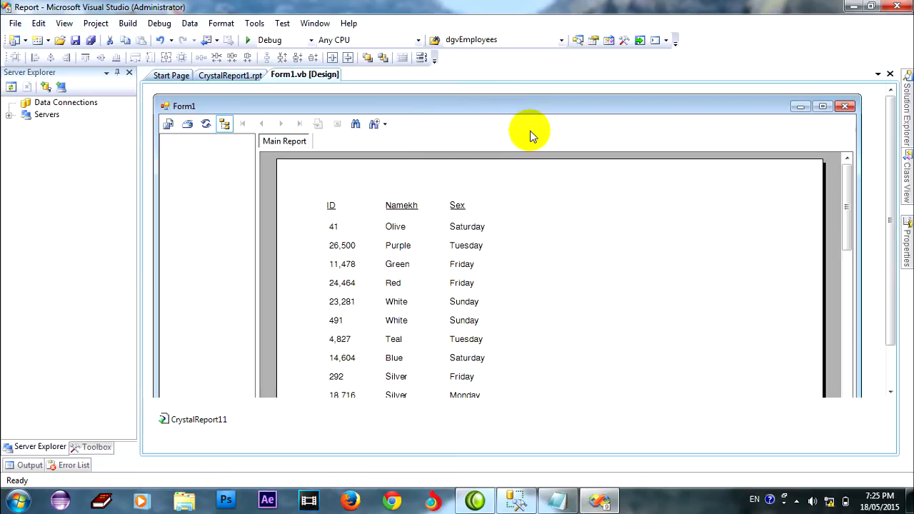
mouse_move(471, 245)
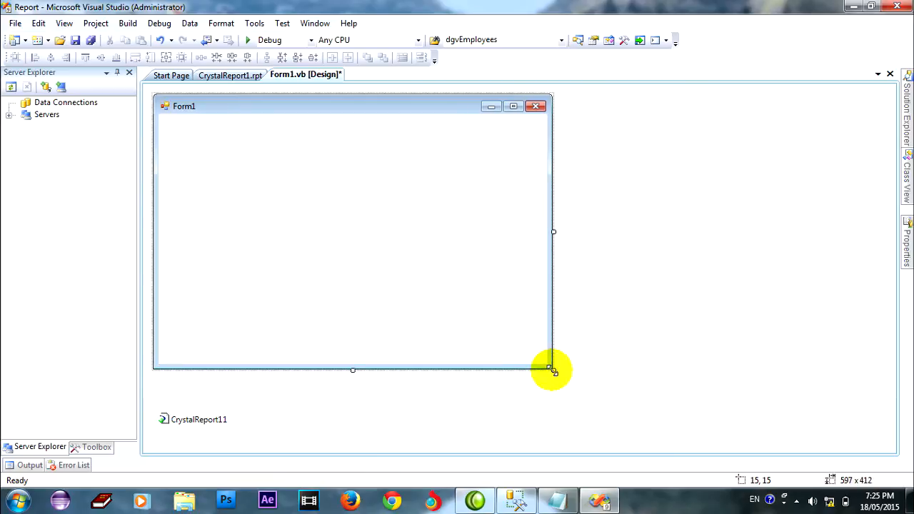
Step: Close the CrystalReport1.rpt designer and bring up CrystalReport1.rpt's context menu in Solution Explorer
click(229, 75)
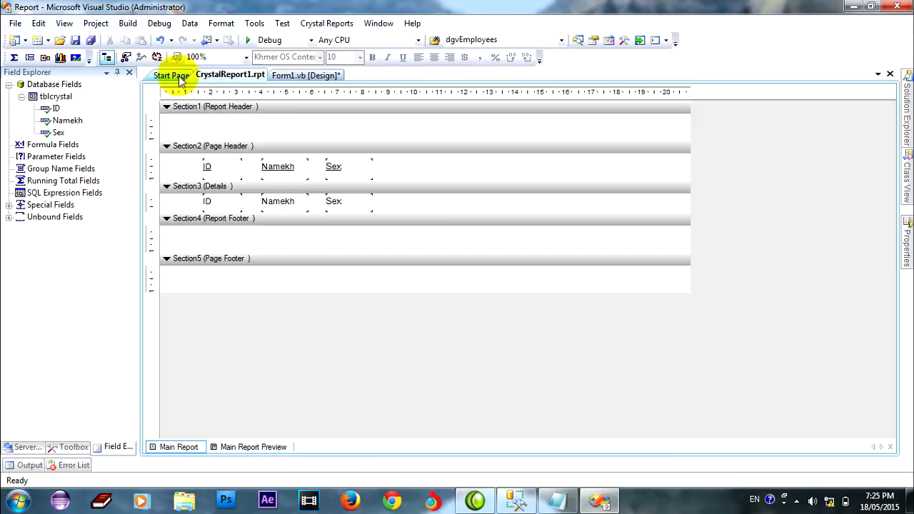
click(305, 75)
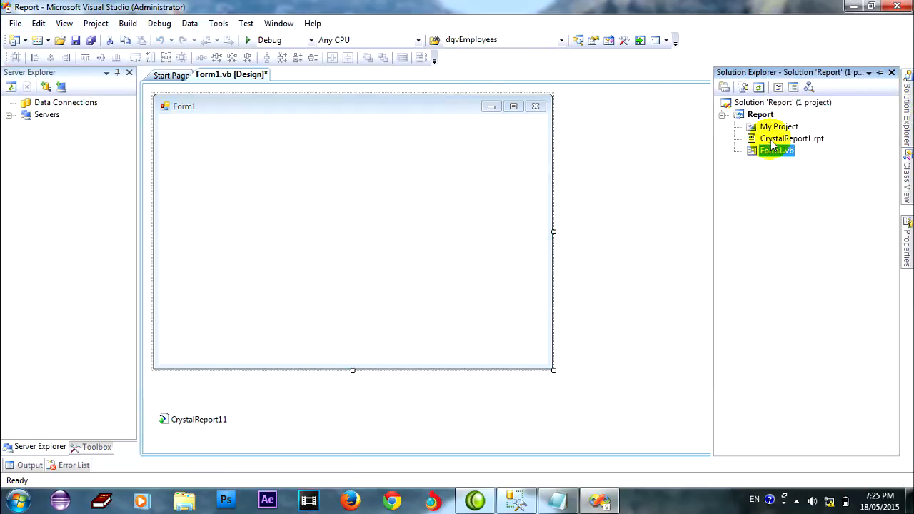
click(791, 137)
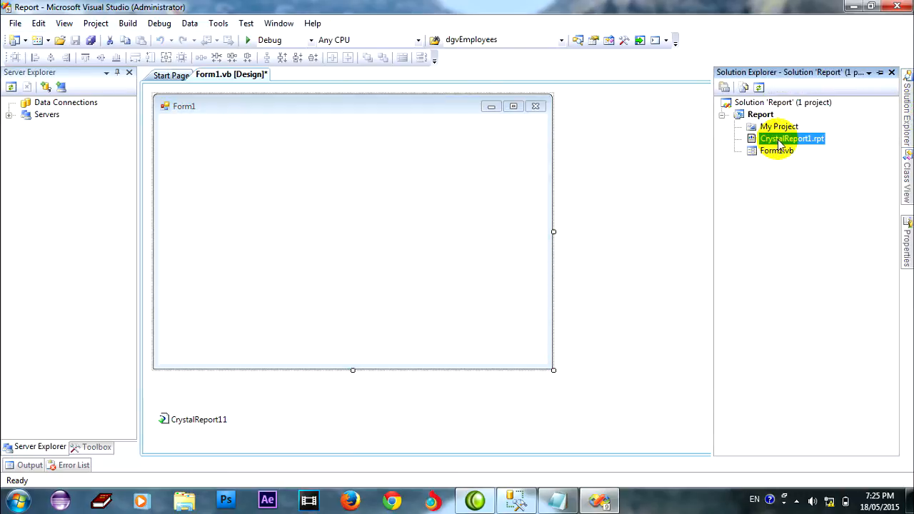
right_click(791, 138)
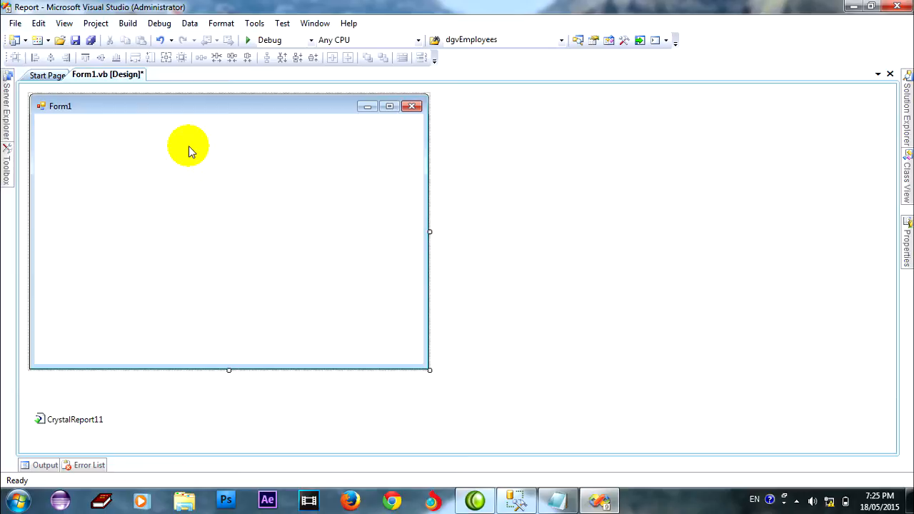
mouse_move(191, 193)
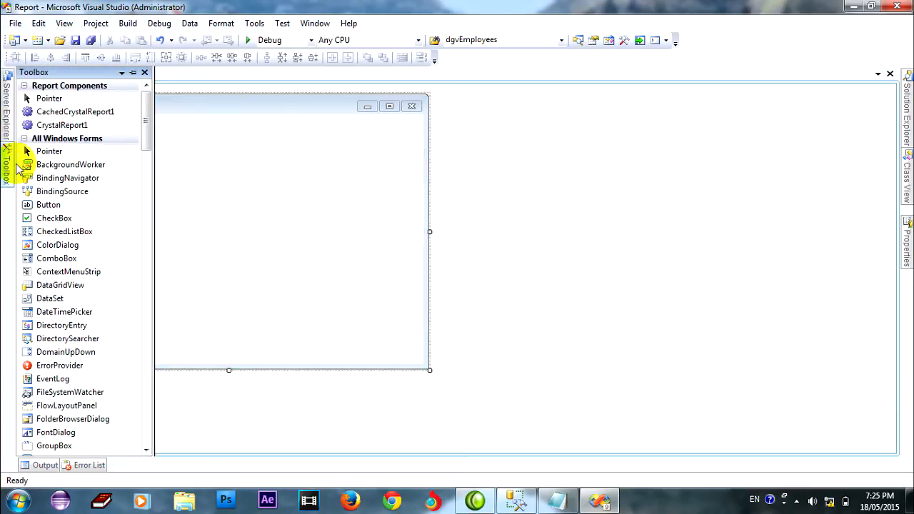
Step: Open the Choose Toolbox Items dialog from the Toolbox
scroll(down, 3)
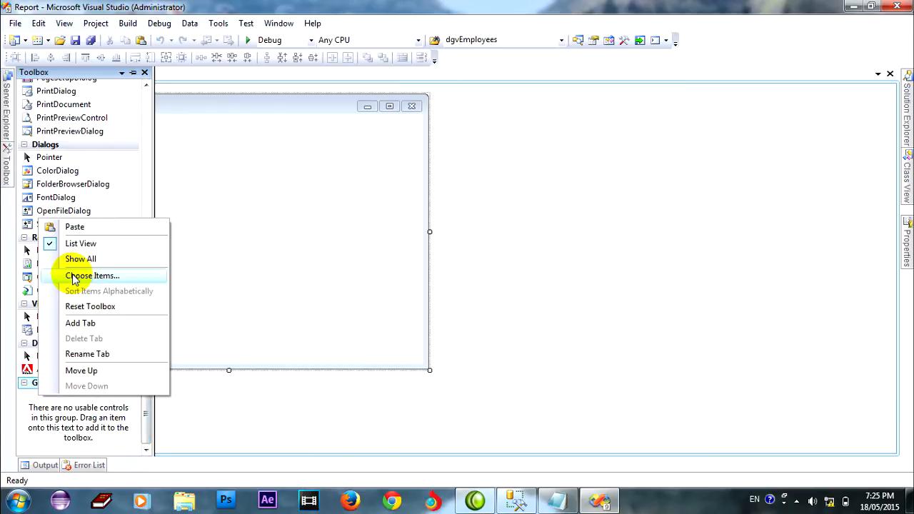
click(92, 276)
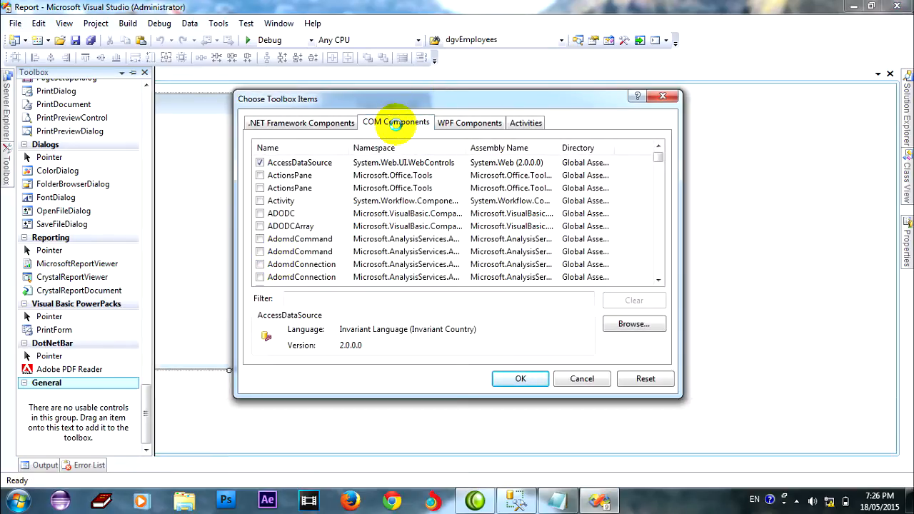
Step: Tick Crystal ActiveX Report Viewer Control 10.5 in the COM Components list
click(396, 122)
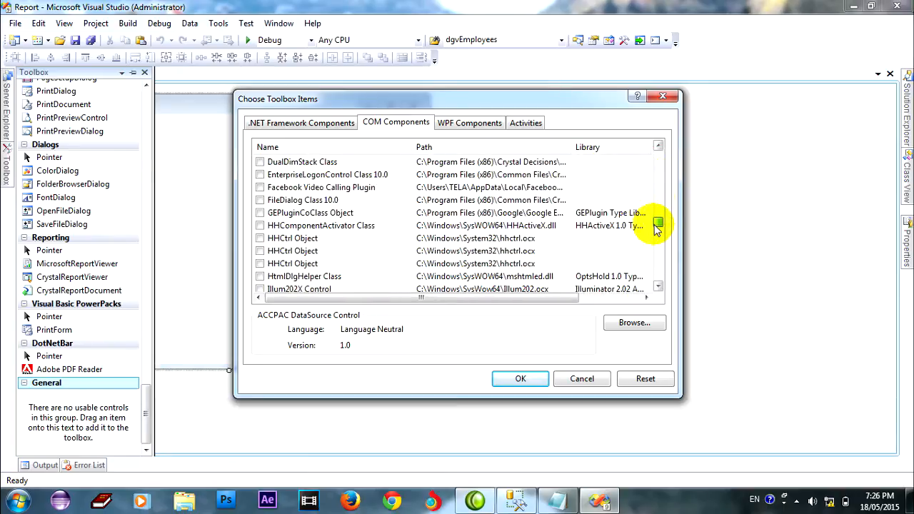
scroll(up, 3)
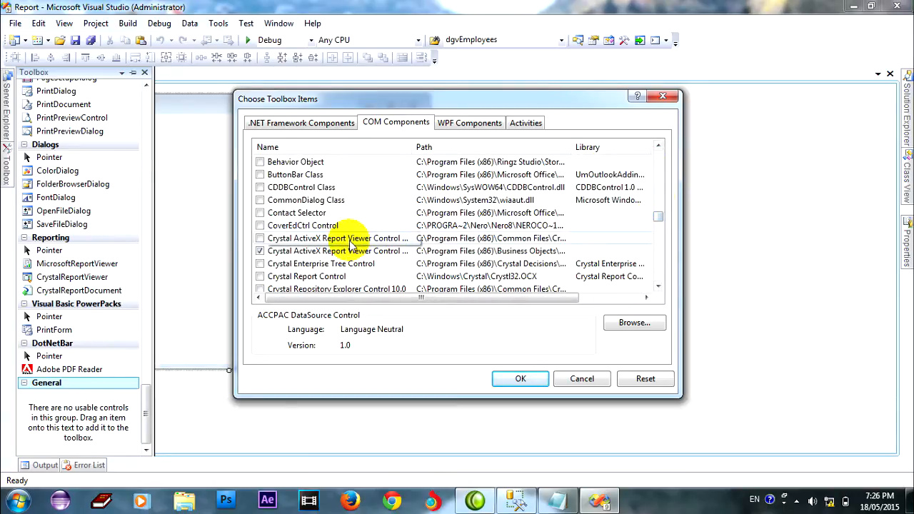
click(336, 251)
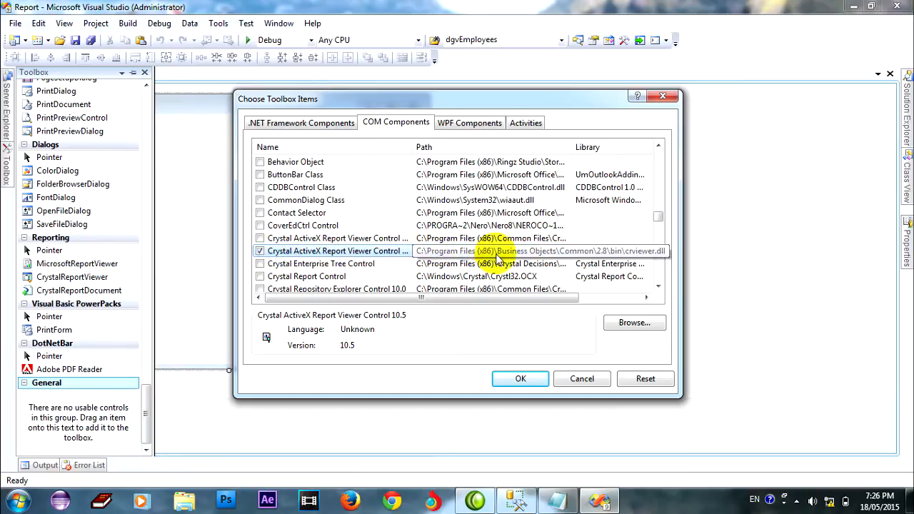
mouse_move(585, 250)
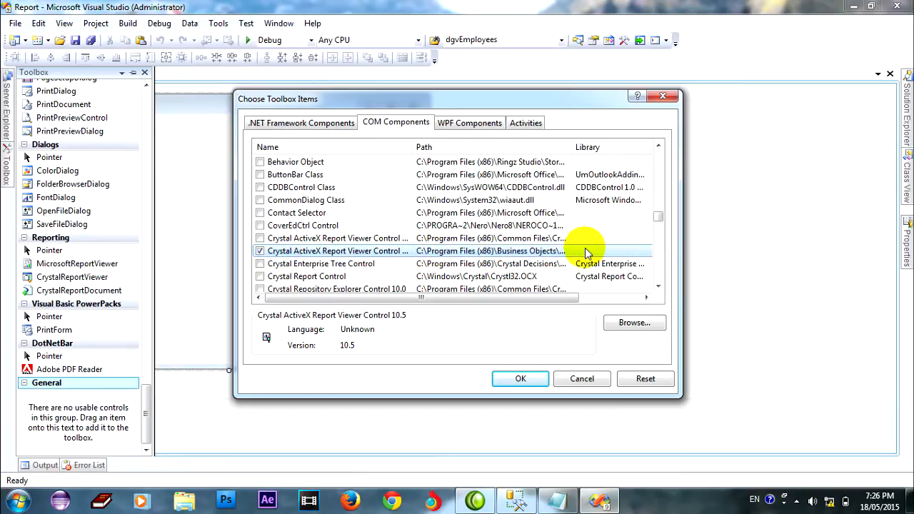
scroll(right, 3)
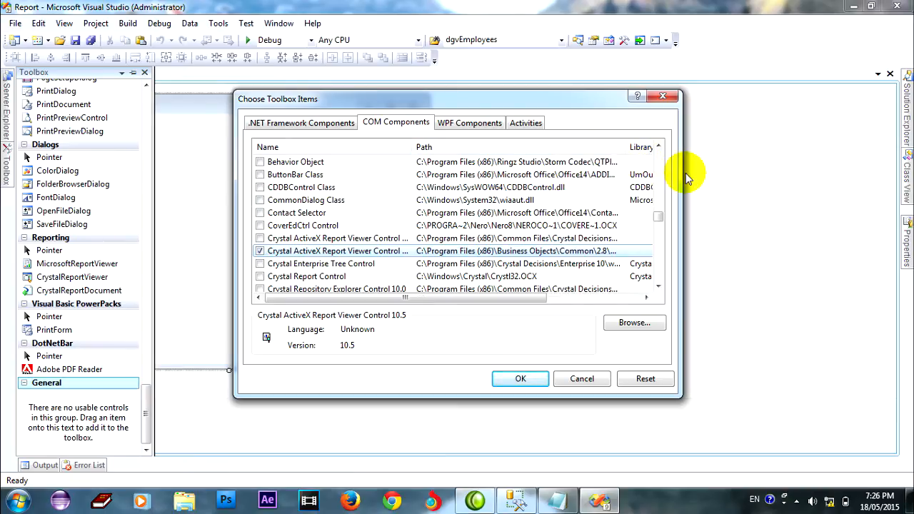
mouse_move(636, 243)
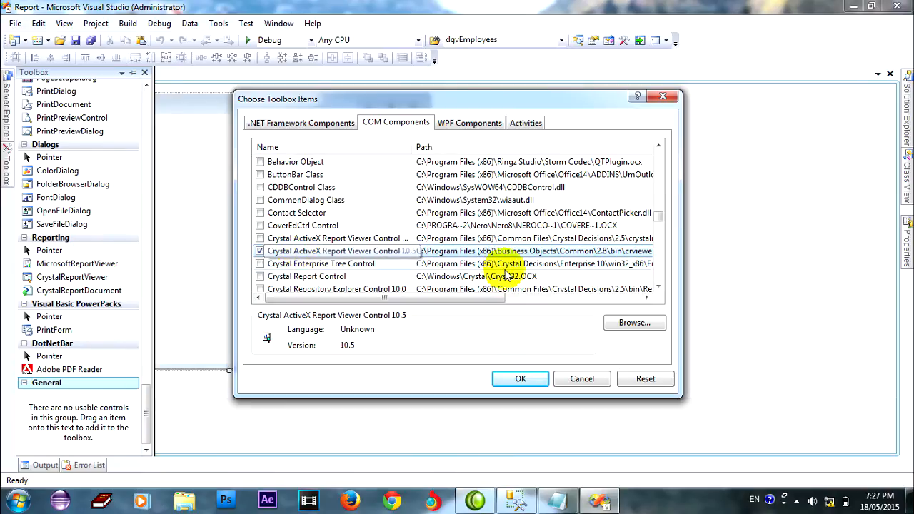
mouse_move(184, 500)
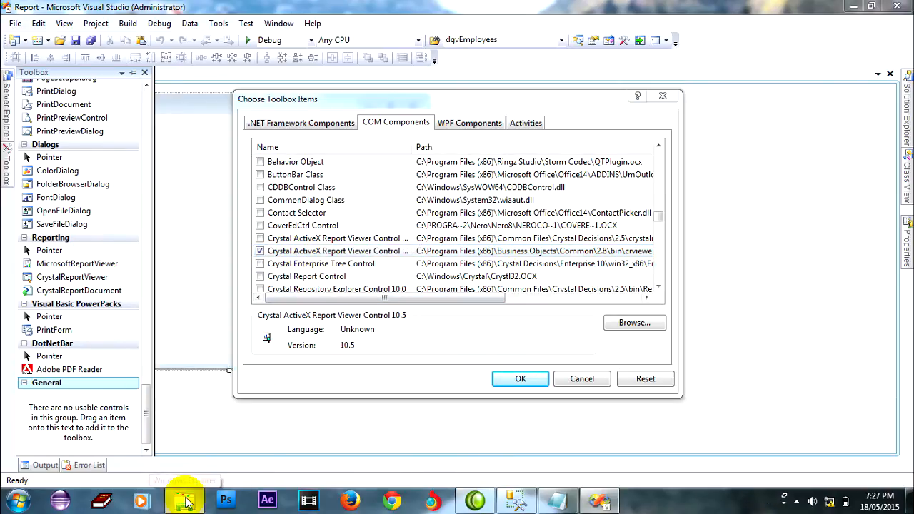
Step: Browse to C:\Program Files (x86)\Business Objects\Common\2.8\bin and select craxddrt
click(184, 500)
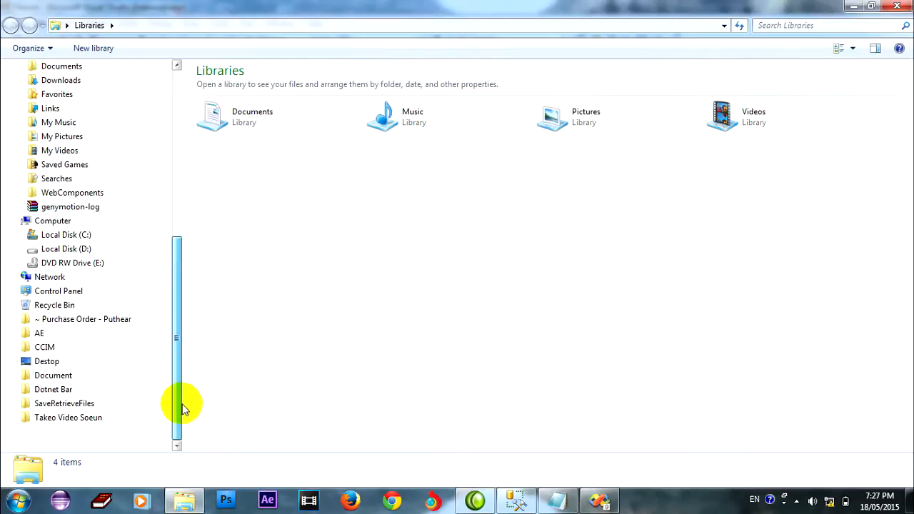
click(67, 234)
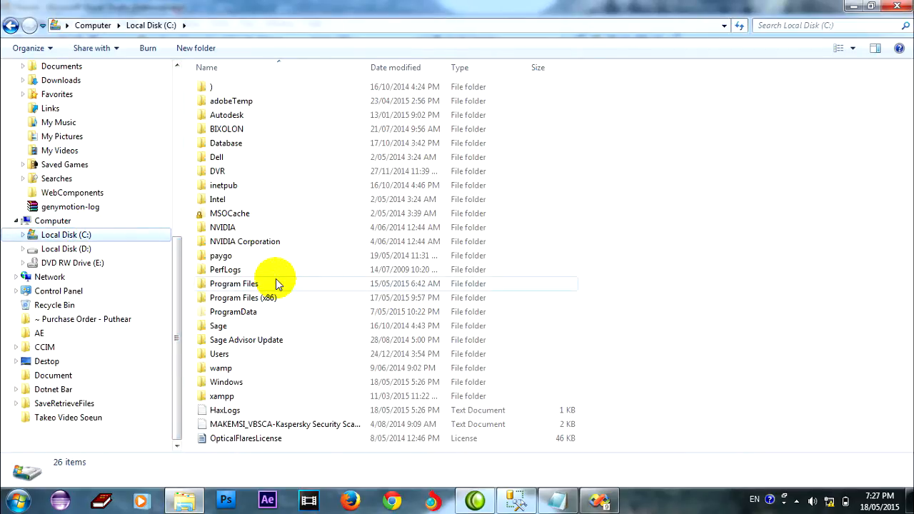
double_click(243, 298)
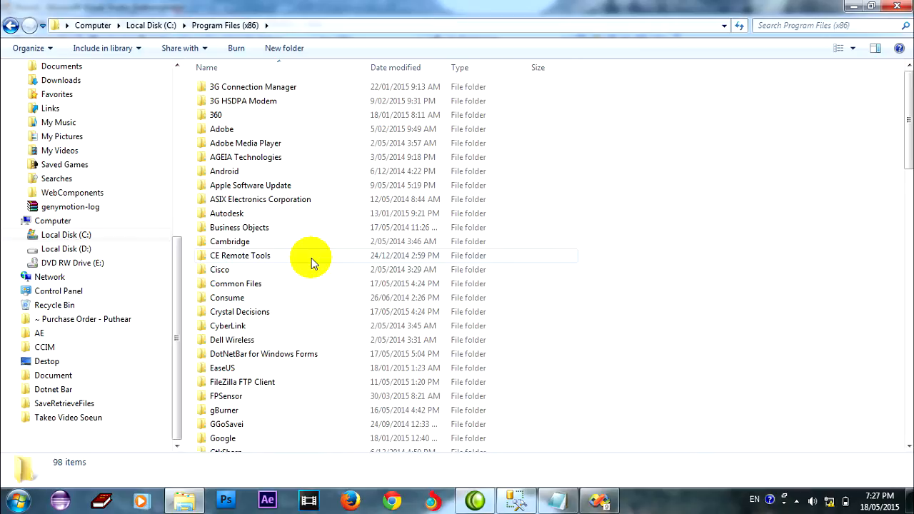
double_click(239, 228)
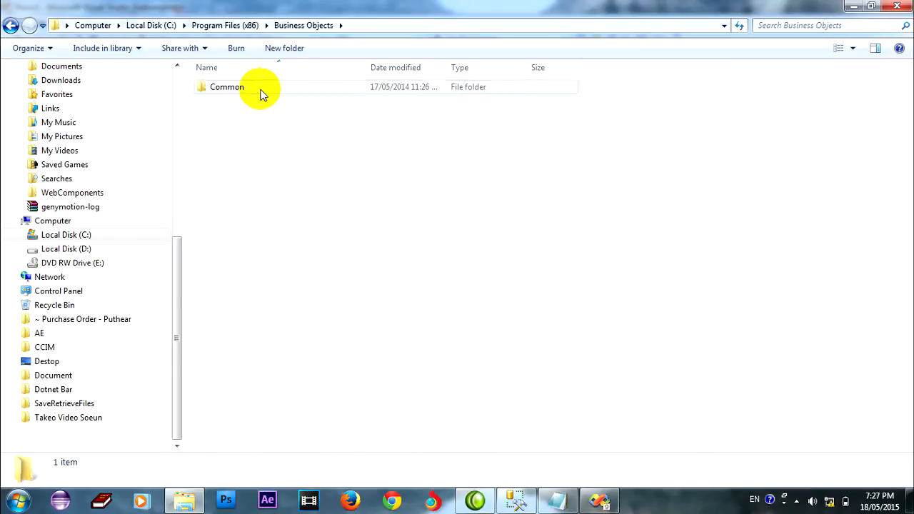
double_click(226, 87)
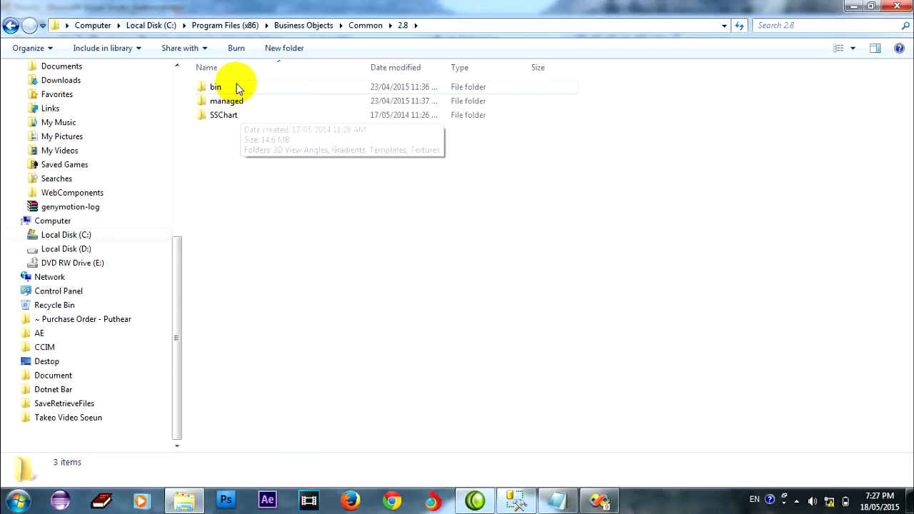
double_click(215, 86)
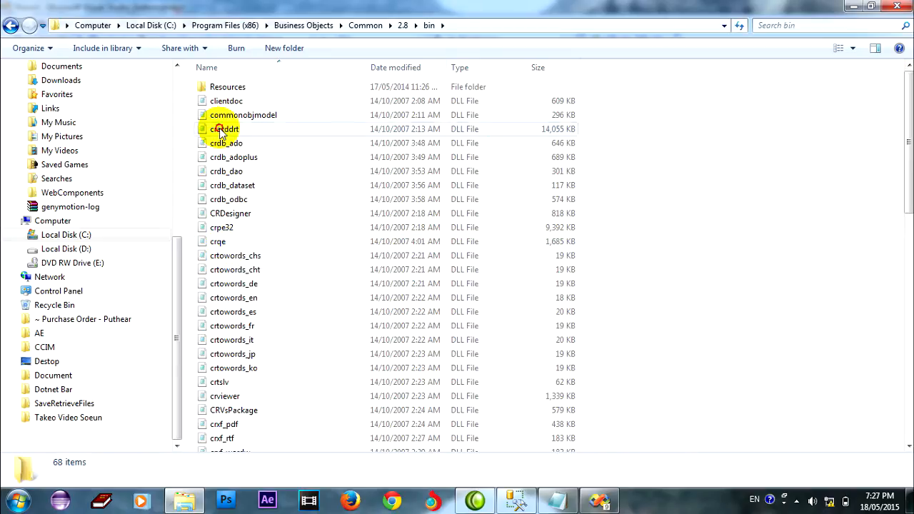
click(224, 129)
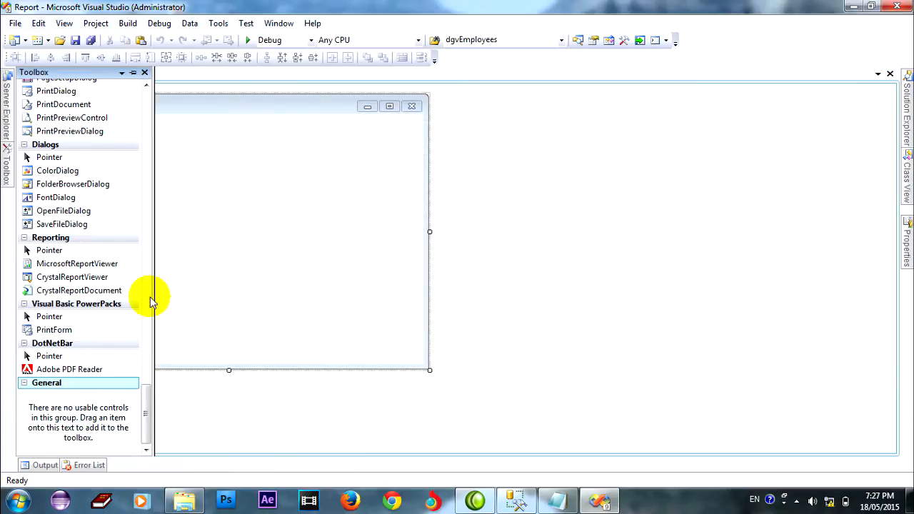
Step: Select the AxCrystalActiveXReportViewer1 control placed on Form1
scroll(up, 3)
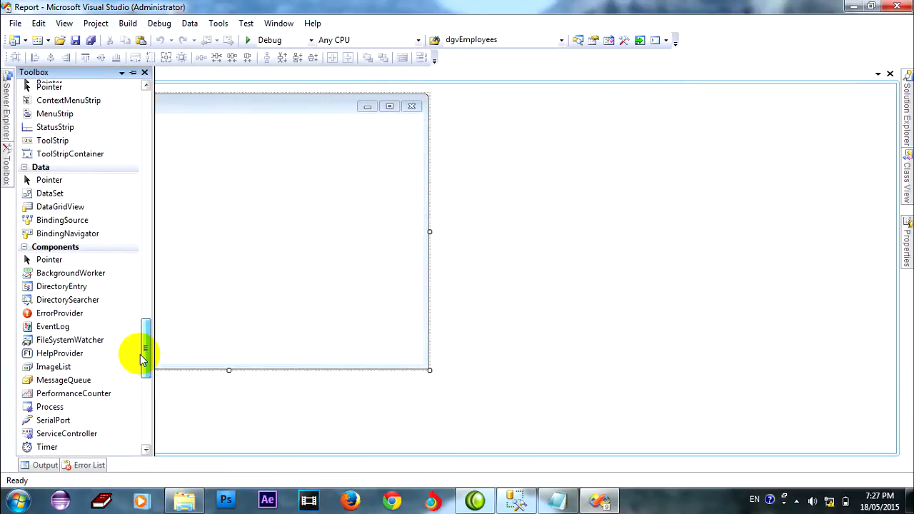
scroll(up, 3)
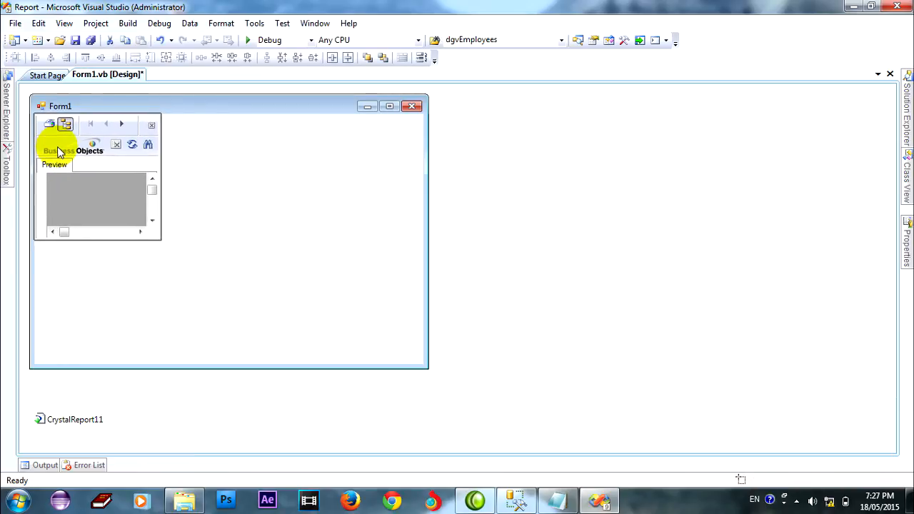
click(97, 208)
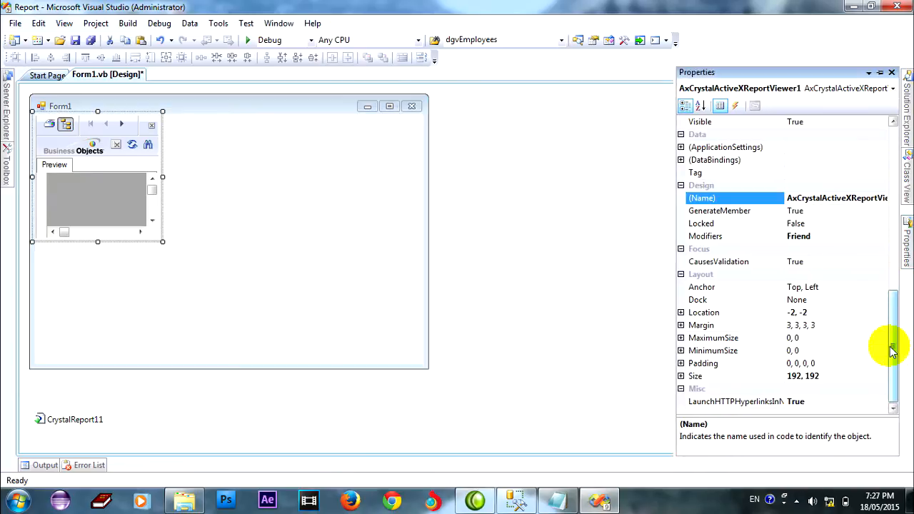
Step: Set the viewer's Dock to Fill and Form1's StartPosition to CenterScreen
click(881, 299)
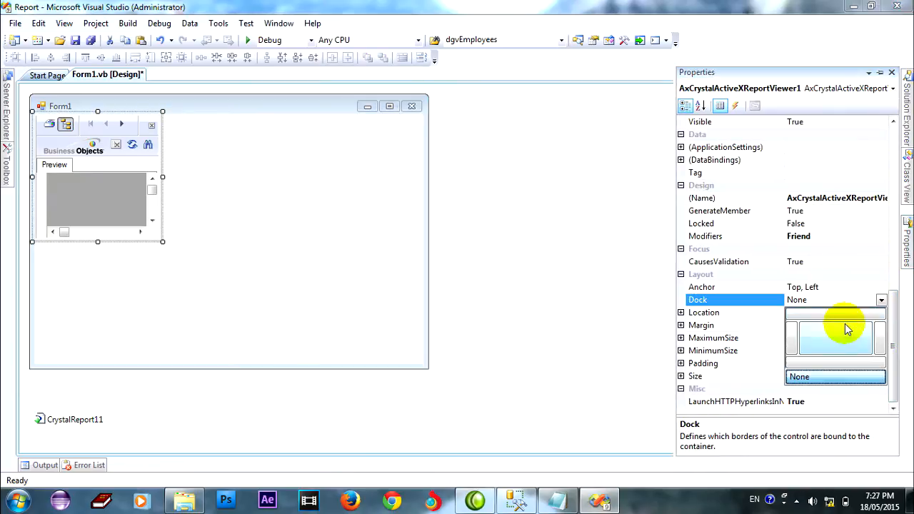
click(836, 338)
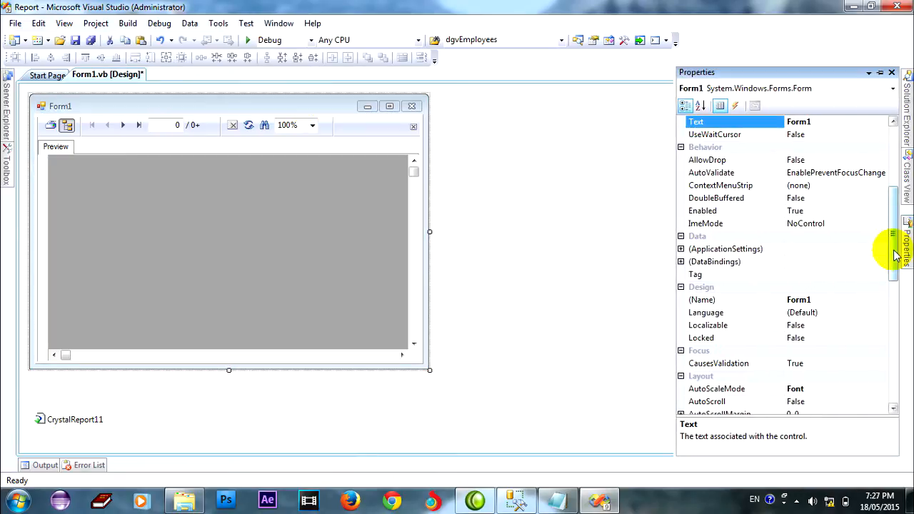
scroll(down, 3)
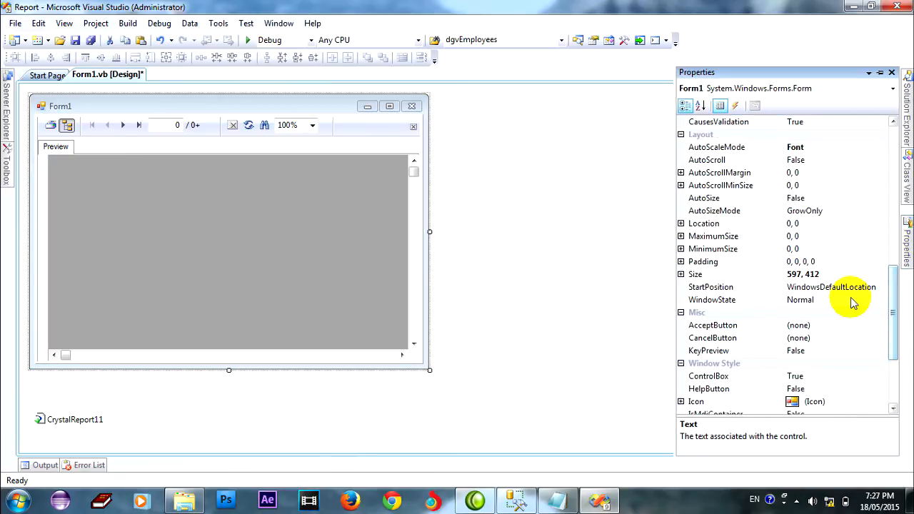
click(883, 286)
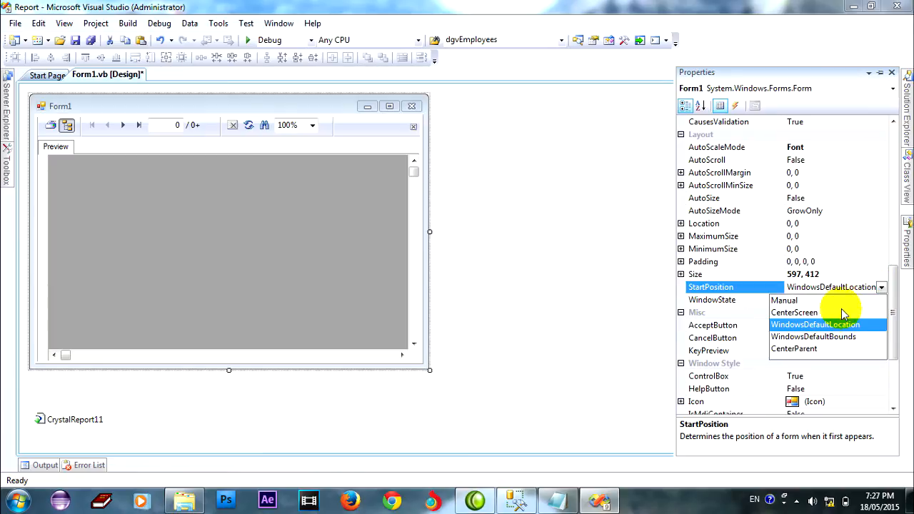
click(794, 313)
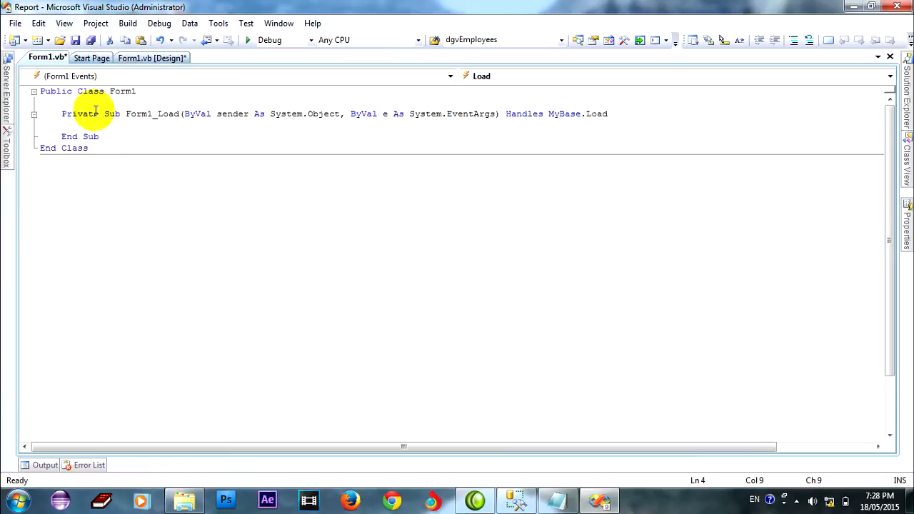
Step: Declare strConnectionString for data source TELA-PC and write the Form1_Load code
text(D)
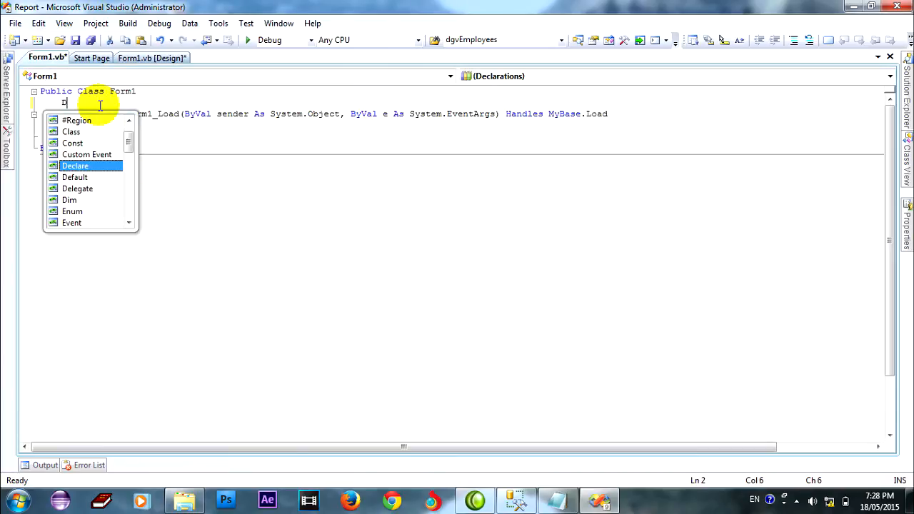
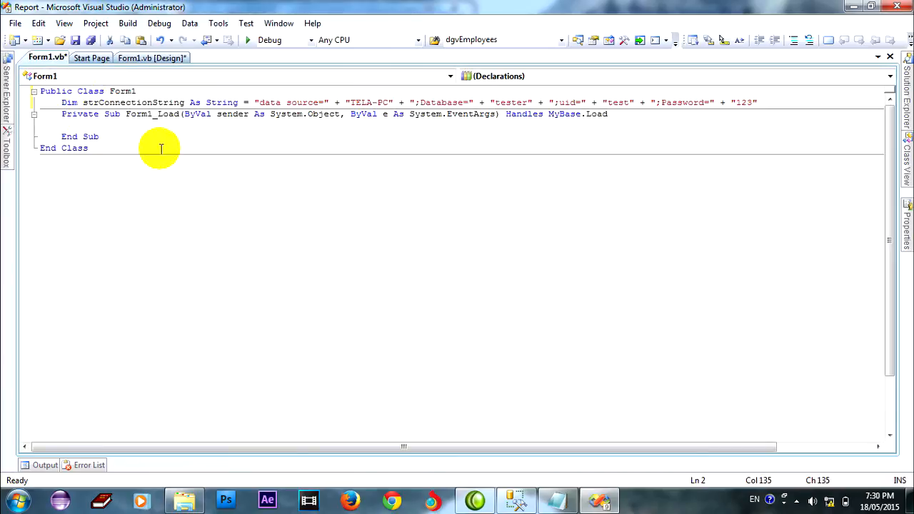
click(483, 102)
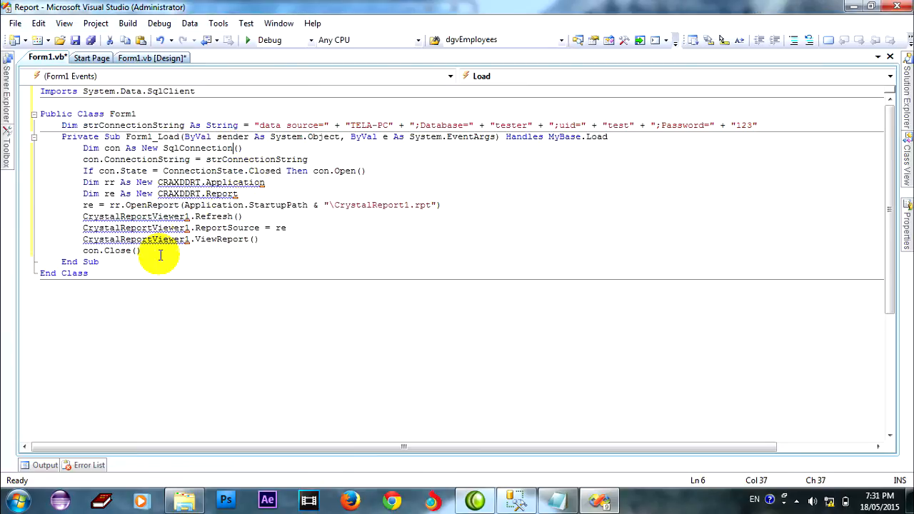
right_click(136, 217)
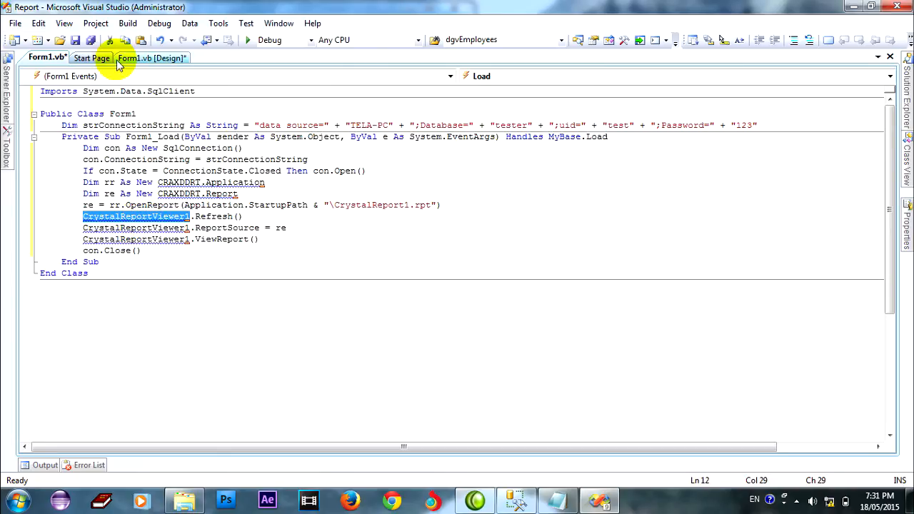
Step: Rename the form's report viewer to CrystalReportViewer1 in the Properties (Name) field
click(150, 57)
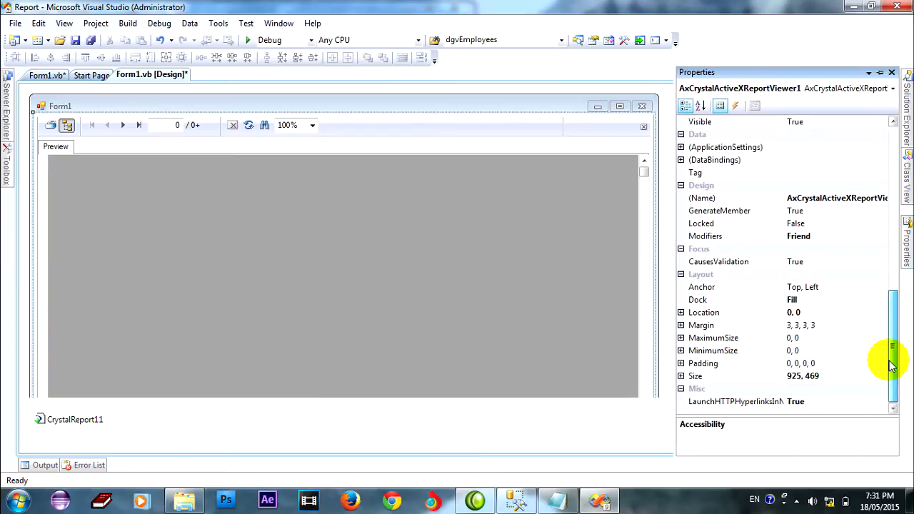
click(702, 198)
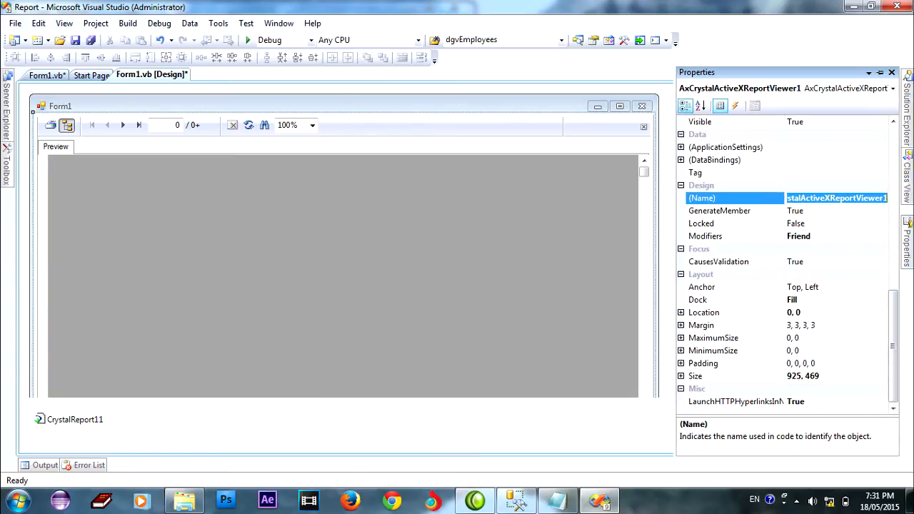
text(CrystalReportViewer1)
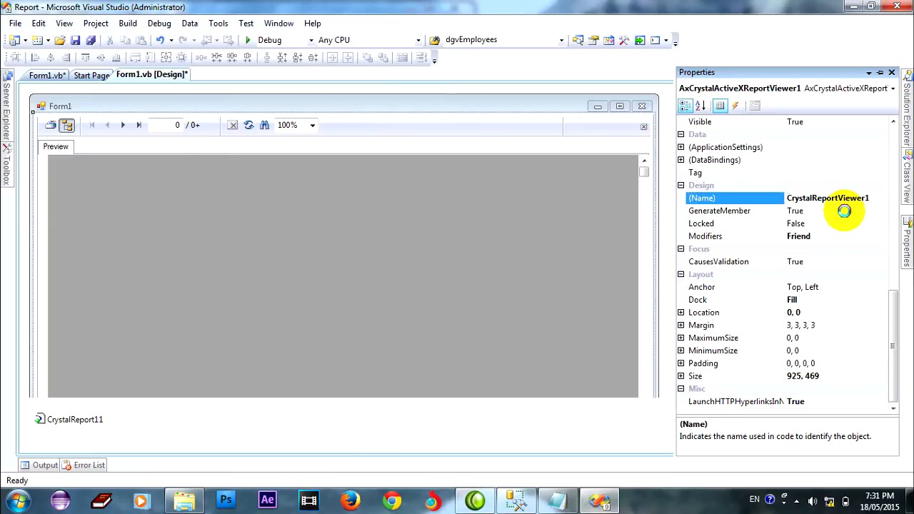
click(719, 210)
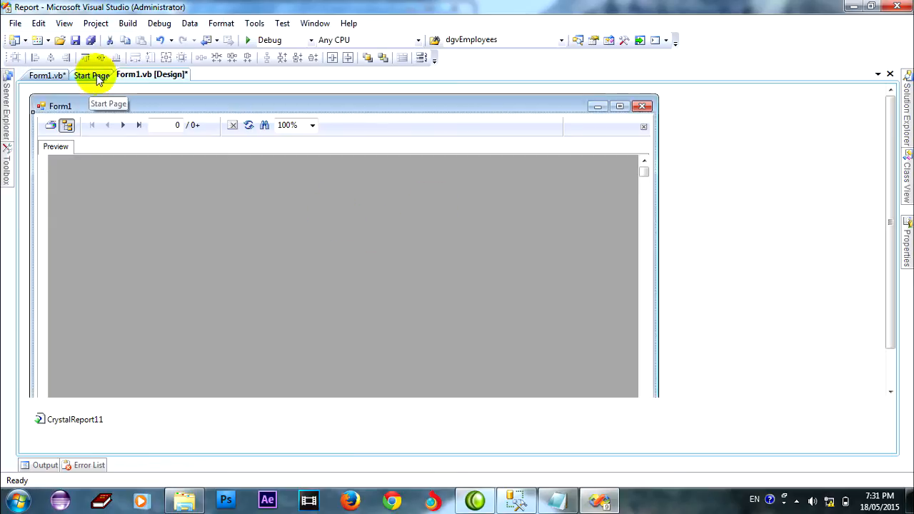
Step: Check the Form1 code's viewer and CRAXDDRT references, then show Solution Explorer
click(45, 74)
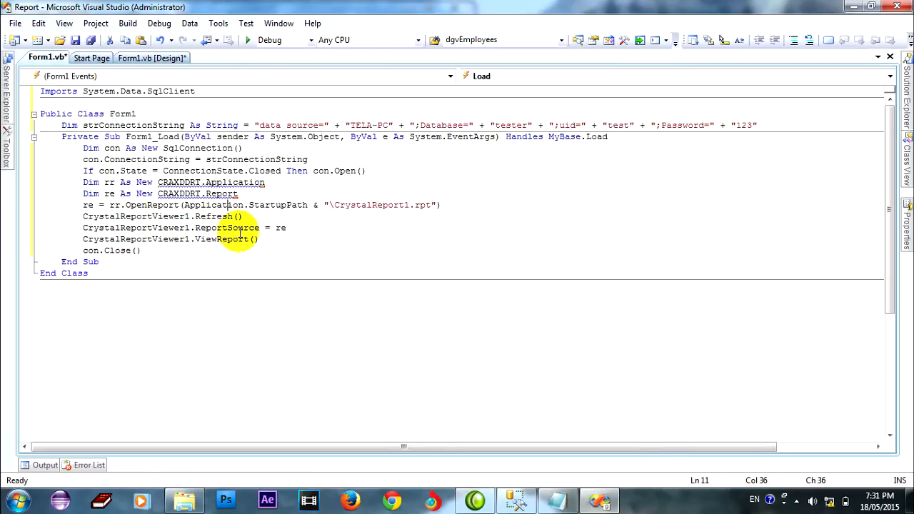
click(241, 194)
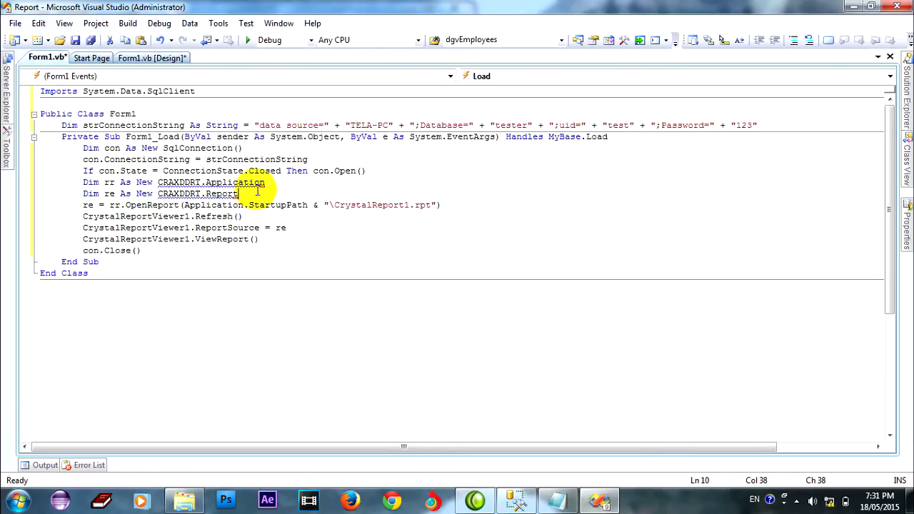
click(275, 182)
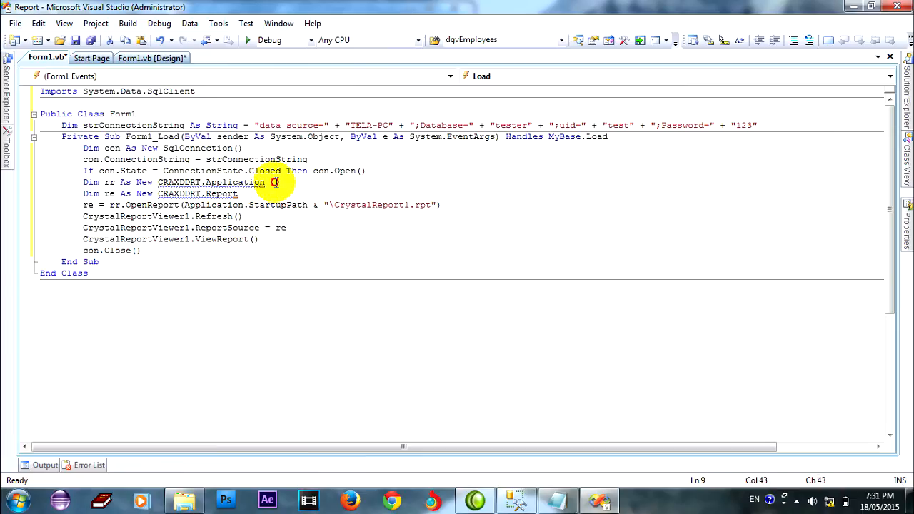
click(870, 7)
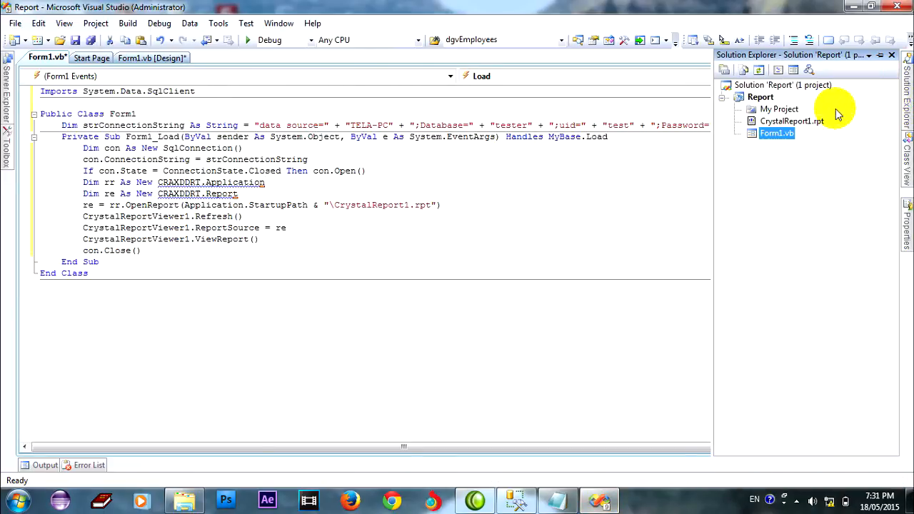
Step: Add Interop.CRAXDDRT from the Desktop as a reference to the Report project
right_click(761, 97)
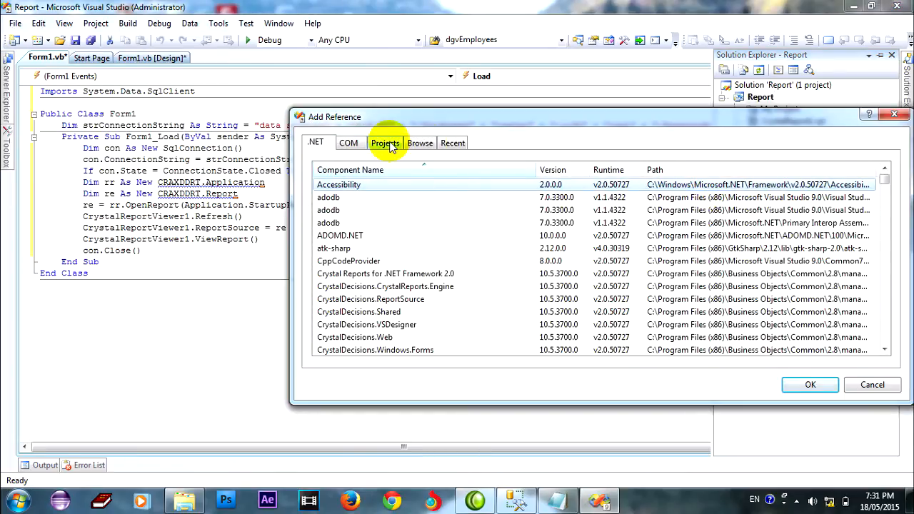
click(420, 142)
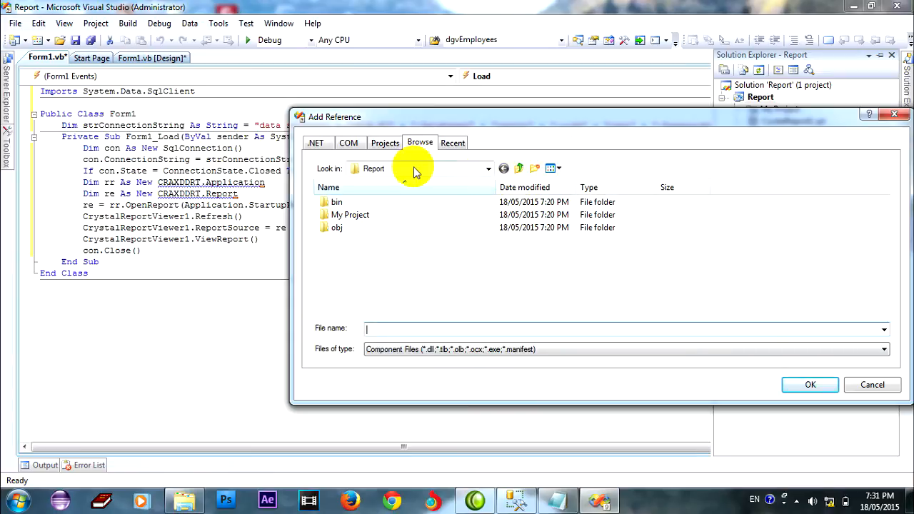
click(488, 169)
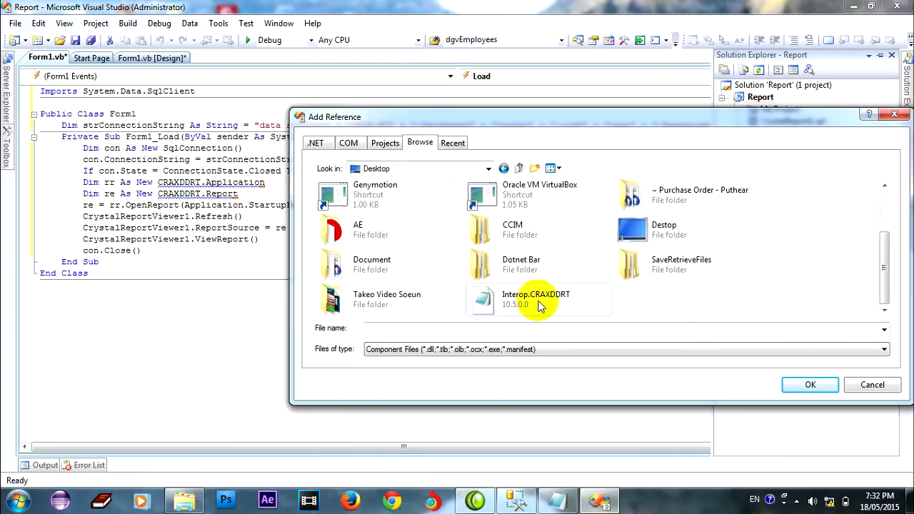
click(535, 299)
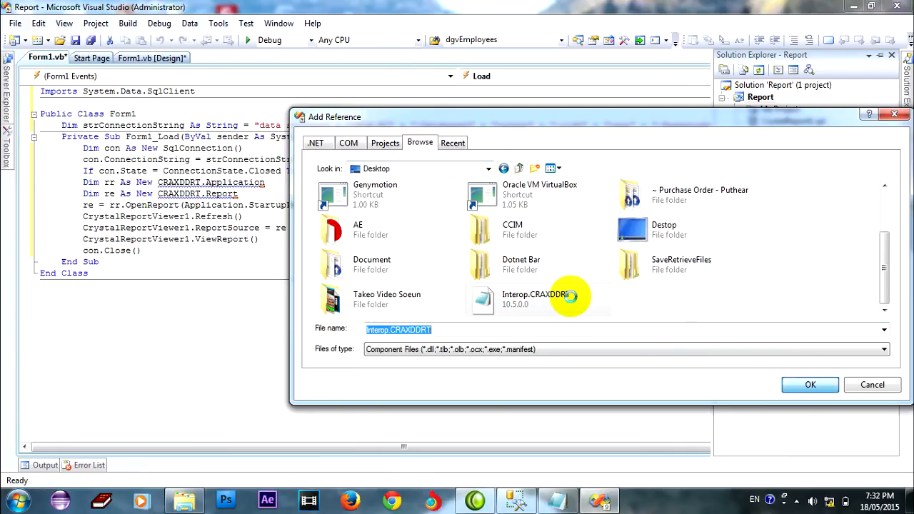
click(810, 384)
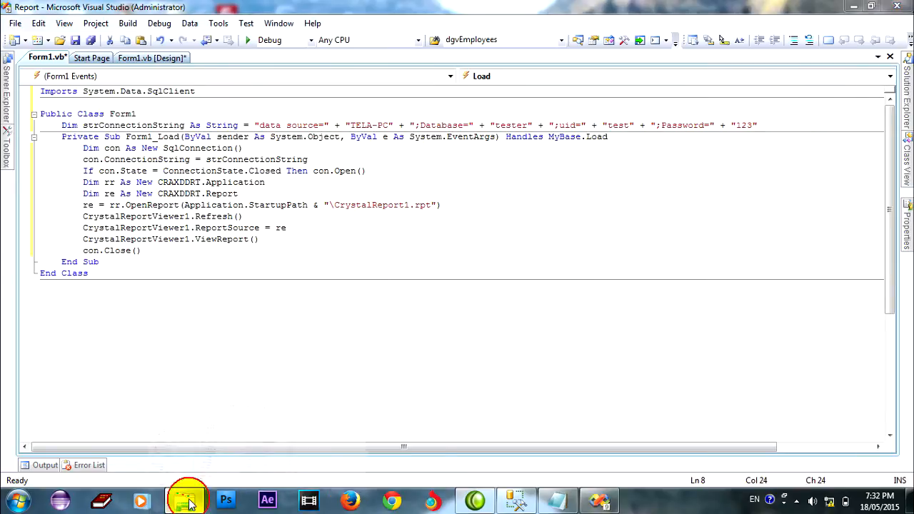
Step: Delete CrystalReport1.rpt from the Report project and bring up the project's context menu
click(185, 500)
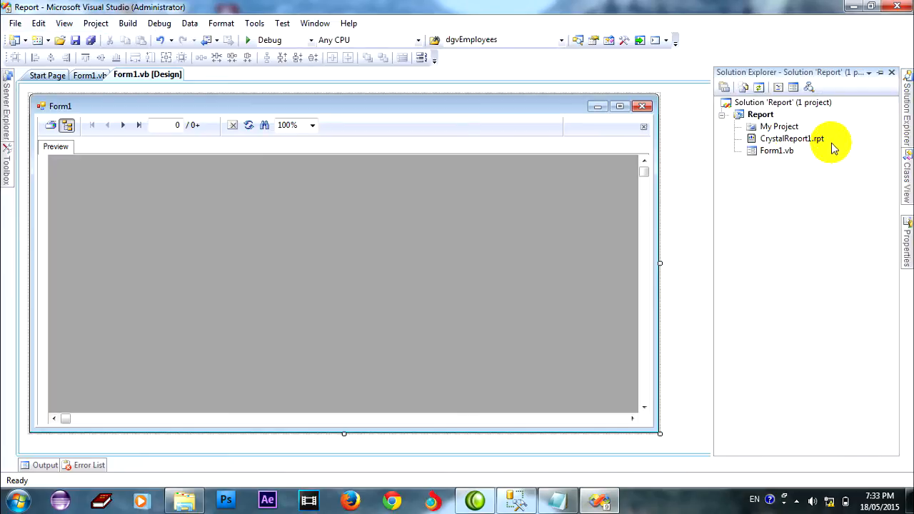
click(792, 138)
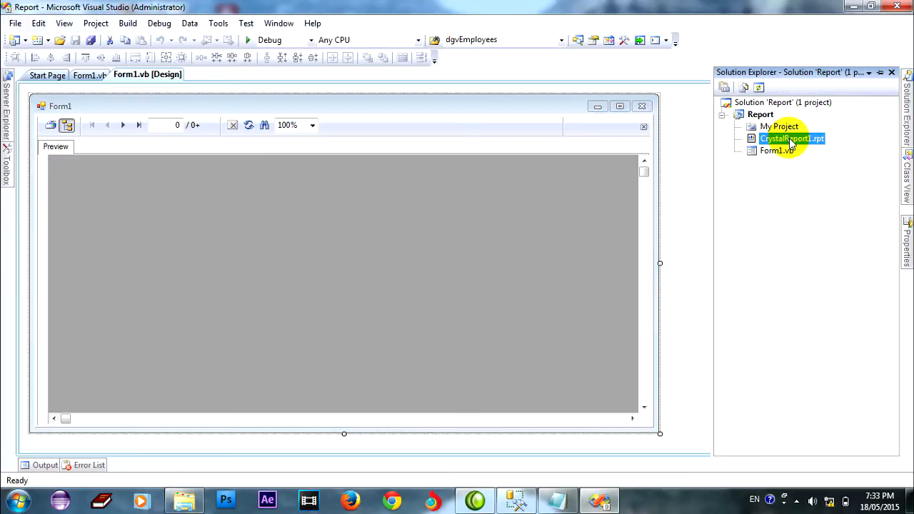
mouse_move(490, 292)
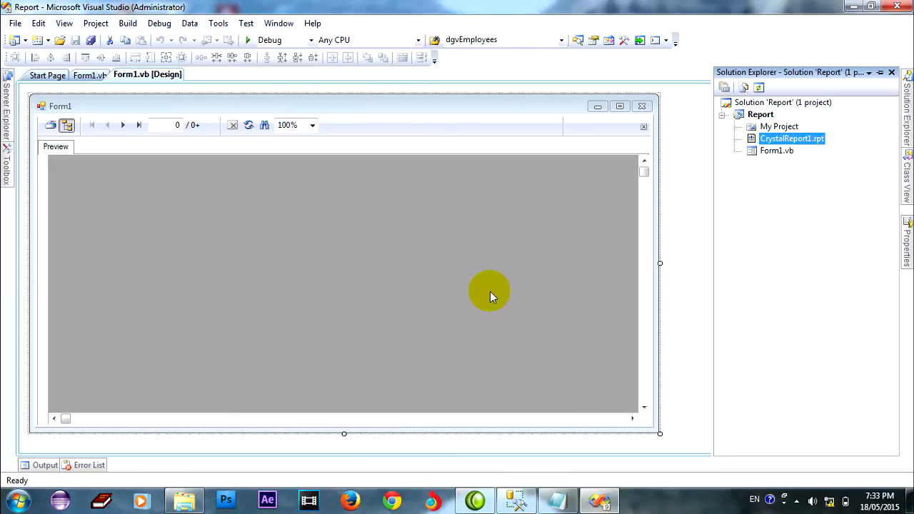
click(779, 127)
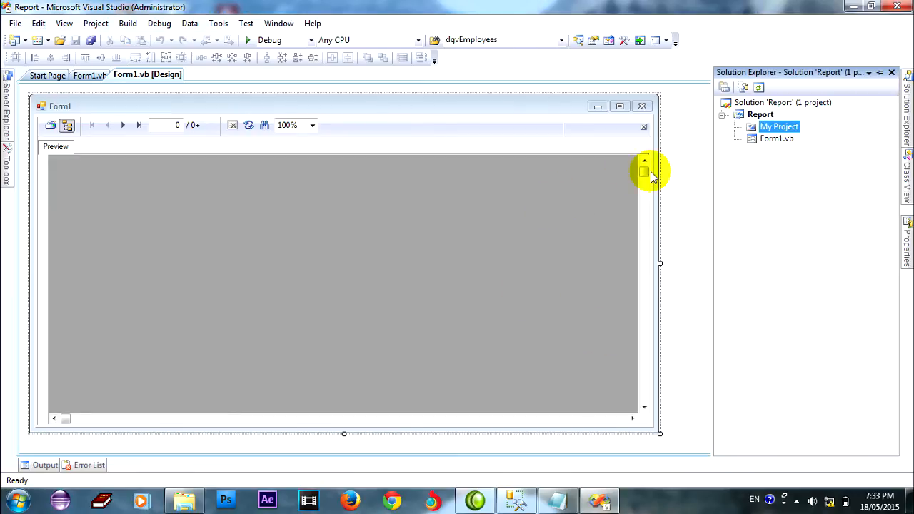
click(783, 102)
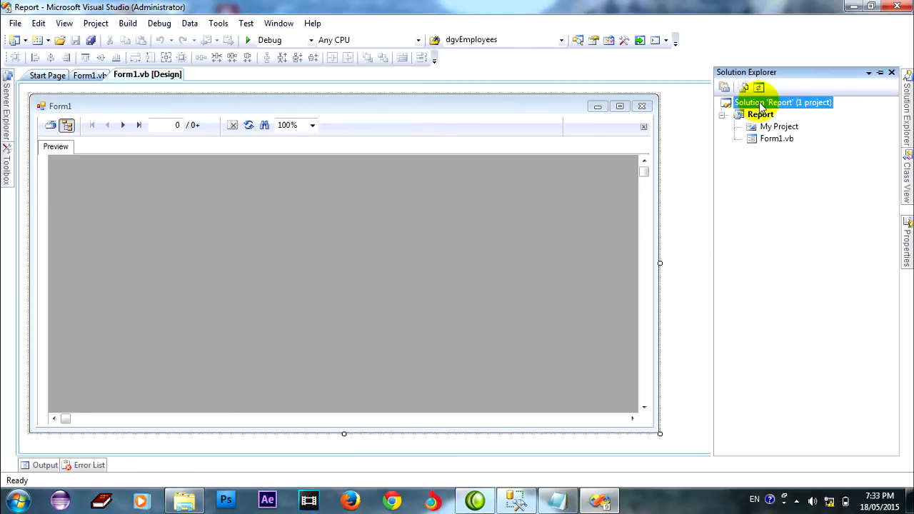
right_click(760, 114)
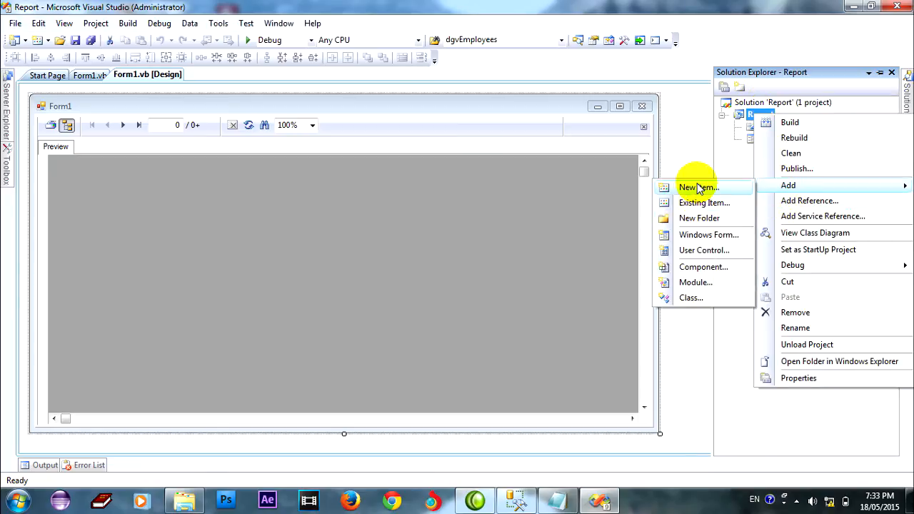
Step: Add a new blank Crystal Report to the project and save all files
click(698, 187)
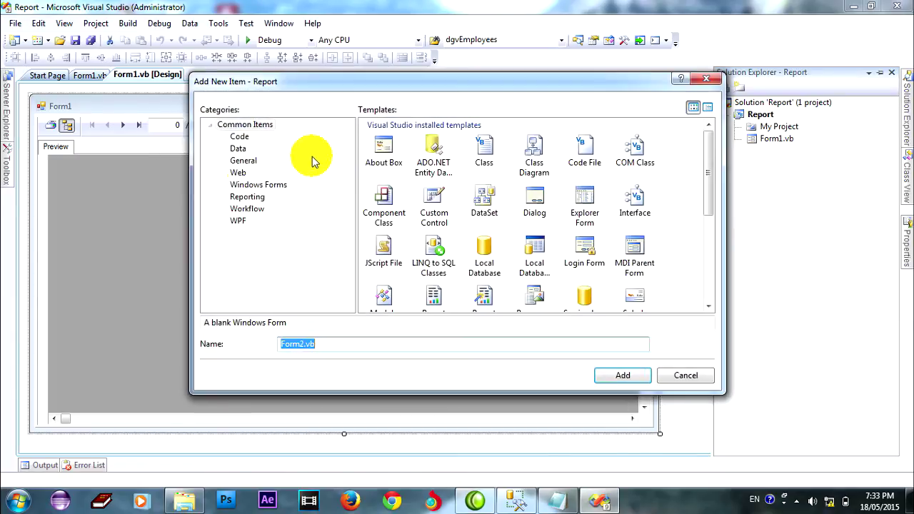
click(247, 197)
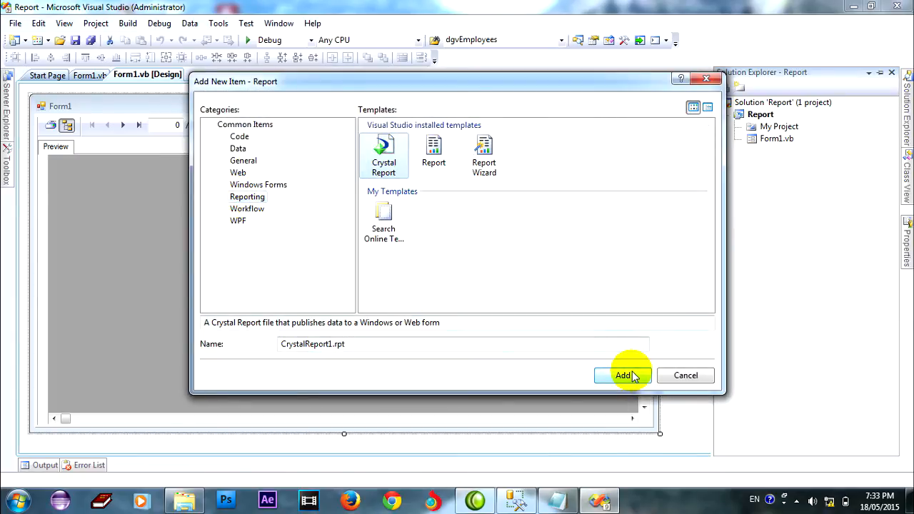
click(623, 375)
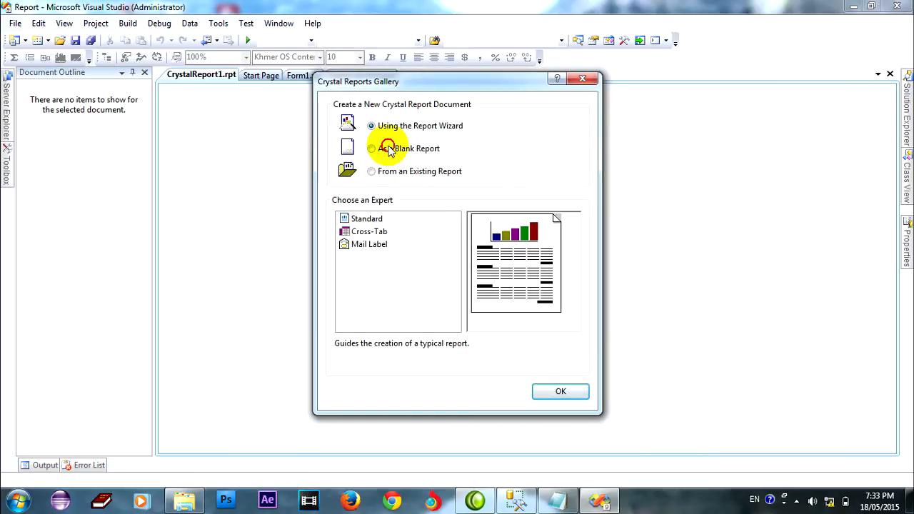
click(561, 390)
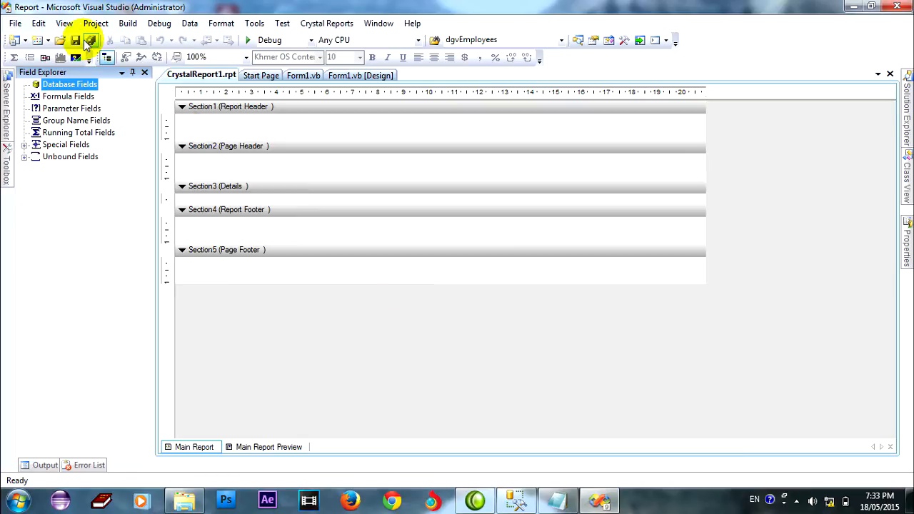
click(90, 40)
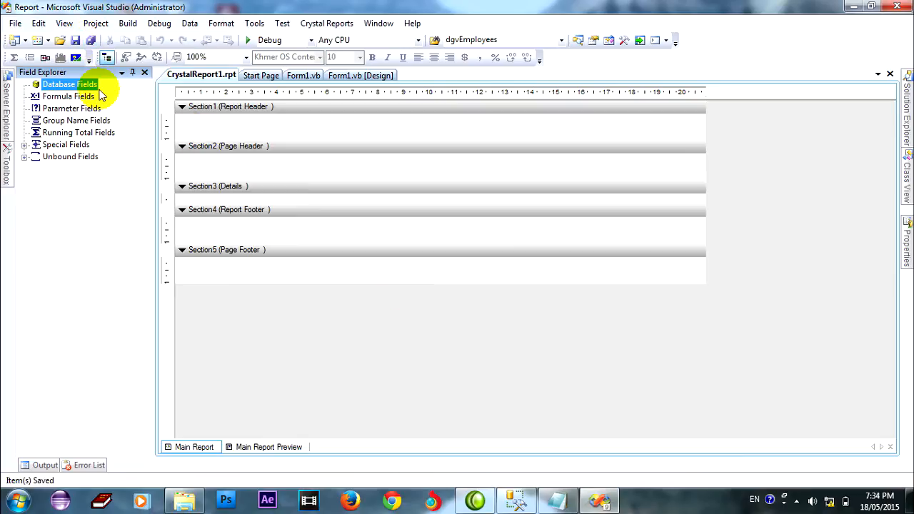
mouse_move(78, 115)
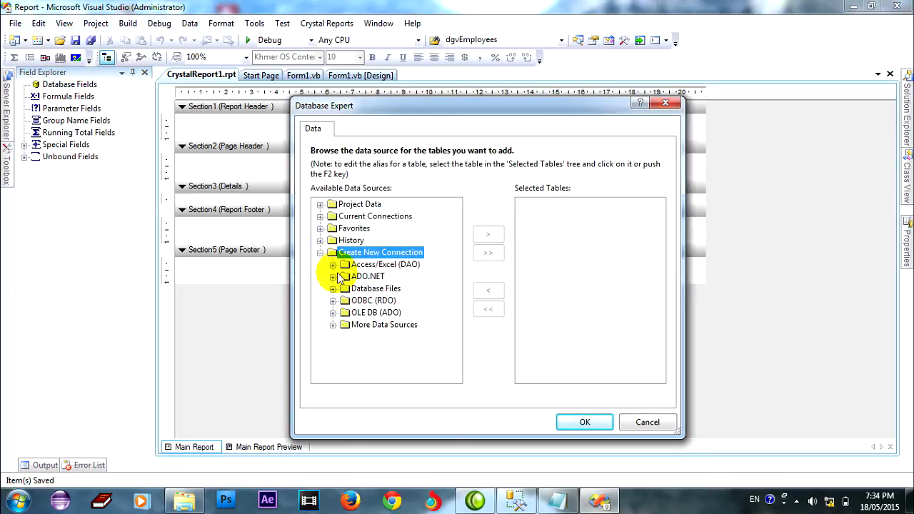
Step: Connect via OLE DB (ADO) to TELA-PC's tester database and add tblcrystal
double_click(376, 313)
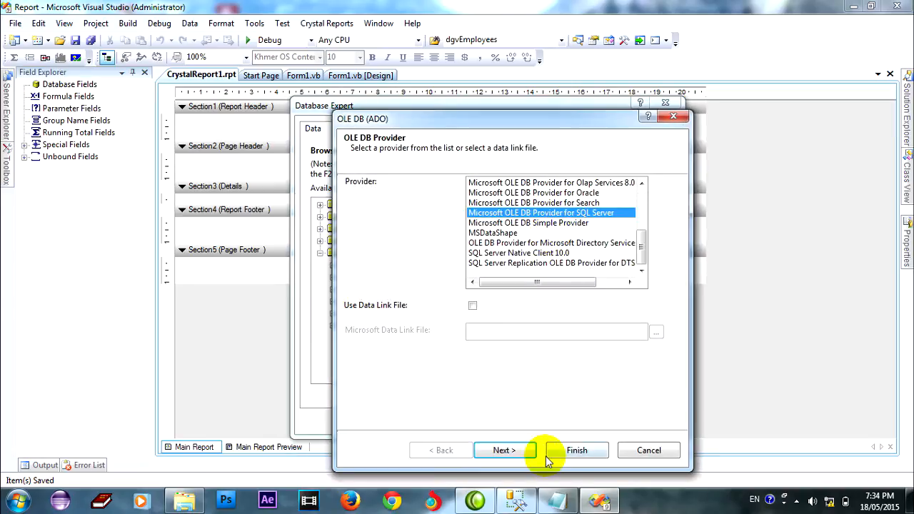
click(504, 450)
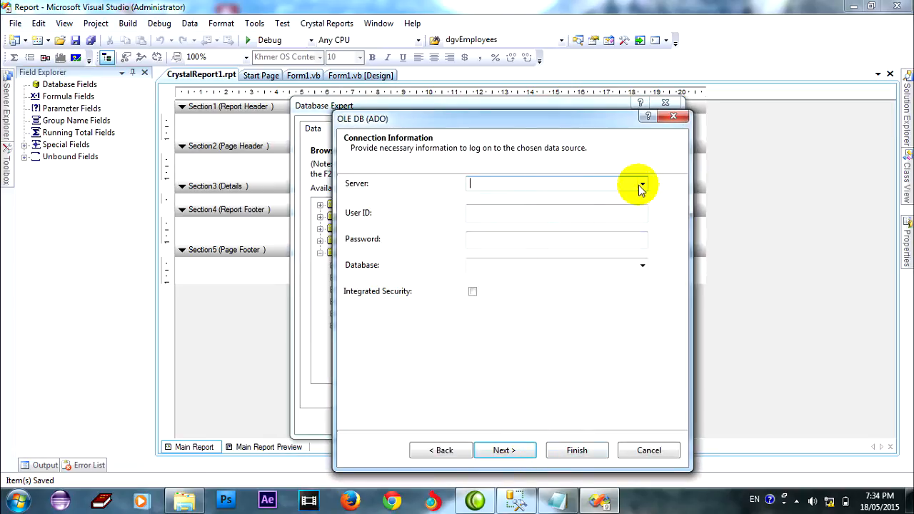
click(641, 184)
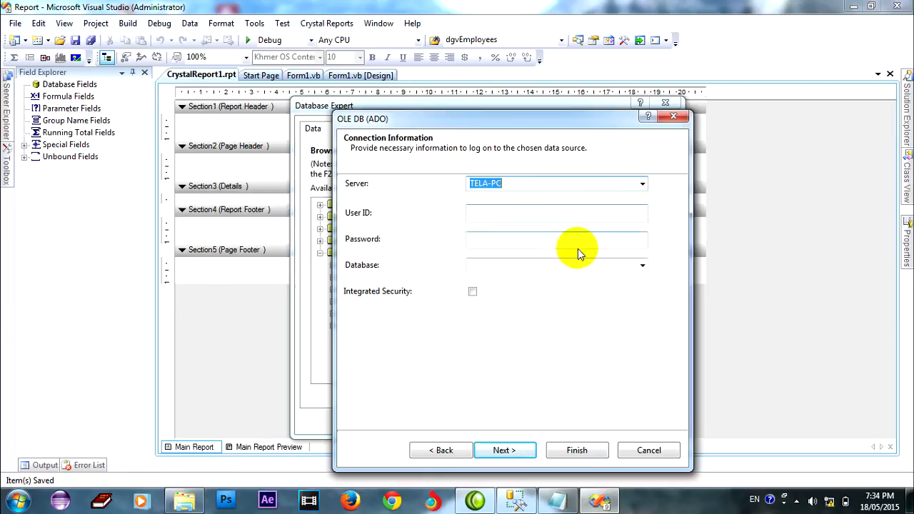
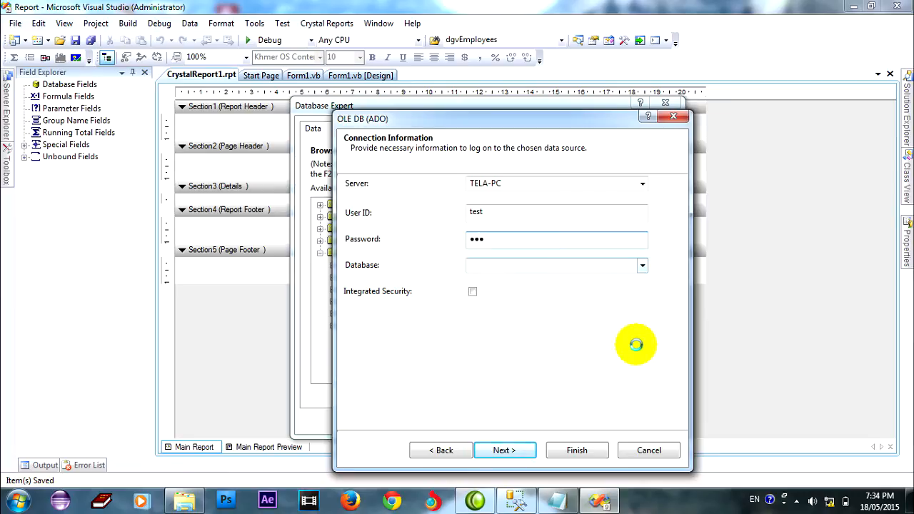
click(641, 265)
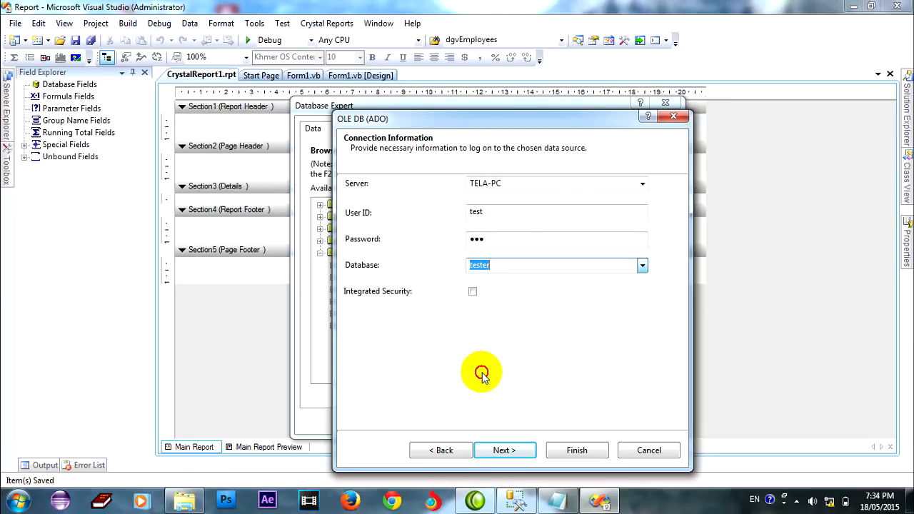
click(576, 450)
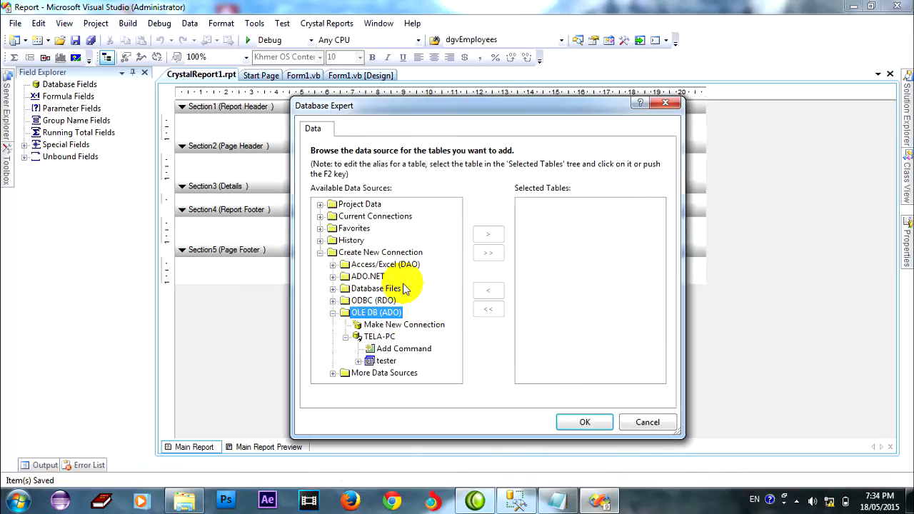
click(363, 361)
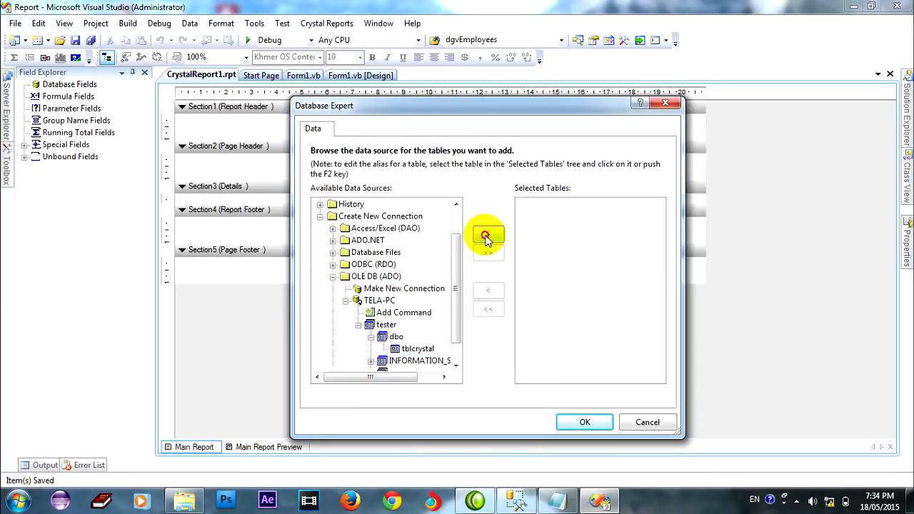
click(584, 422)
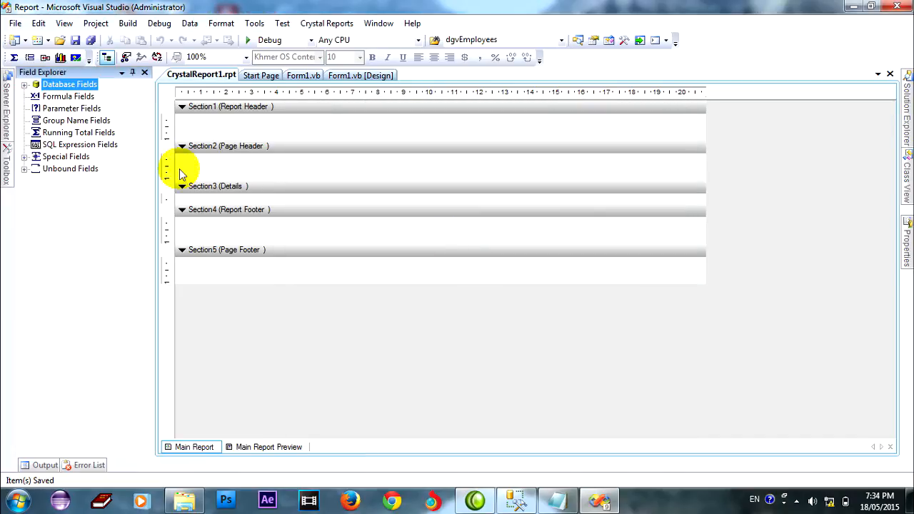
Step: Format the placed ID, Namekh and Sex fields with the Khmer OS Content font
click(25, 84)
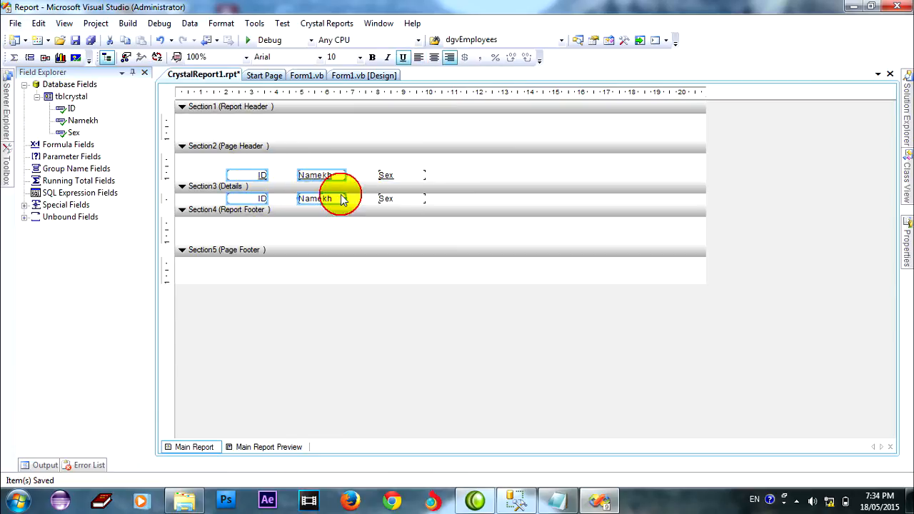
right_click(401, 198)
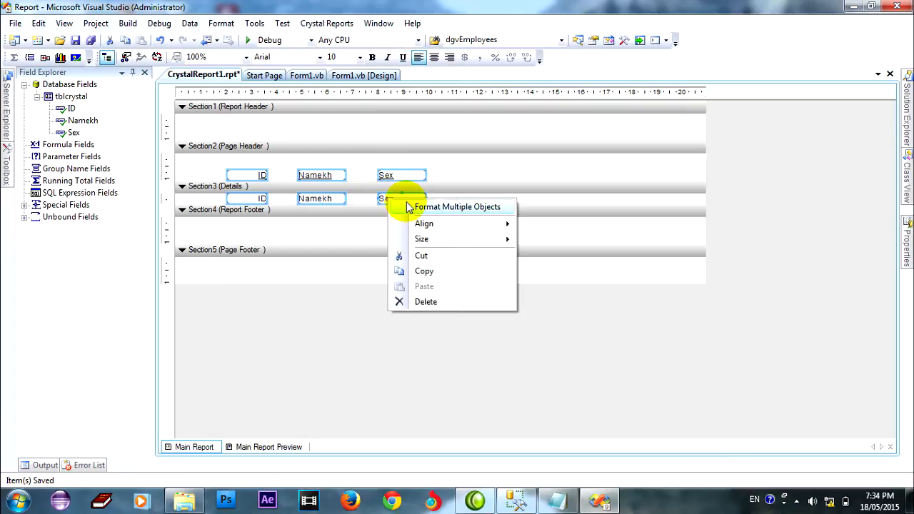
click(457, 206)
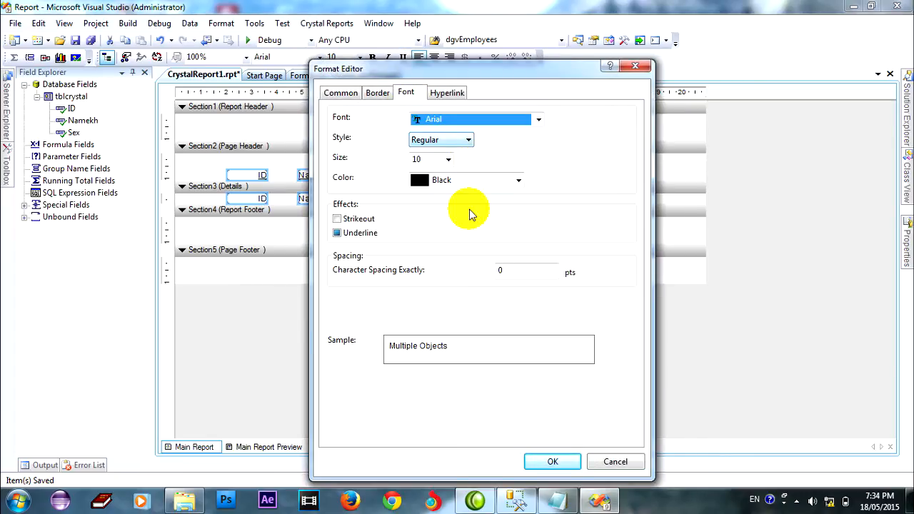
click(538, 119)
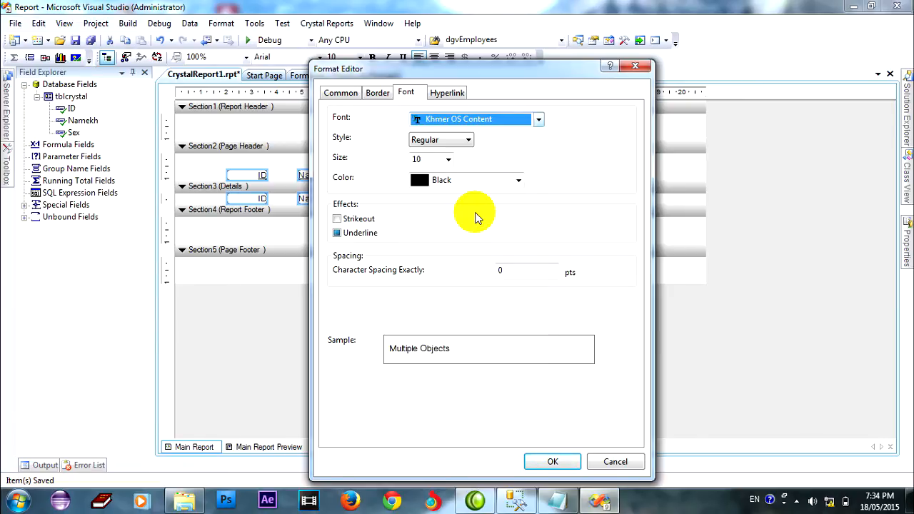
click(552, 461)
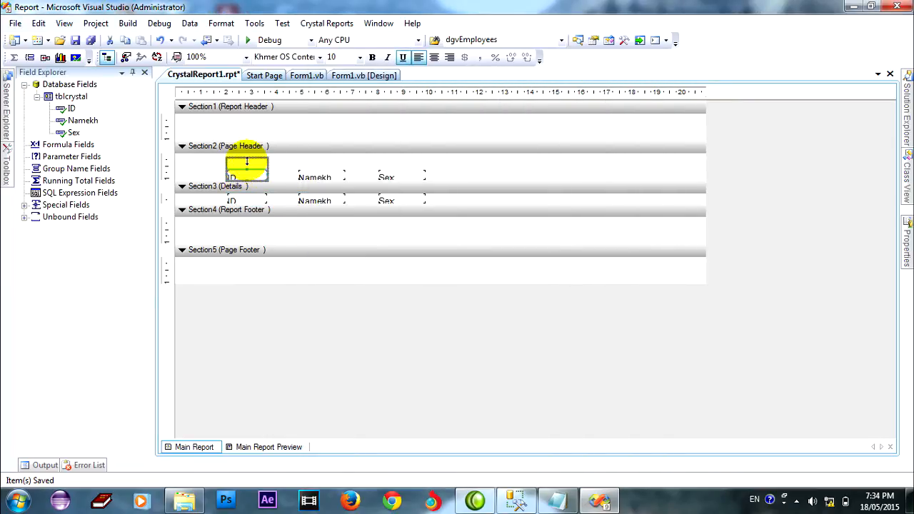
Step: Enlarge the ID header box and preview the report with data
click(315, 177)
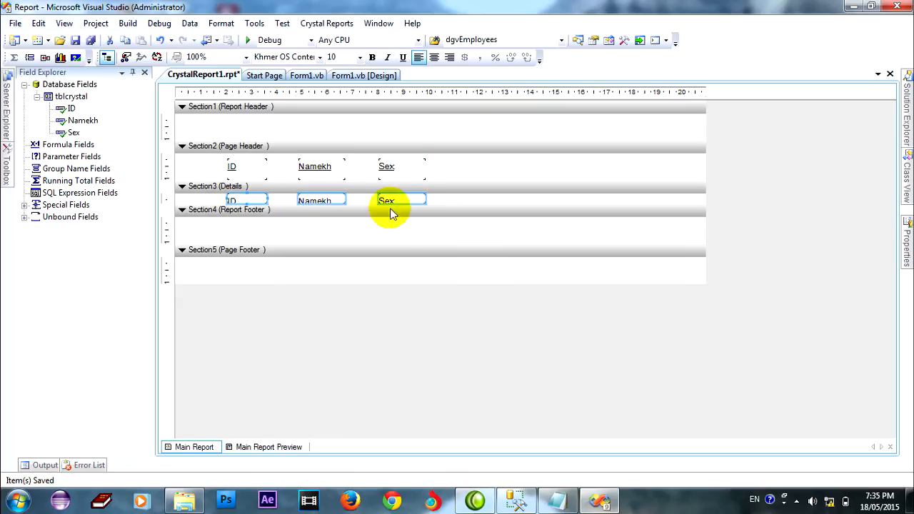
click(246, 201)
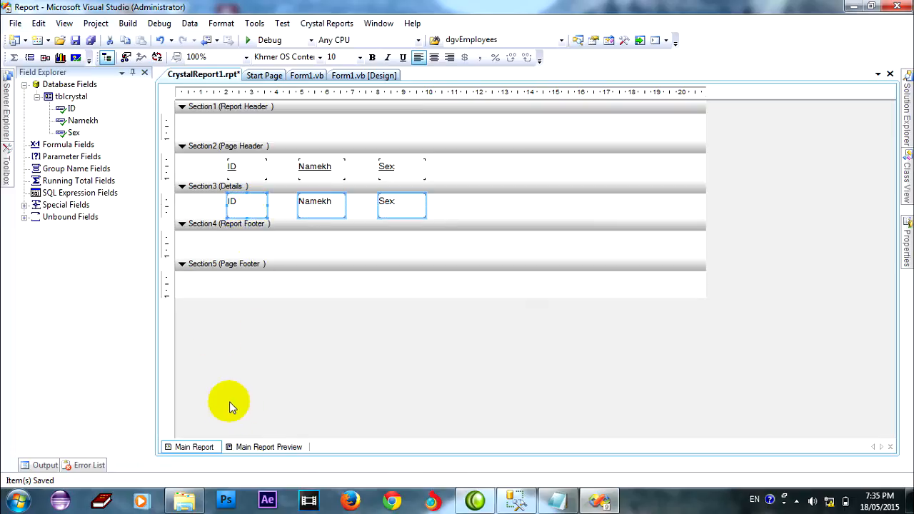
click(268, 446)
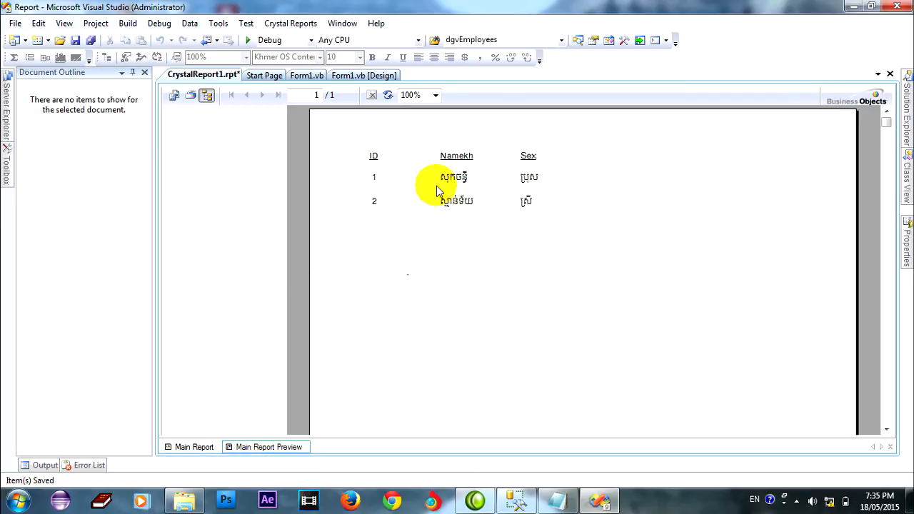
Step: Save and run the app, view the 'Class not registered' exception details, then stop
click(457, 177)
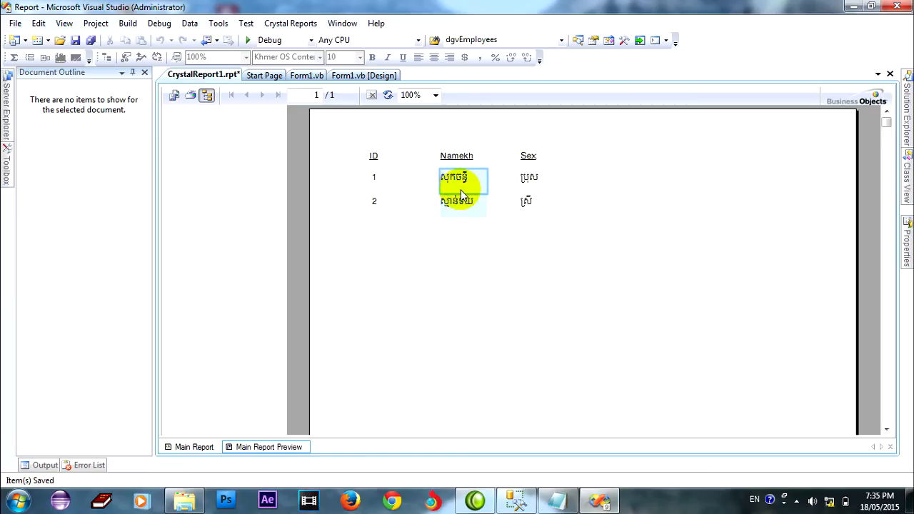
click(527, 201)
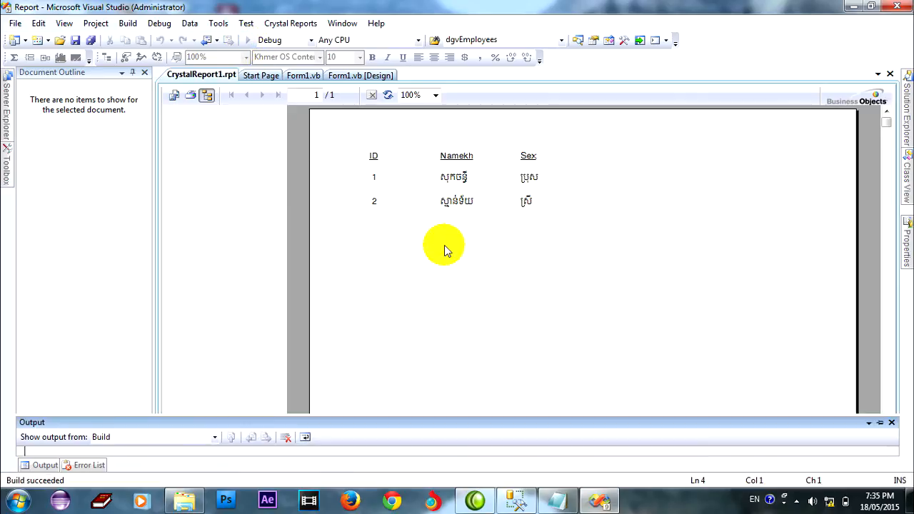
click(248, 39)
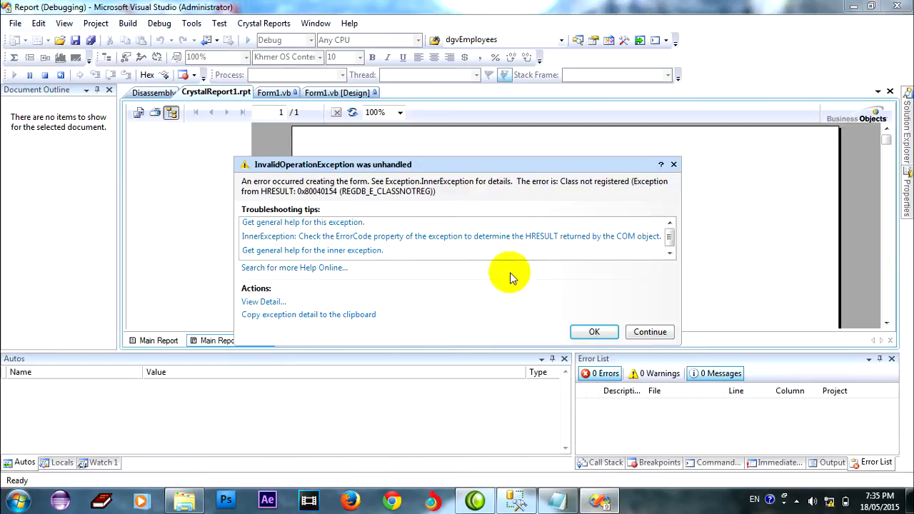
mouse_move(491, 256)
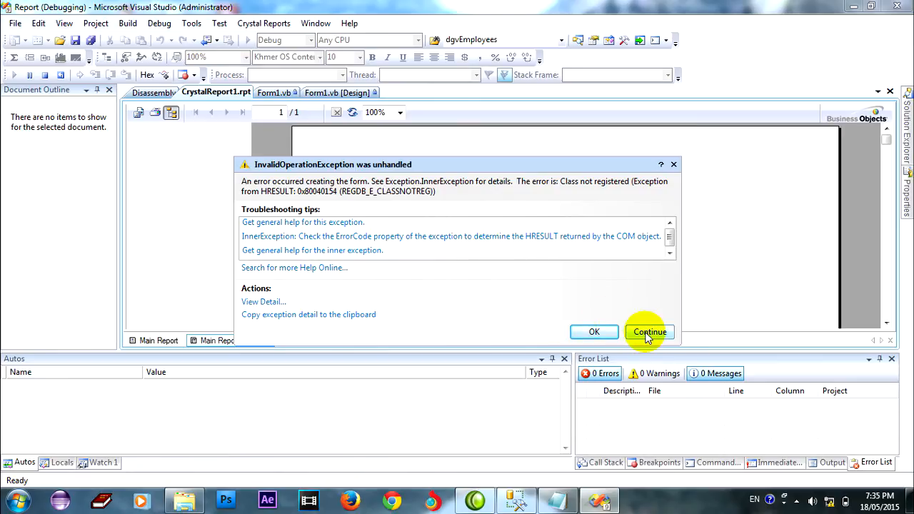
click(262, 301)
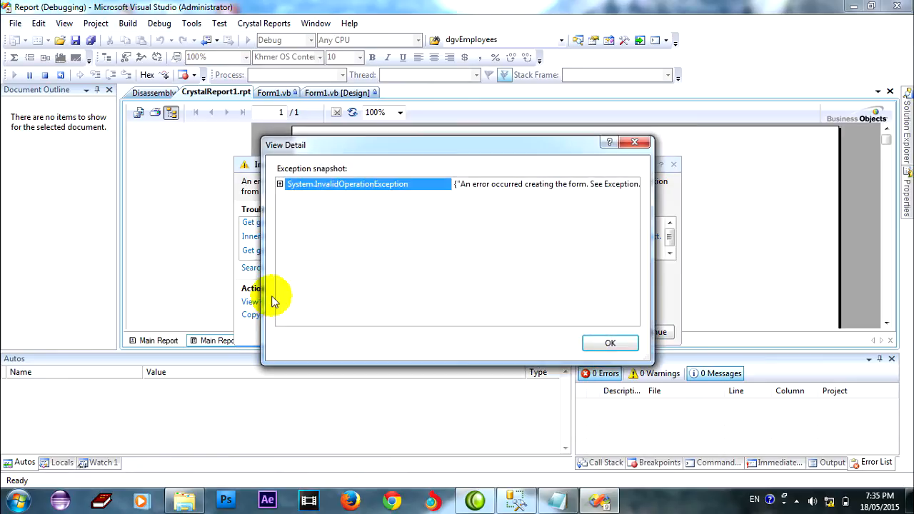
click(280, 183)
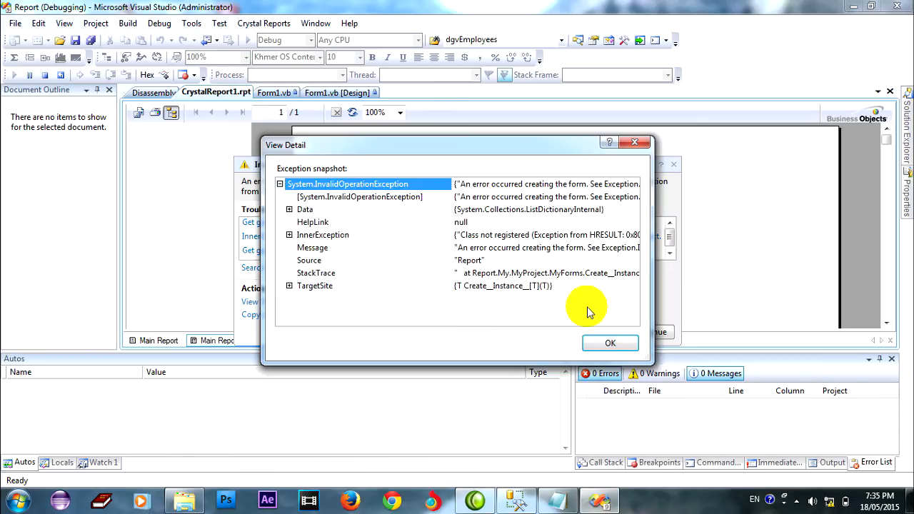
click(610, 342)
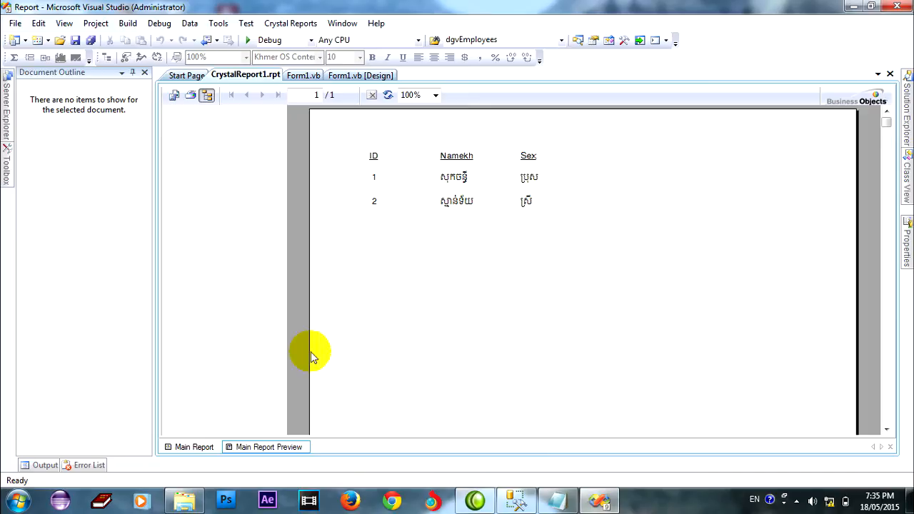
mouse_move(486, 211)
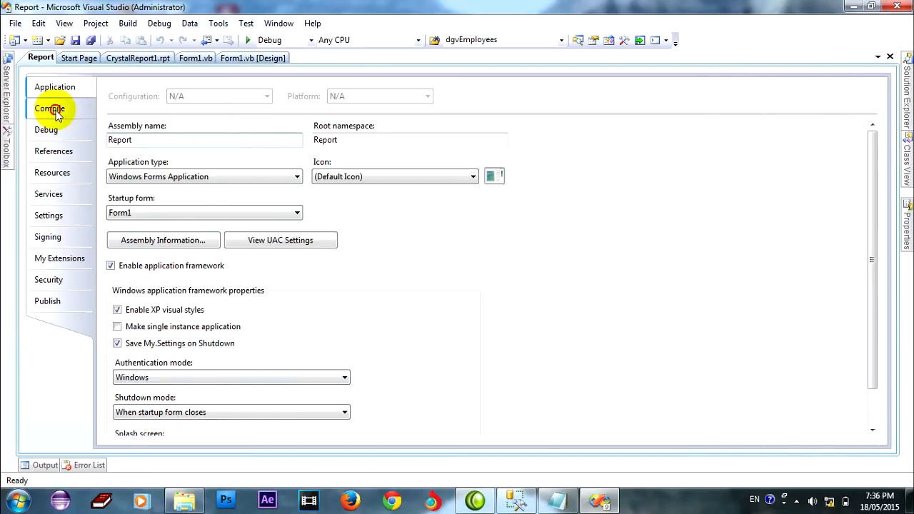
Step: Set the project's Target CPU to x86 in Advanced Compile Options
click(50, 109)
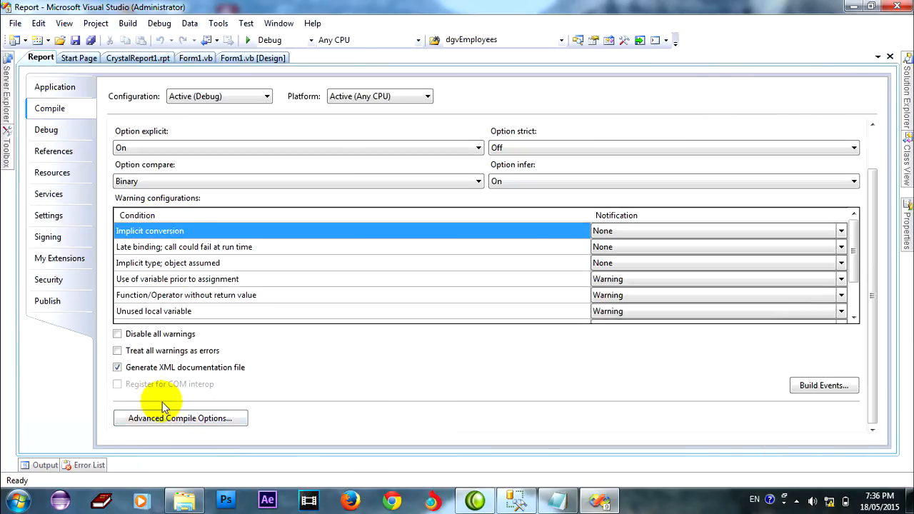
click(180, 418)
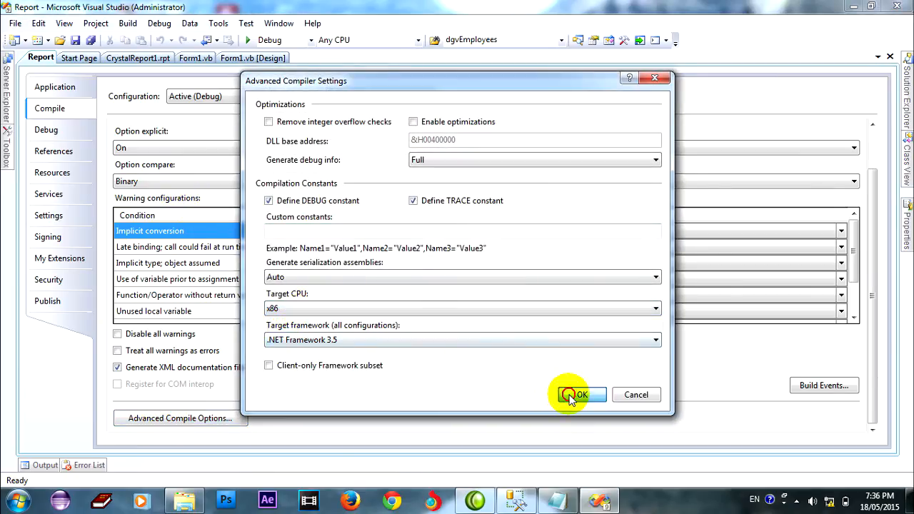
click(580, 394)
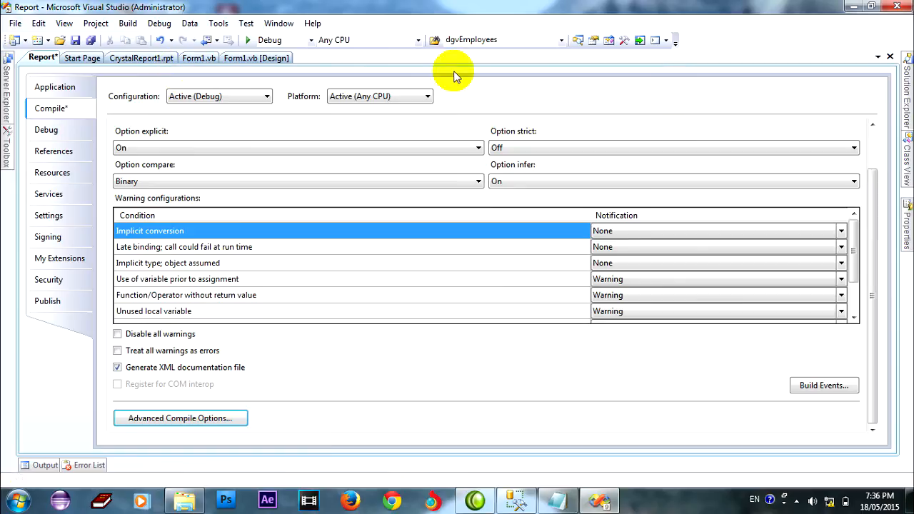
Step: Rerun the app from Form1 code and dismiss the file-not-found exception
click(165, 58)
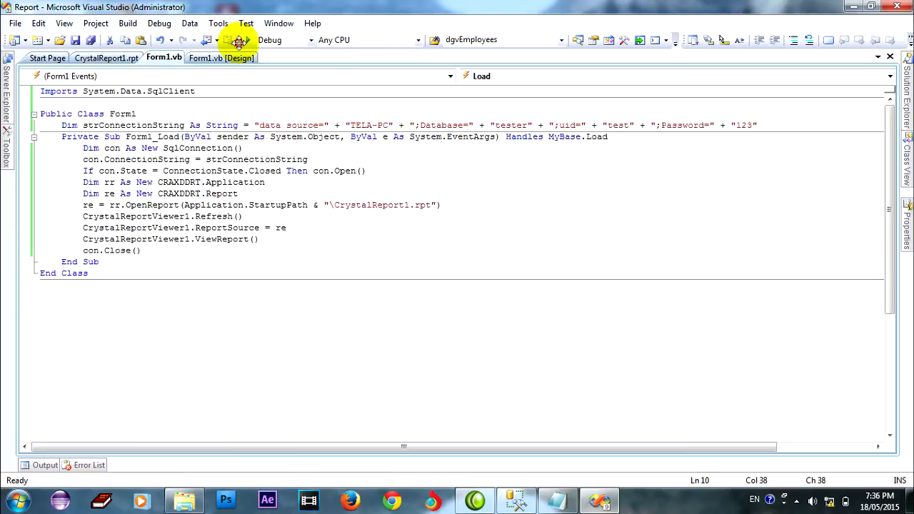
click(239, 39)
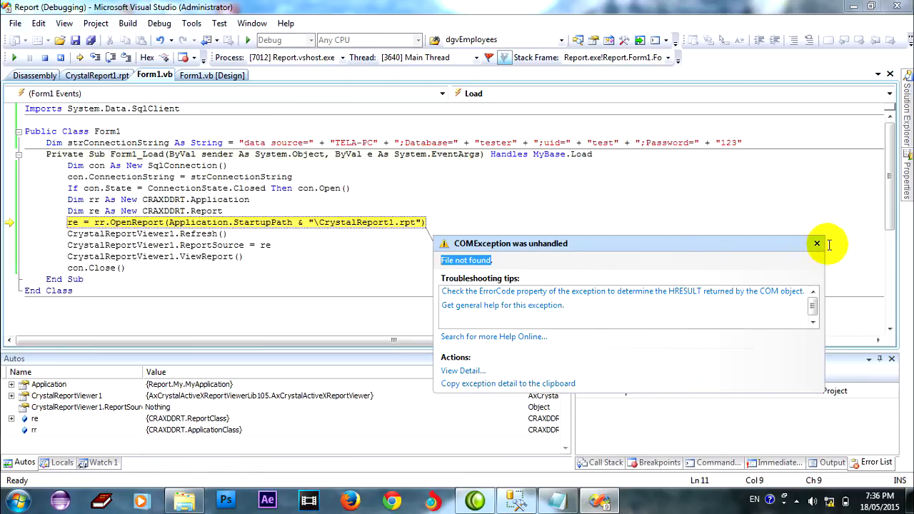
click(817, 244)
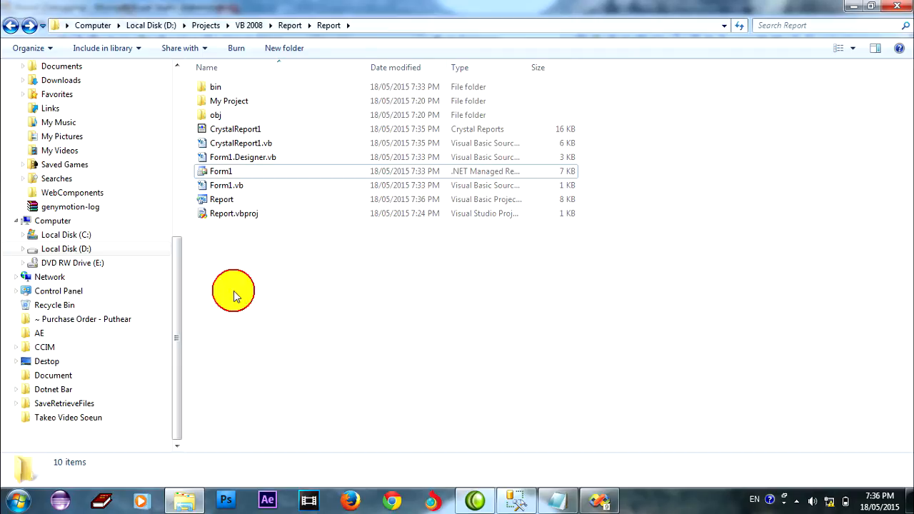
Step: Create a new folder named Report inside the bin\Debug folder
click(235, 129)
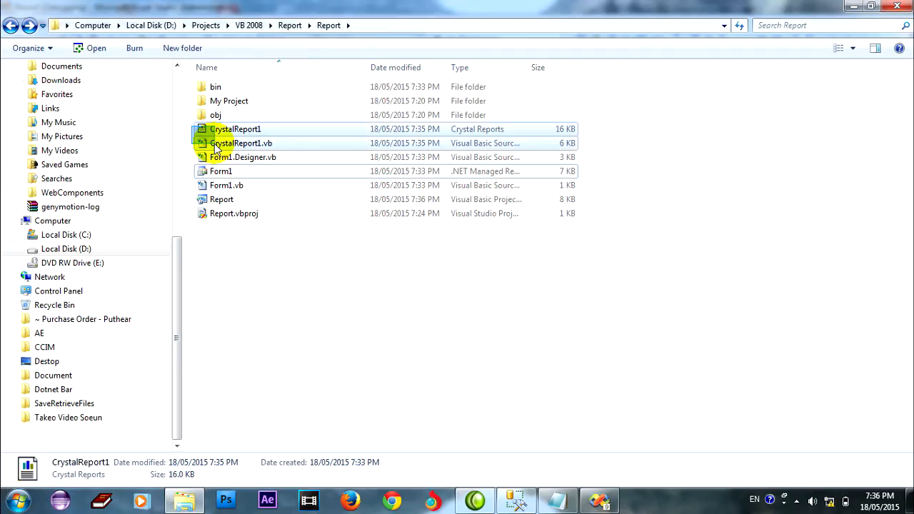
right_click(241, 143)
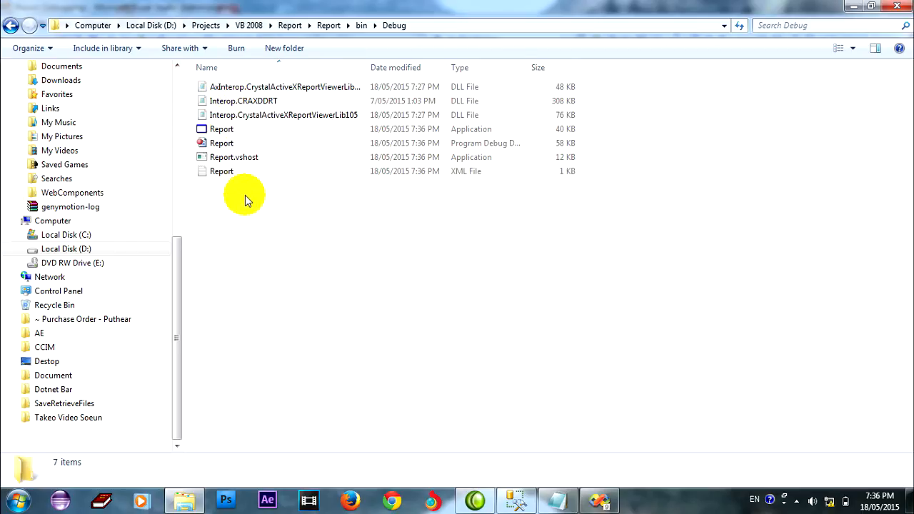
right_click(245, 197)
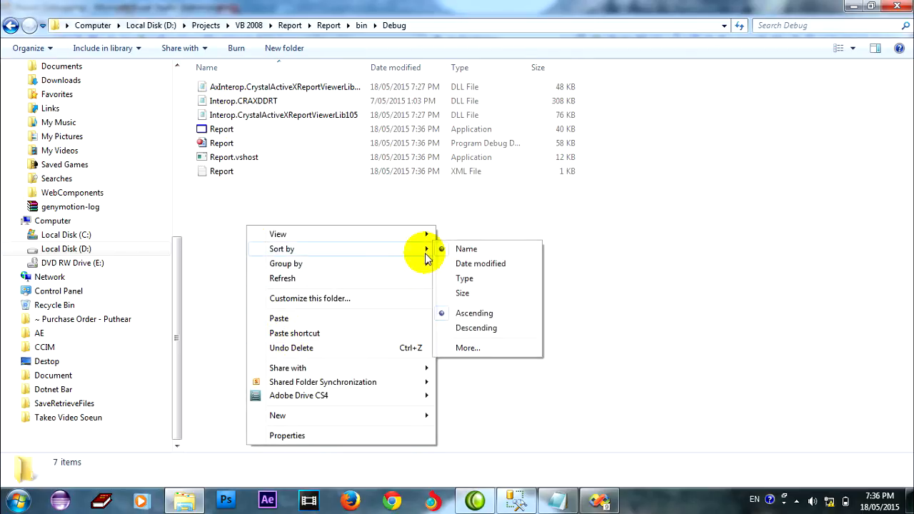
mouse_move(347, 381)
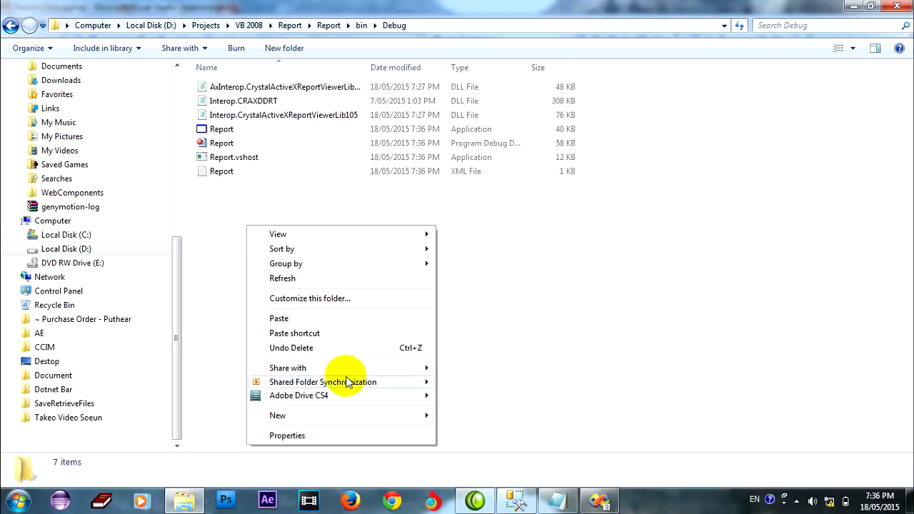
click(277, 415)
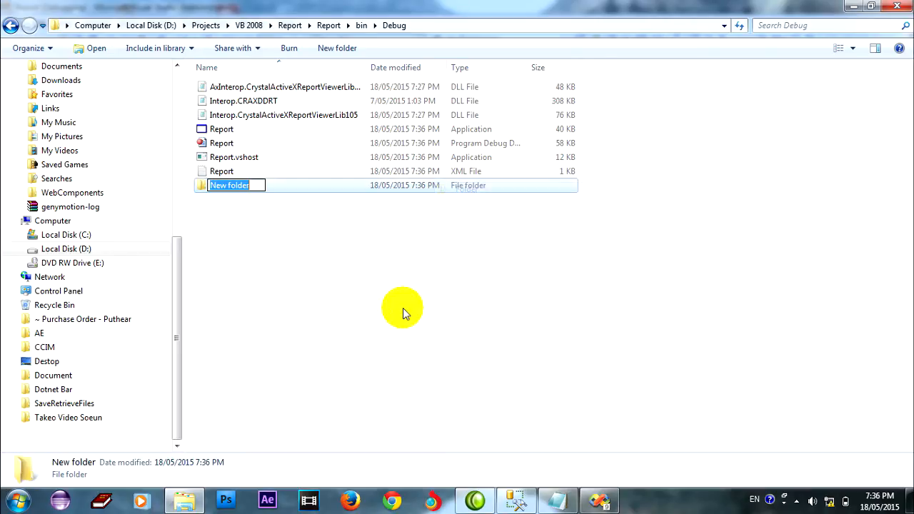
text(Rep)
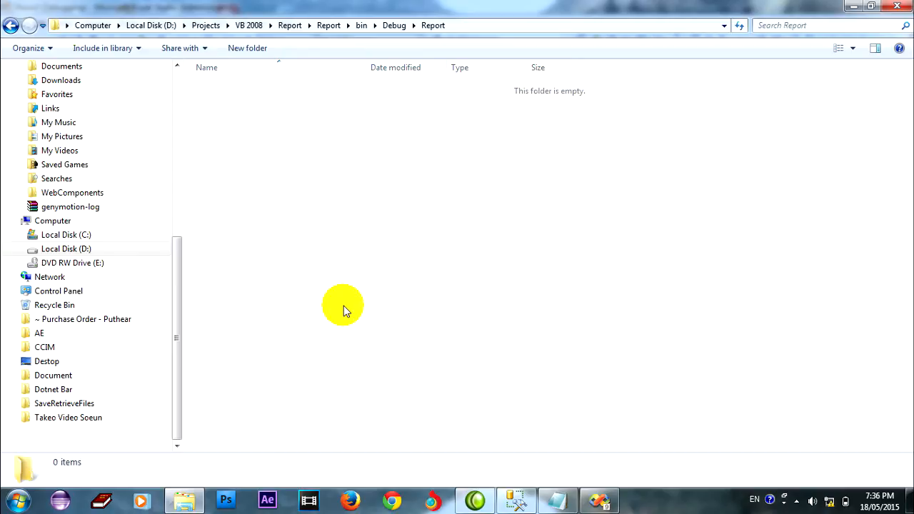
mouse_move(323, 235)
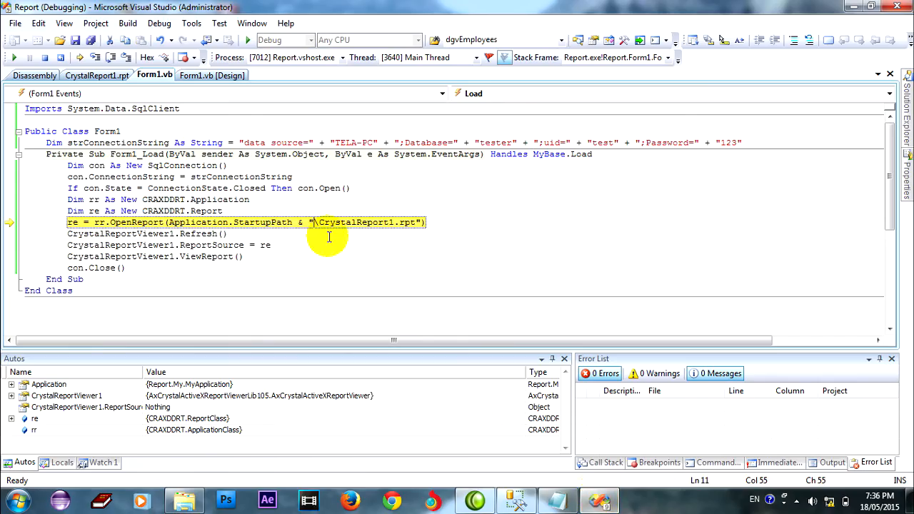
Step: Change the OpenReport path to Report\CrystalReport1.rpt and resume running
text(Report)
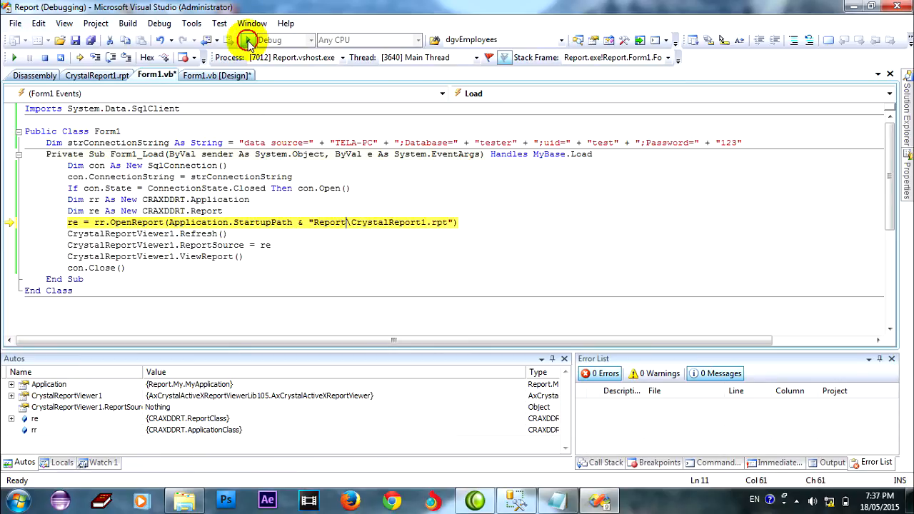
click(248, 39)
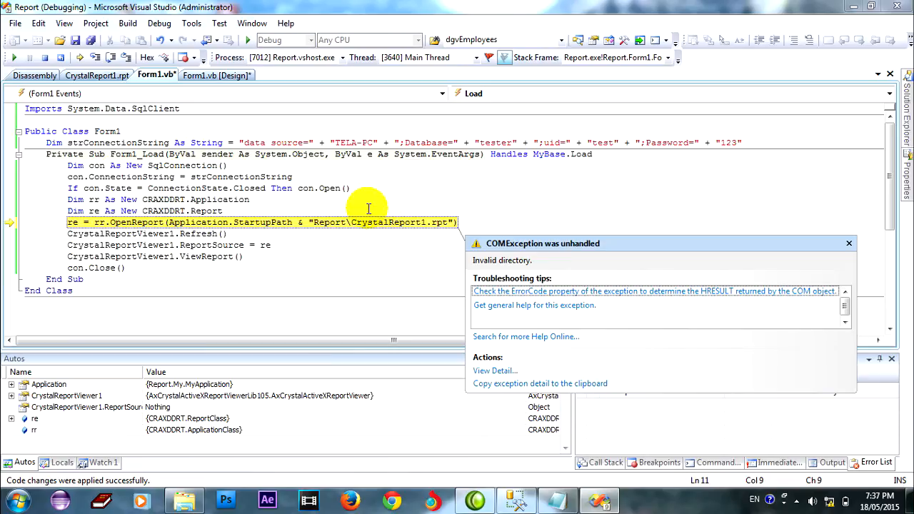
mouse_move(314, 221)
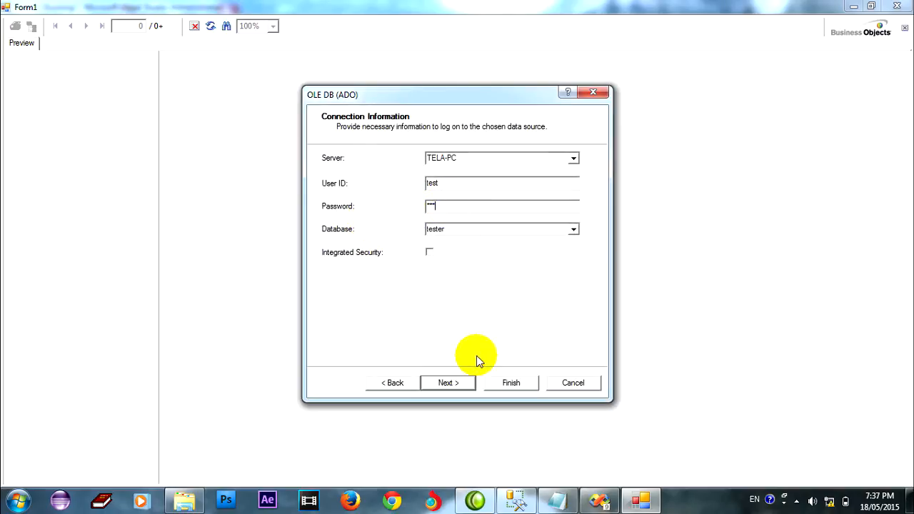
Step: Finish the tester database logon and check the Khmer names in the running viewer
click(511, 383)
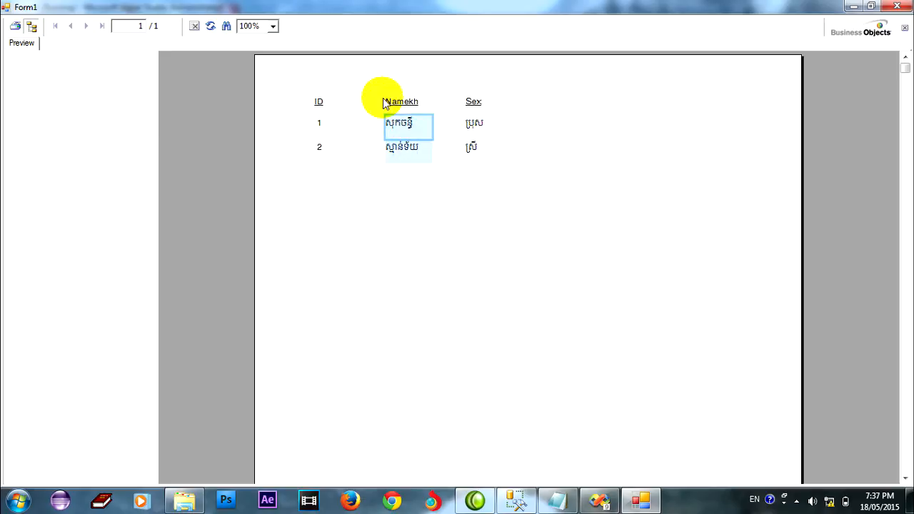
click(498, 242)
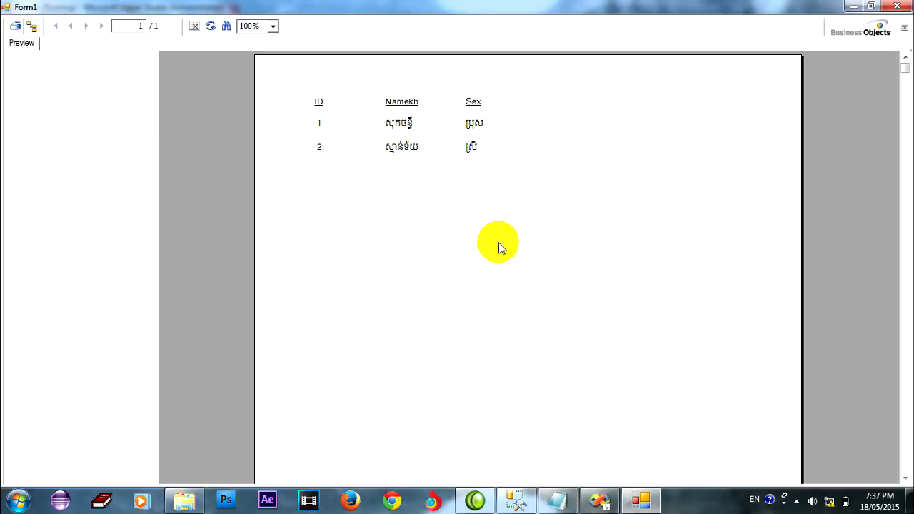